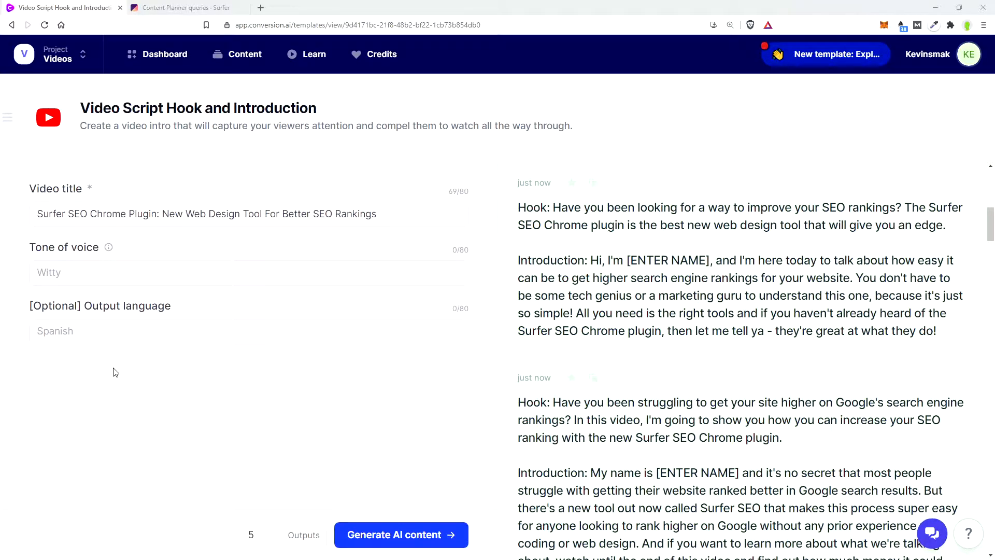
{"action": "mouse_move", "coordinate": [225, 283]}
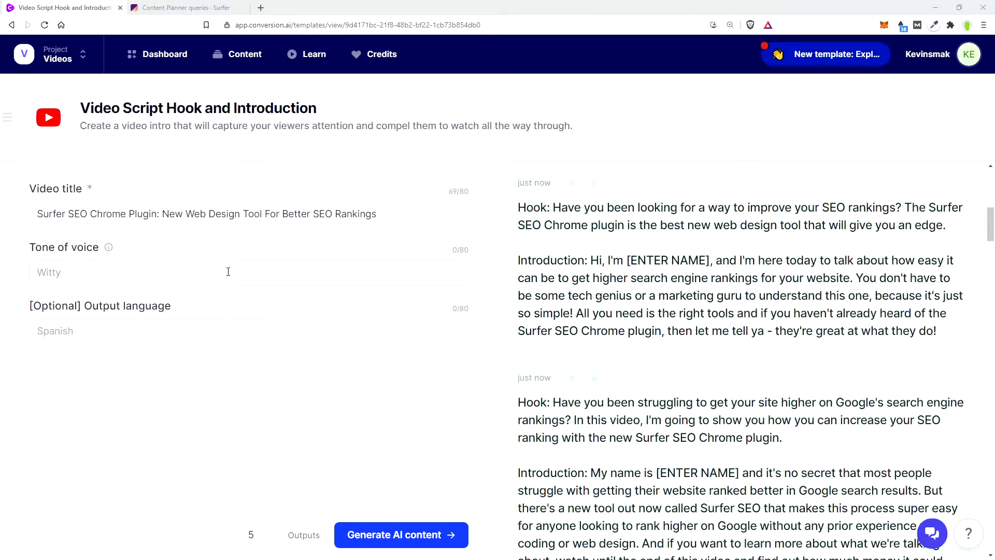
Create a Content Planner for the keyword 'sandwich'
{"action": "left_click", "coordinate": [184, 8]}
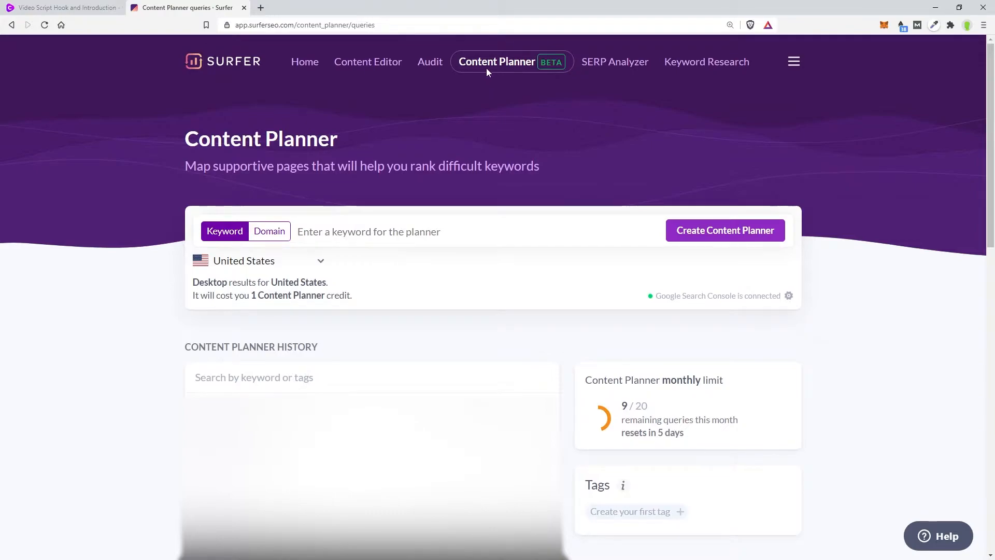
{"action": "mouse_move", "coordinate": [410, 138]}
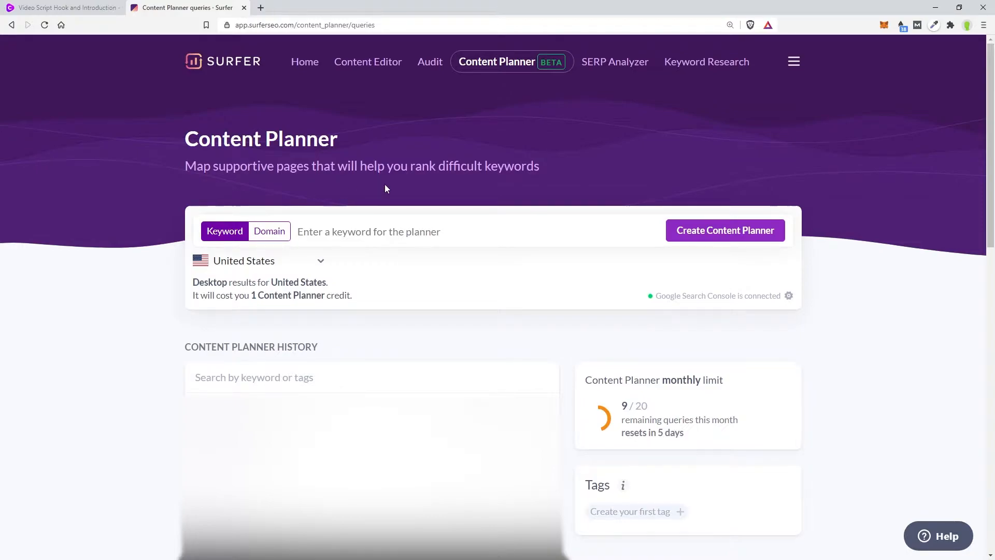
{"action": "mouse_move", "coordinate": [384, 195]}
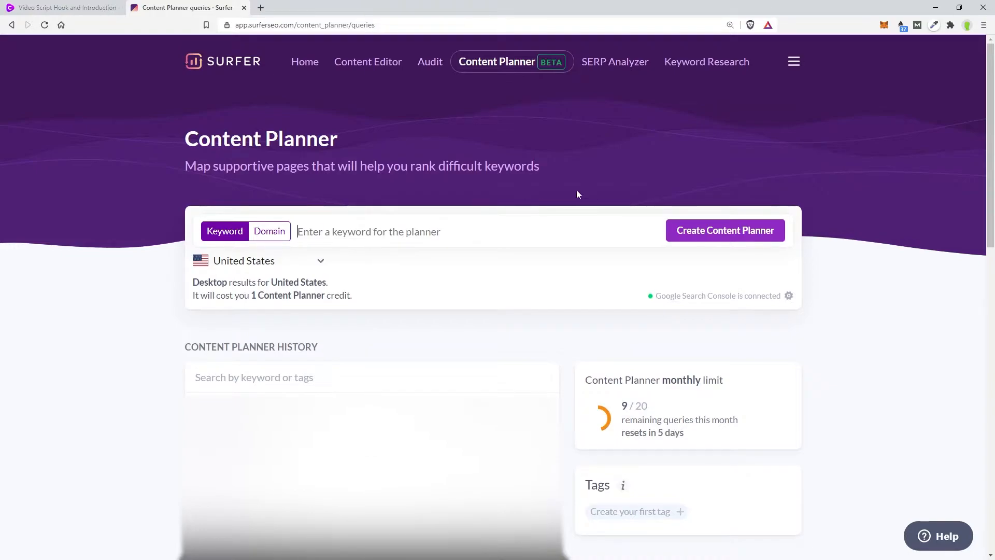
{"action": "type", "text": "sandwich"}
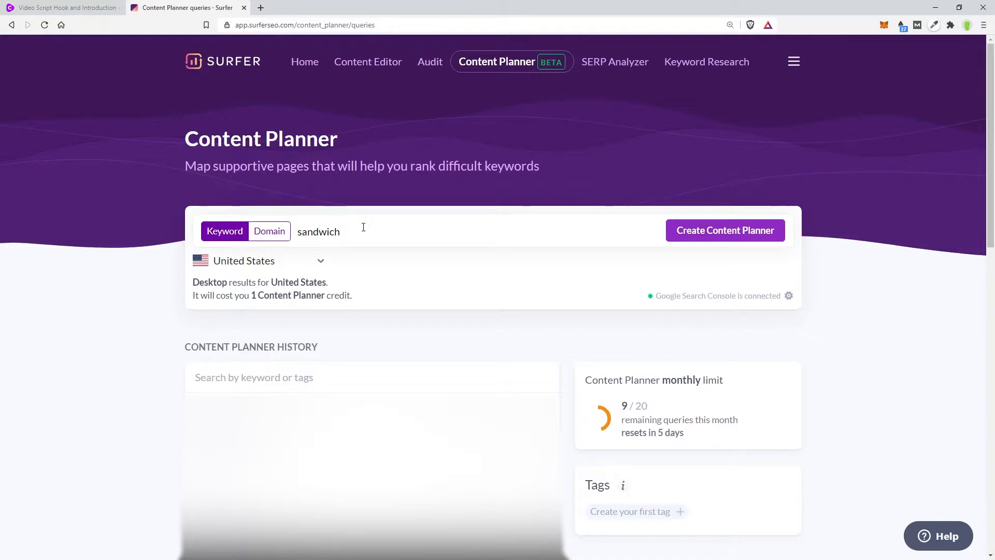
{"action": "mouse_move", "coordinate": [437, 234]}
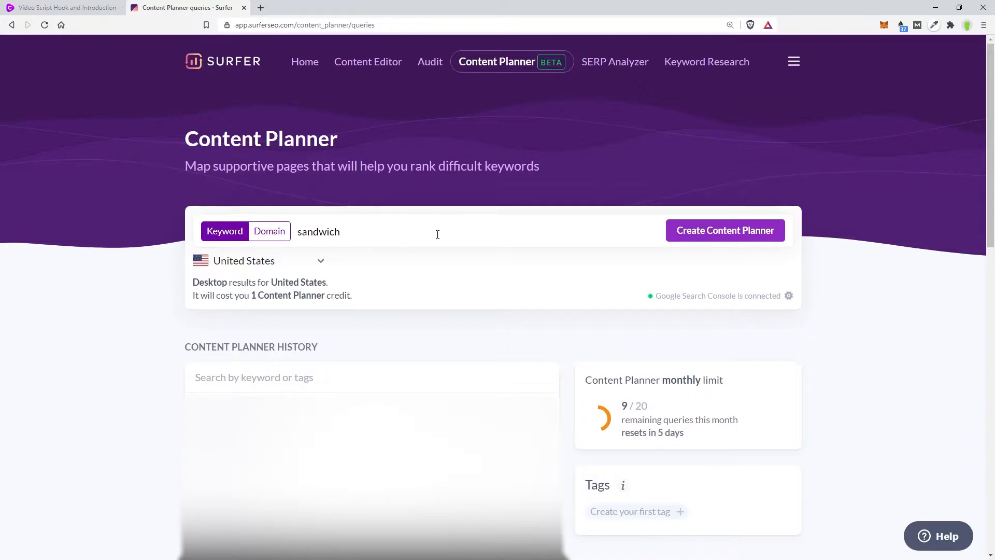
{"action": "left_click", "coordinate": [725, 230]}
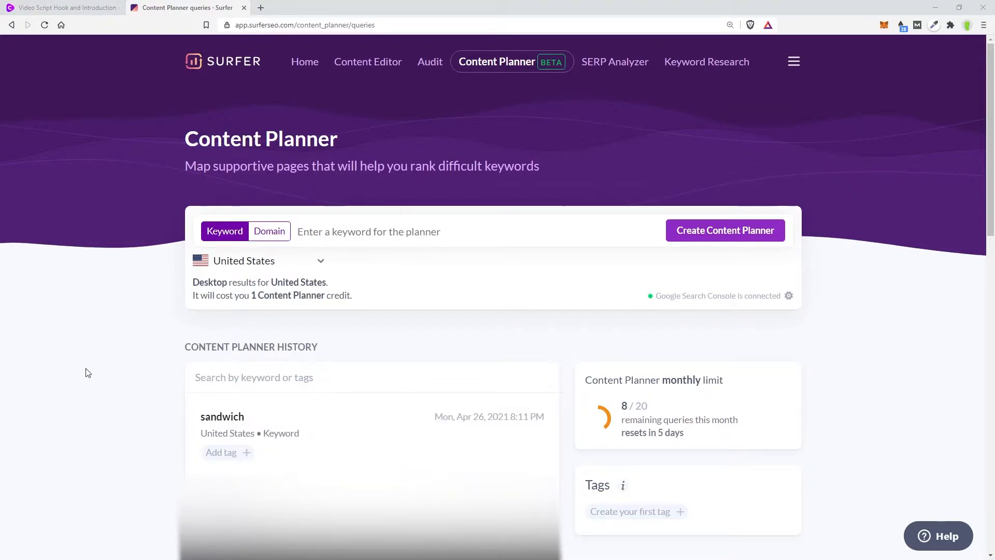
{"action": "mouse_move", "coordinate": [213, 306]}
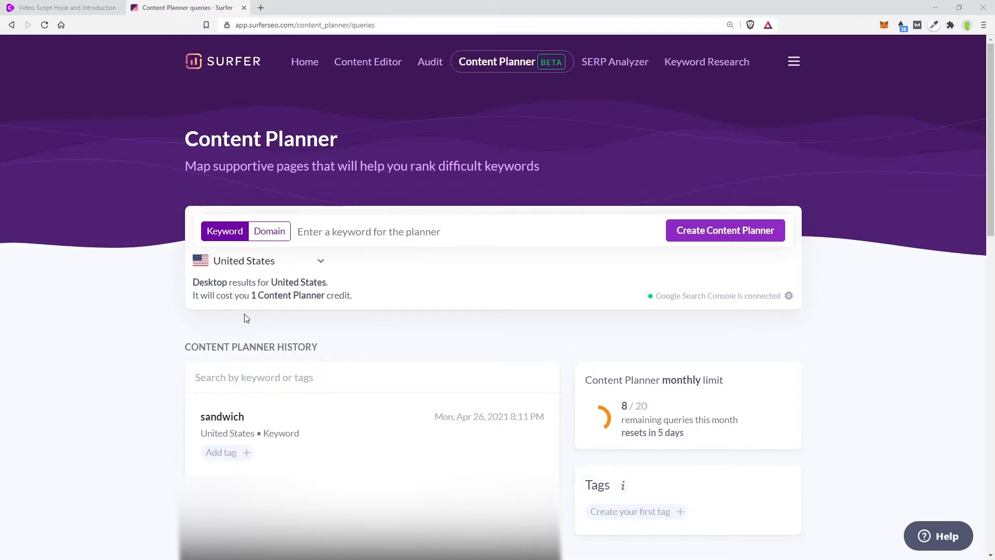
{"action": "mouse_move", "coordinate": [264, 307]}
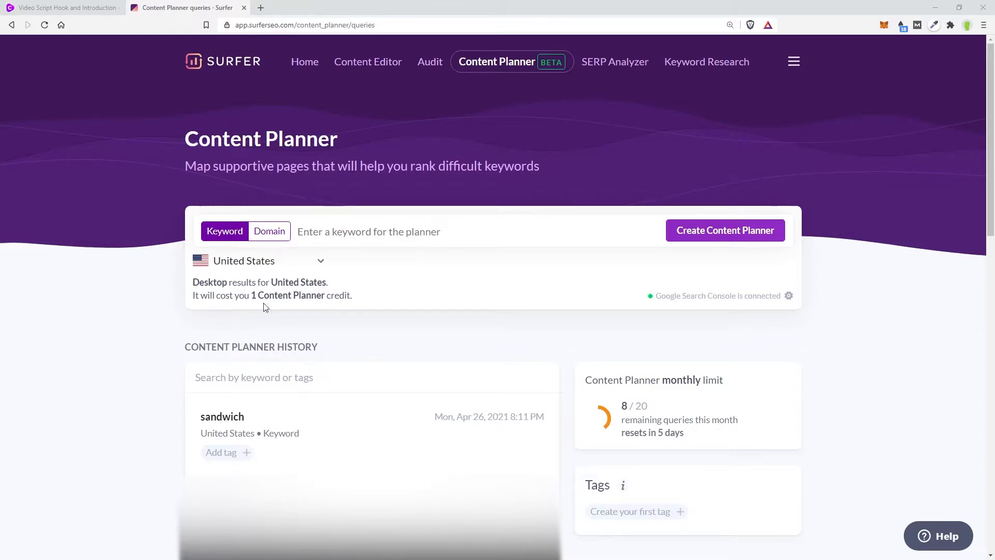
Load the new 'sandwich' planner from history, showing its 121 topic clusters
{"action": "left_click", "coordinate": [260, 261]}
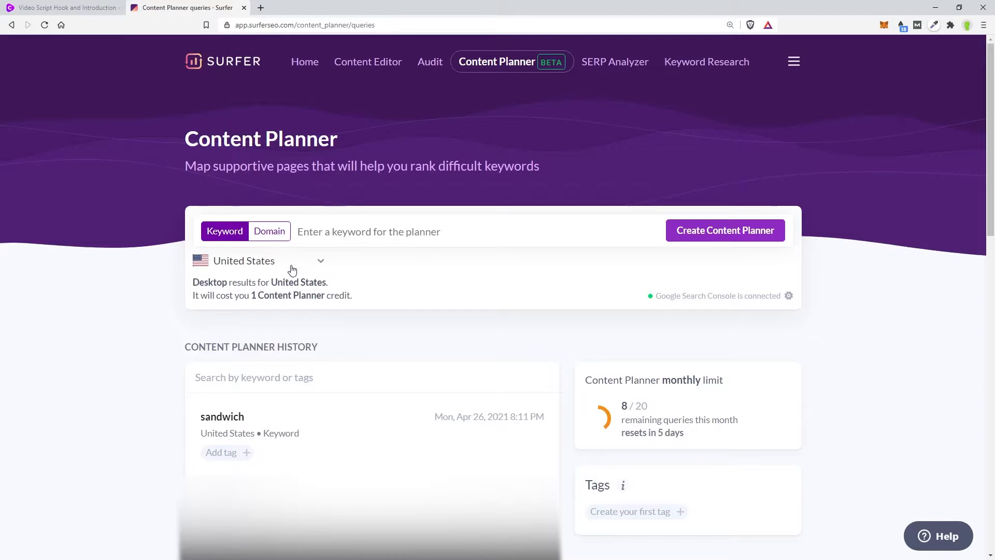
{"action": "left_click", "coordinate": [221, 417]}
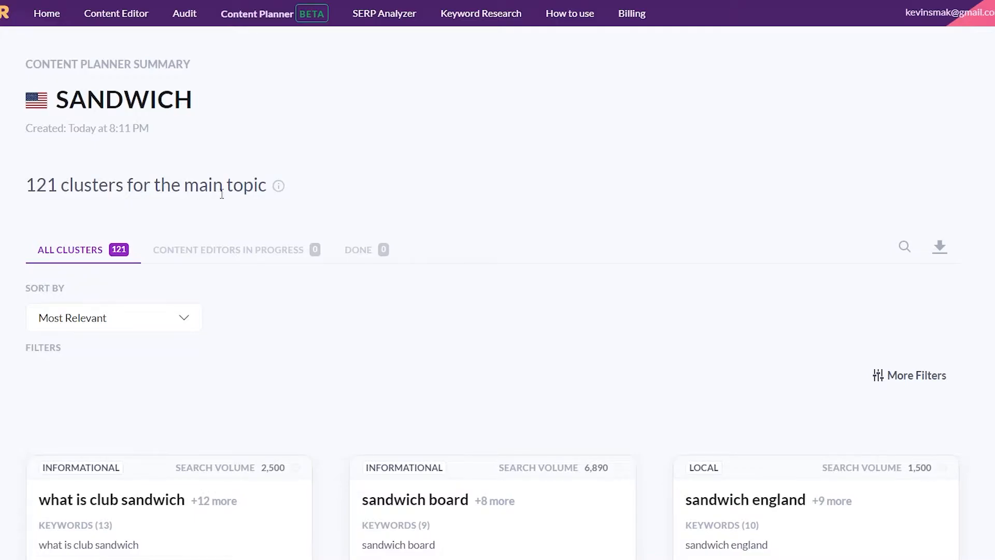
{"action": "mouse_move", "coordinate": [498, 169]}
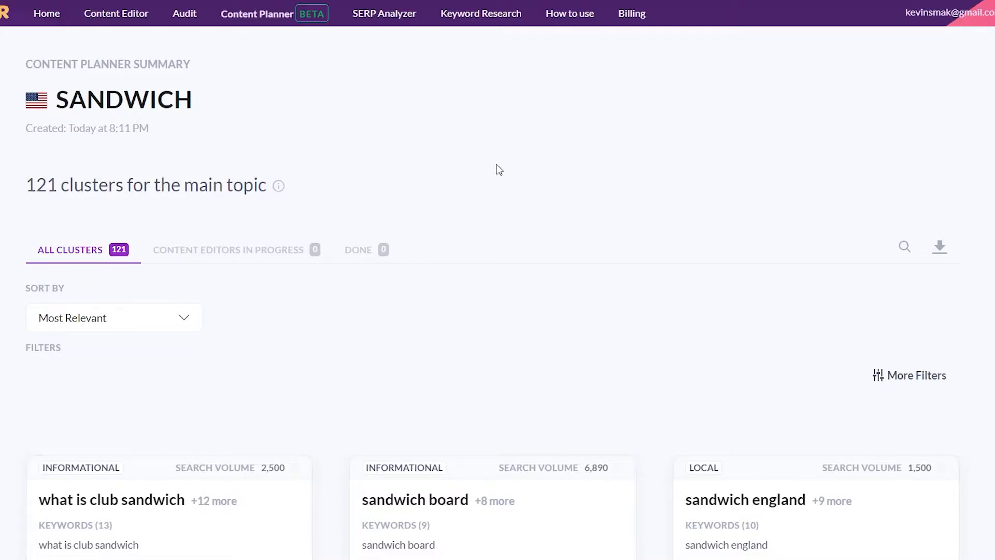
Browse the cluster cards and close the 'what is club sandwich' cluster details
{"action": "scroll", "scroll_direction": "down", "scroll_amount": 3}
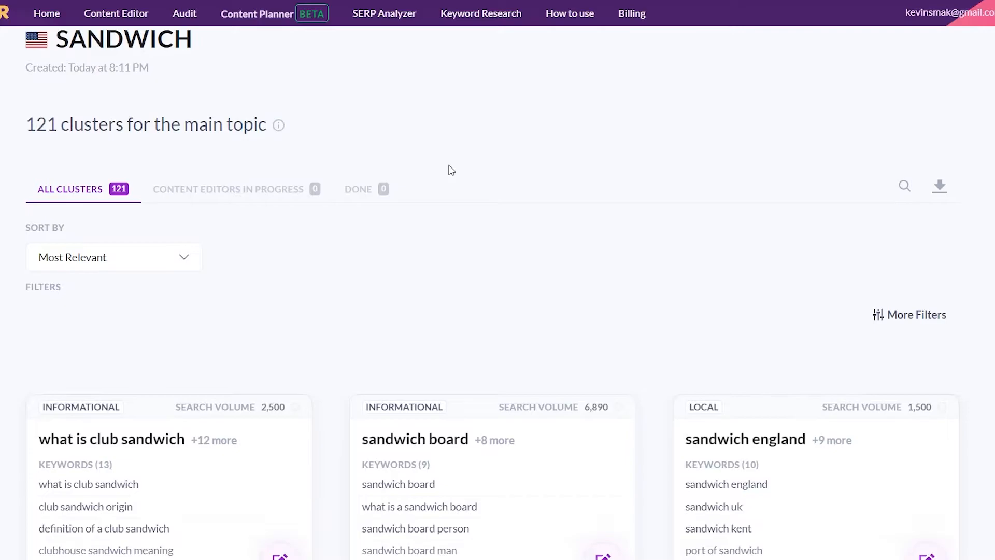
{"action": "scroll", "scroll_direction": "down", "scroll_amount": 3}
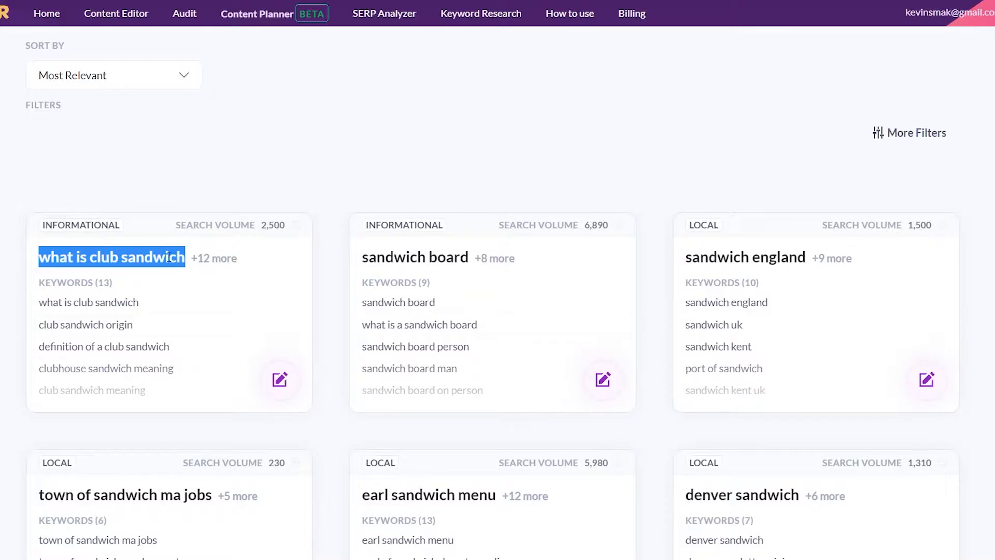
{"action": "mouse_move", "coordinate": [148, 346]}
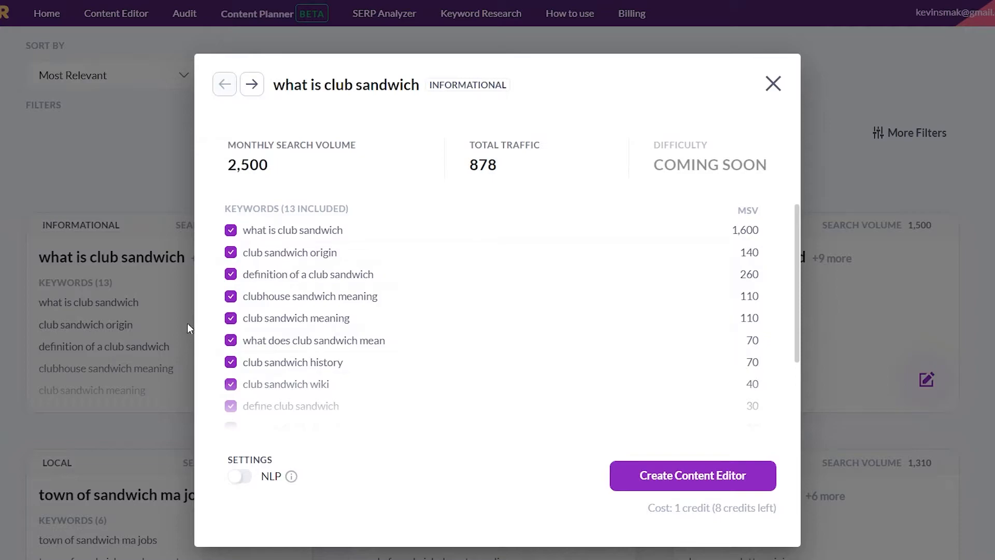
{"action": "mouse_move", "coordinate": [796, 302]}
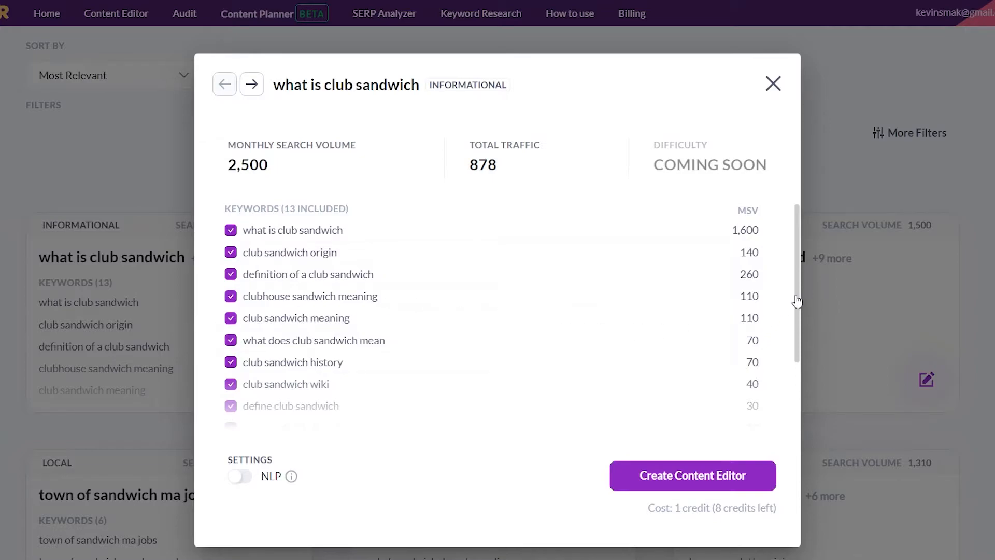
{"action": "scroll", "scroll_direction": "down", "scroll_amount": 3}
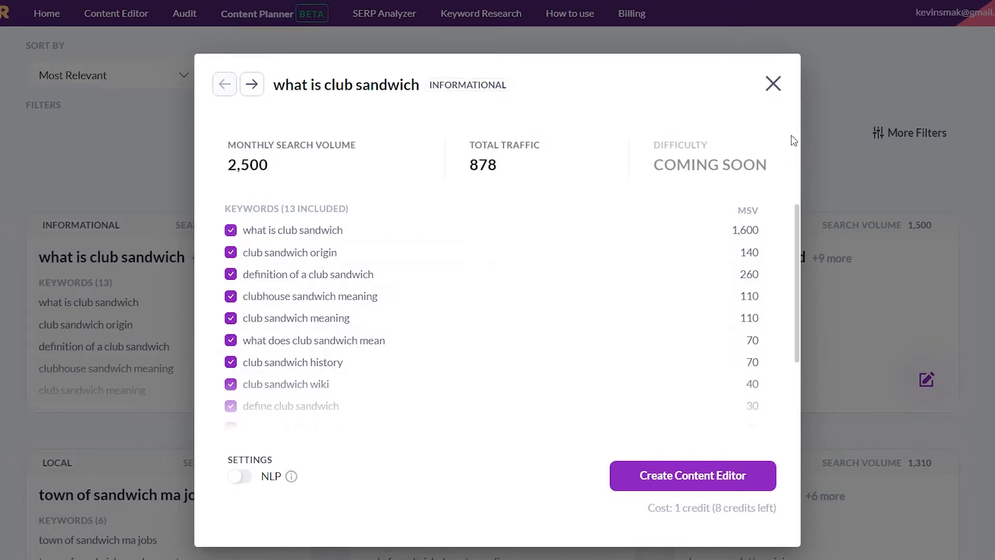
{"action": "left_click", "coordinate": [773, 82]}
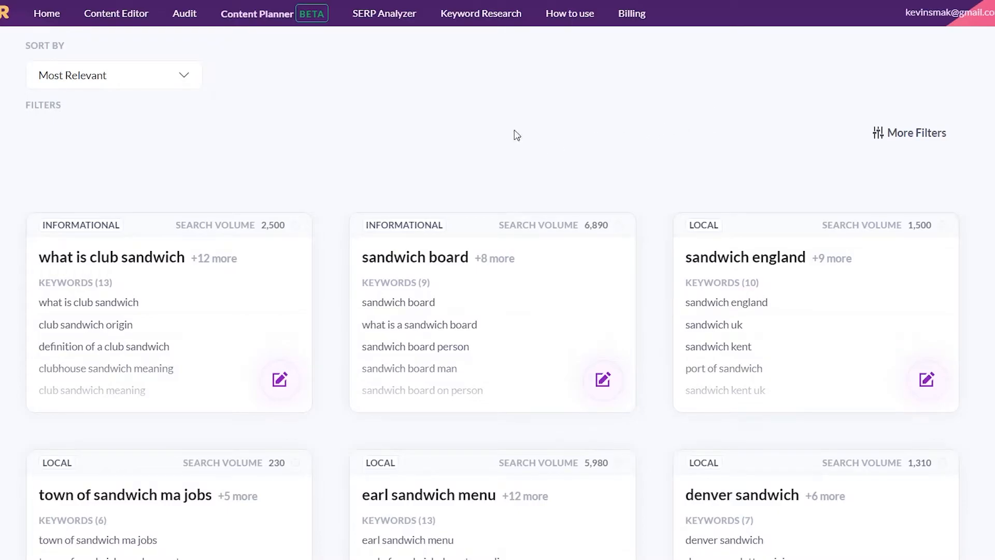
{"action": "mouse_move", "coordinate": [337, 210]}
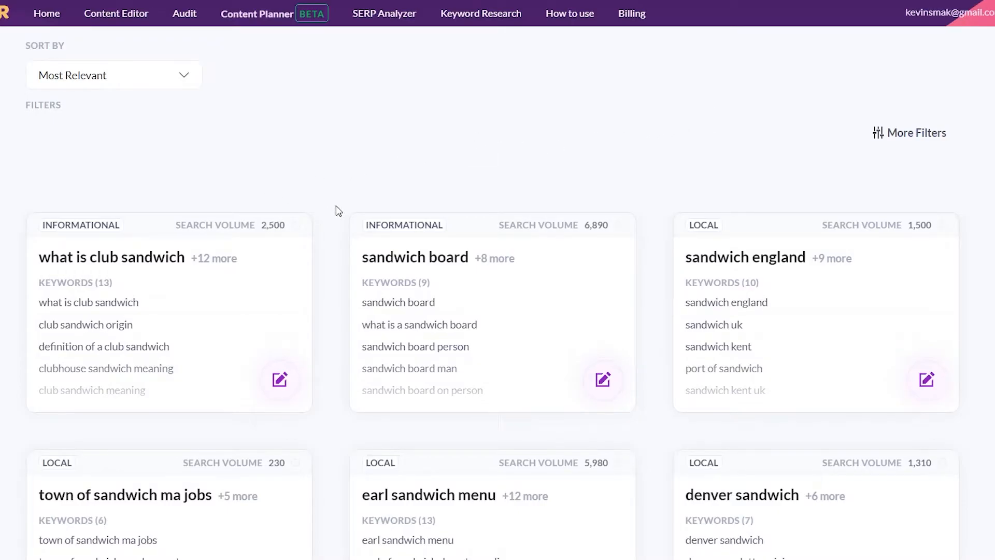
Bring up the 'cuban sandwich origin' cluster details and select its main keyword for copying
{"action": "scroll", "scroll_direction": "down", "scroll_amount": 3}
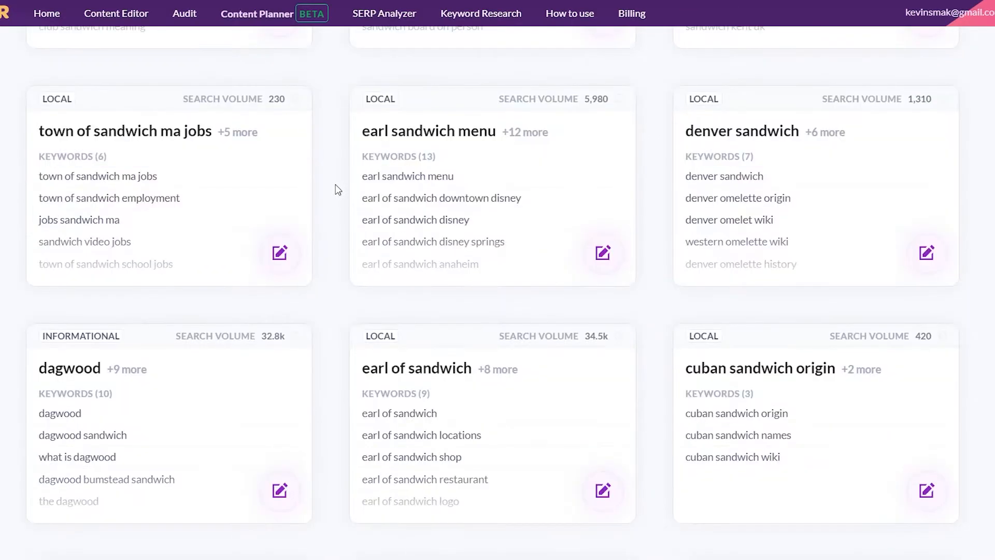
{"action": "scroll", "scroll_direction": "down", "scroll_amount": 3}
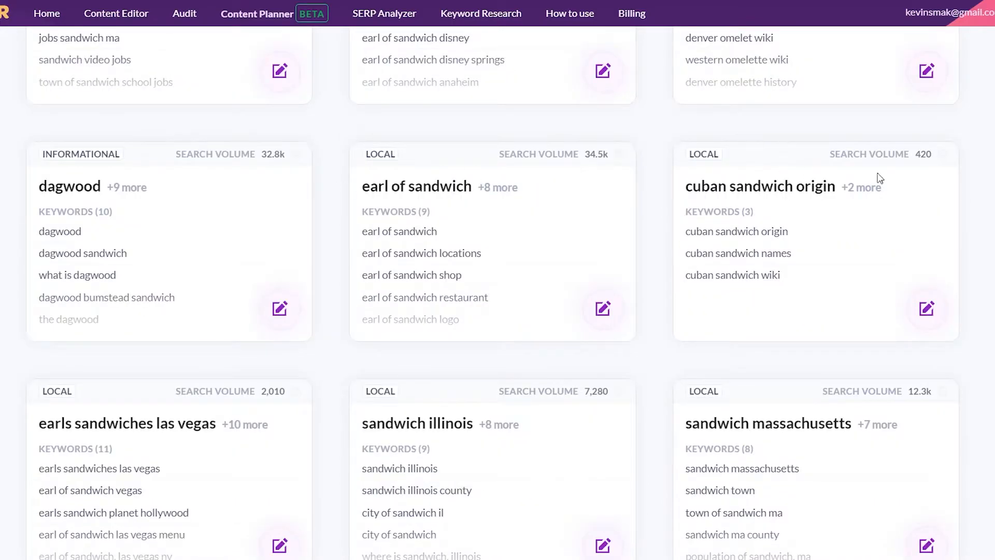
{"action": "mouse_move", "coordinate": [813, 191]}
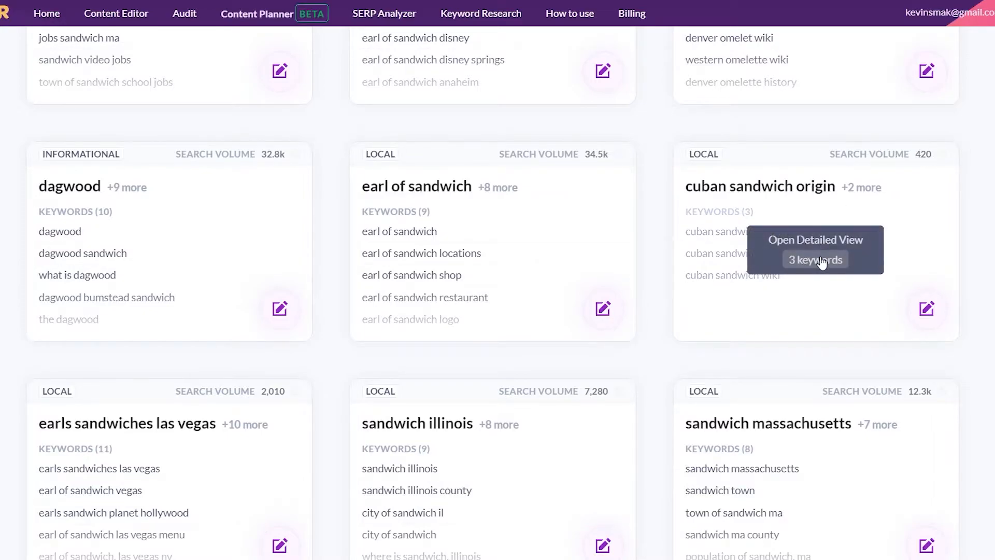
{"action": "left_click", "coordinate": [814, 259]}
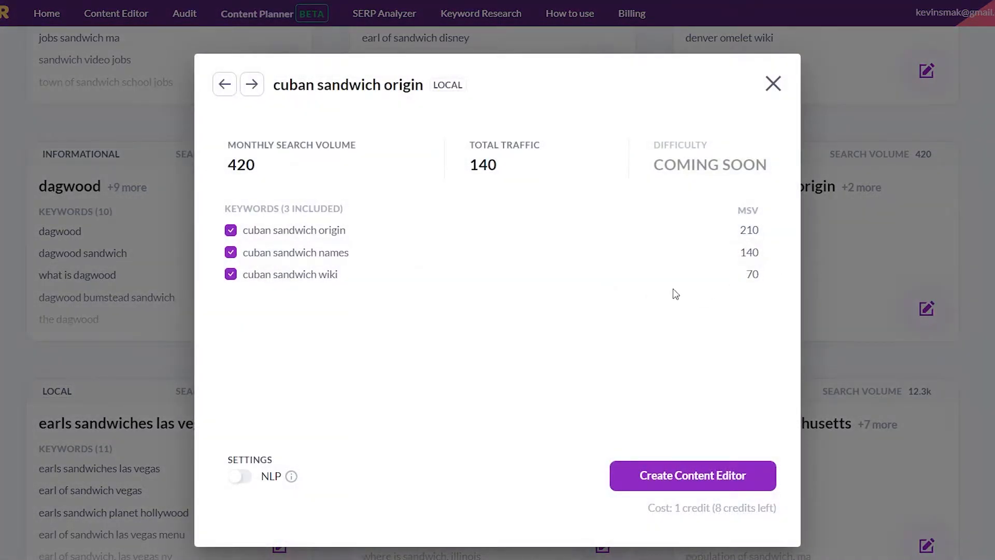
{"action": "mouse_move", "coordinate": [730, 286]}
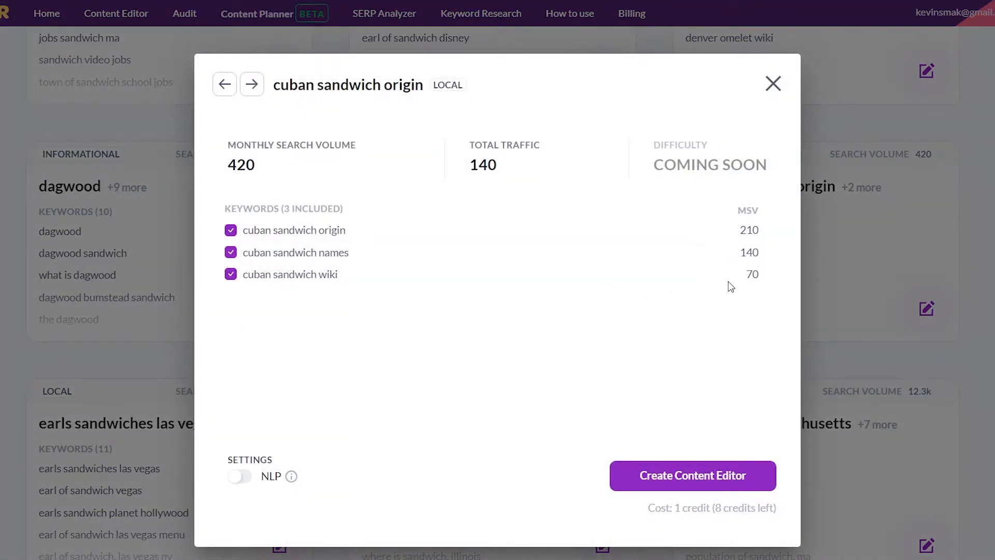
{"action": "mouse_move", "coordinate": [600, 317]}
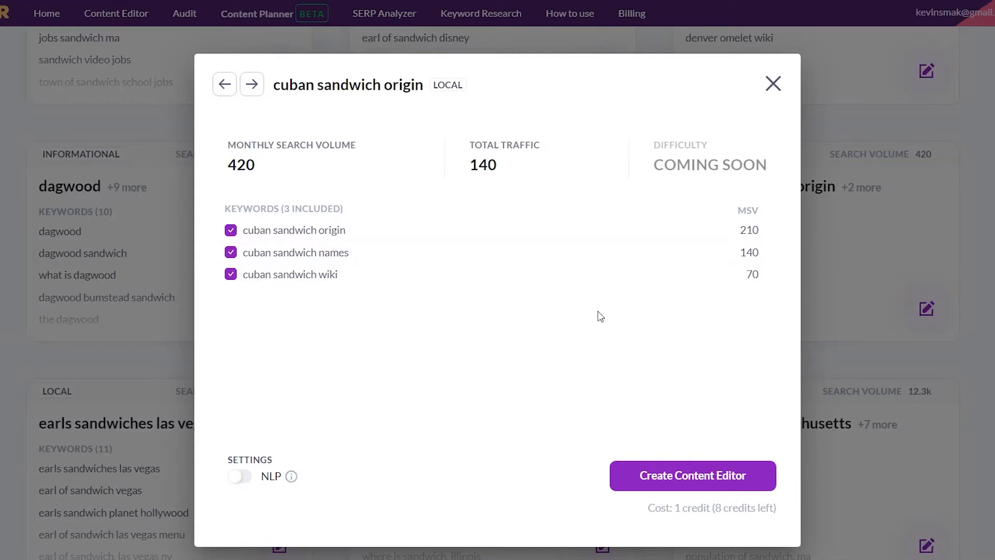
{"action": "mouse_move", "coordinate": [479, 284]}
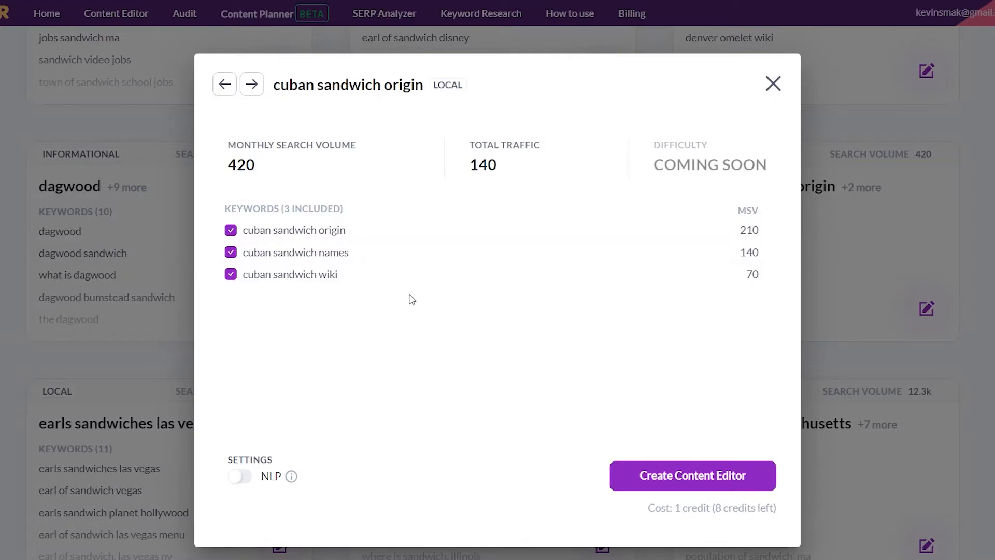
{"action": "mouse_move", "coordinate": [382, 281]}
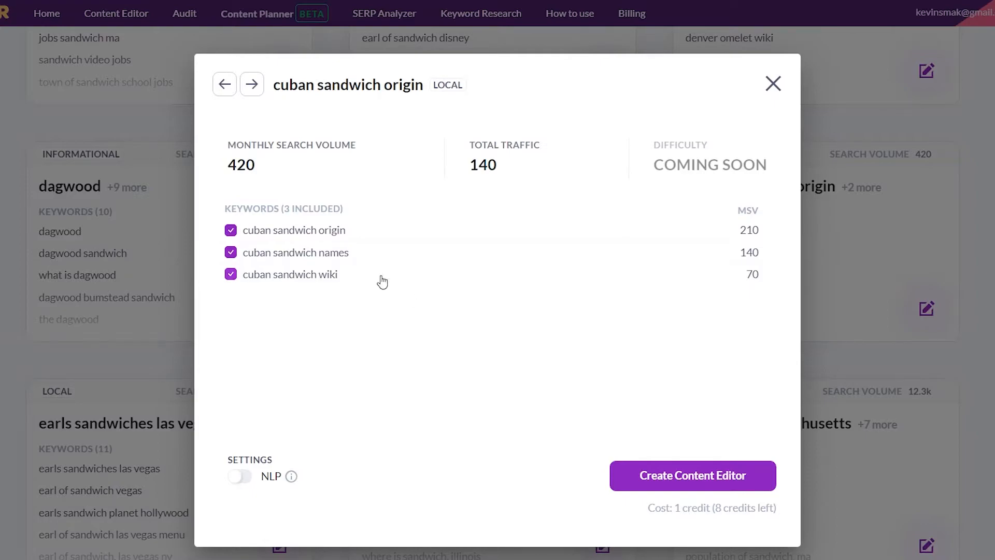
{"action": "double_click", "coordinate": [293, 230]}
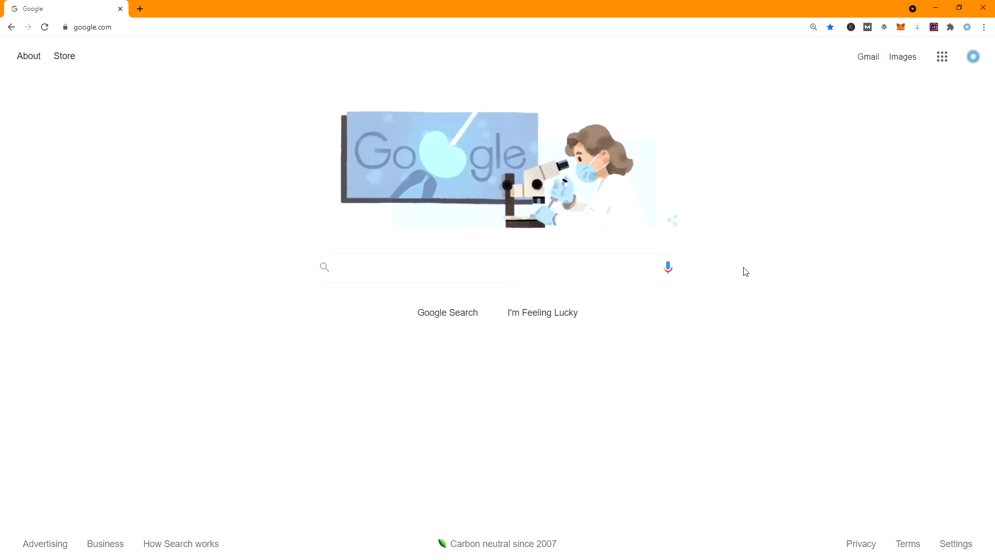
{"action": "mouse_move", "coordinate": [837, 115]}
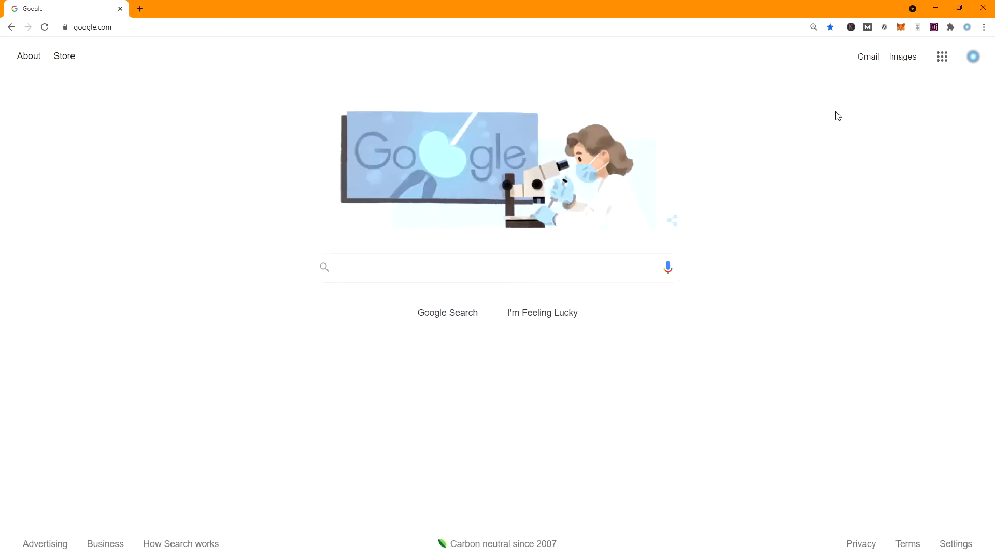
{"action": "mouse_move", "coordinate": [934, 27]}
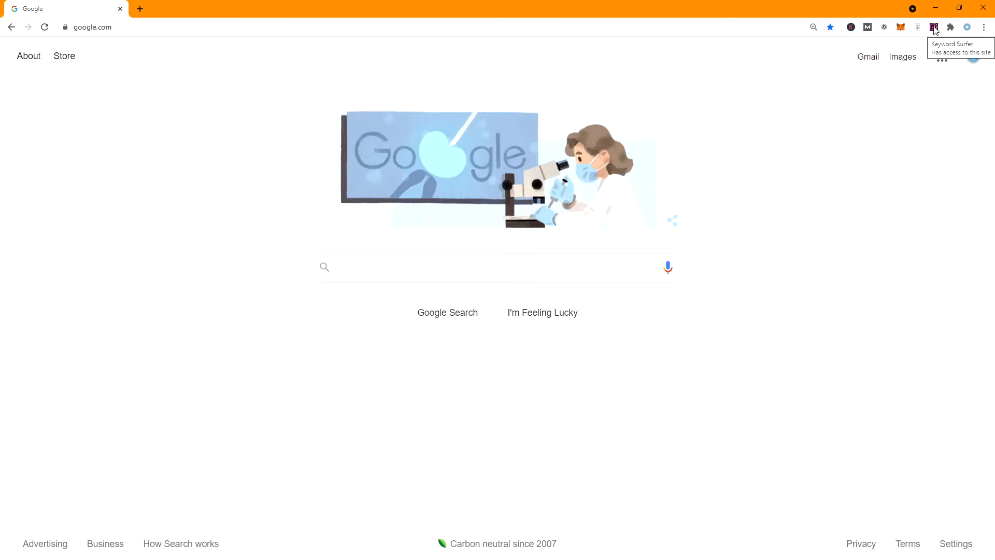
{"action": "mouse_move", "coordinate": [392, 287]}
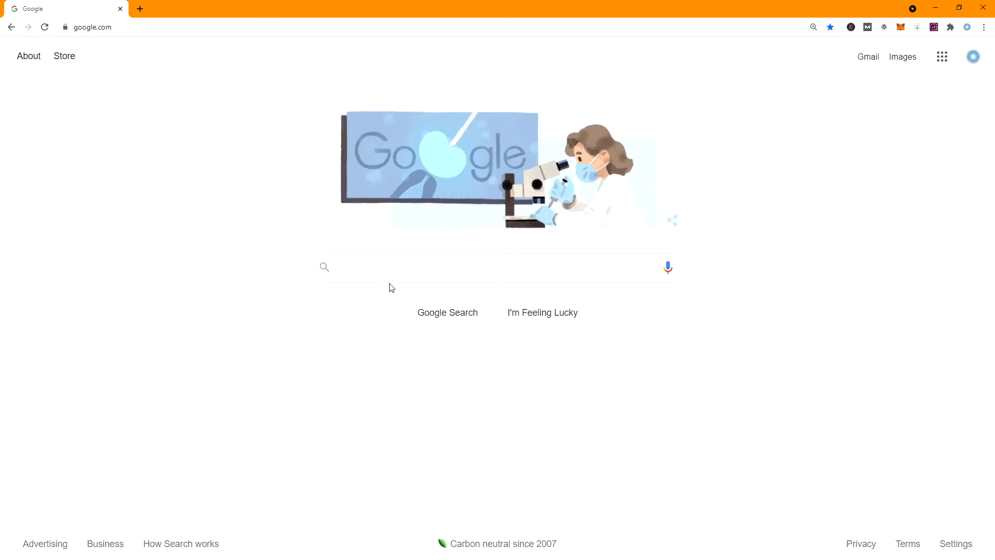
Search Google for 'cuban sandwich origin' and review the Keyword Surfer metrics
{"action": "type", "text": "cuban sandwich origin"}
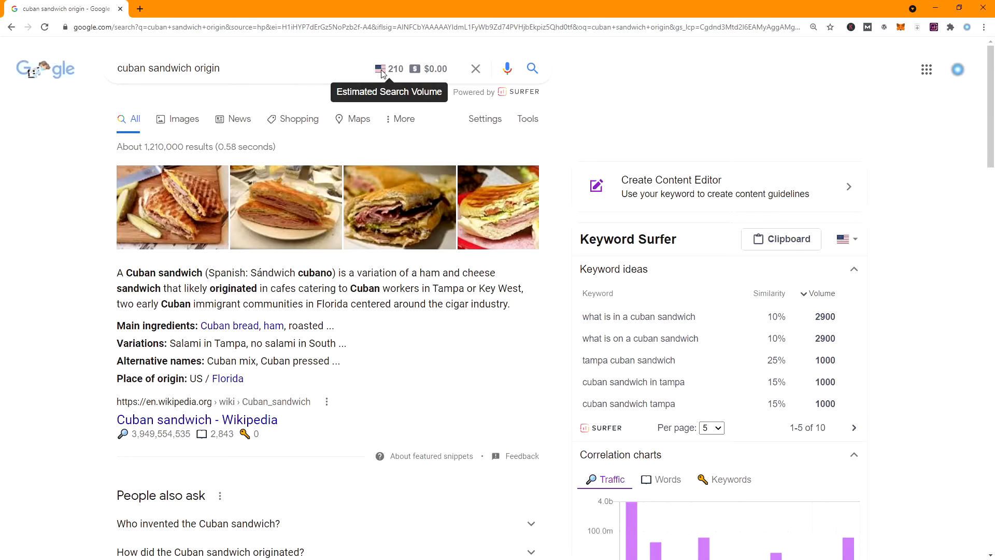
{"action": "mouse_move", "coordinate": [424, 68]}
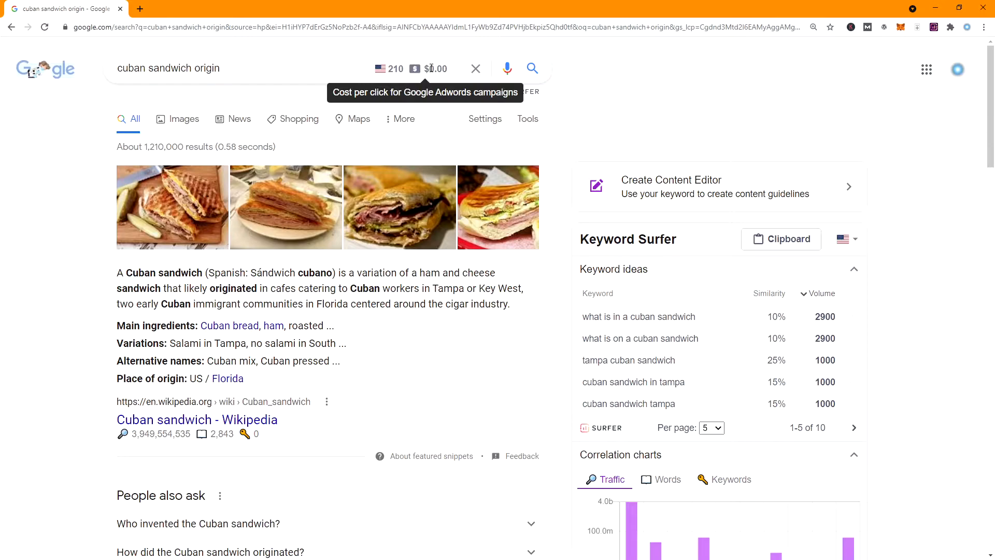
{"action": "mouse_move", "coordinate": [55, 428]}
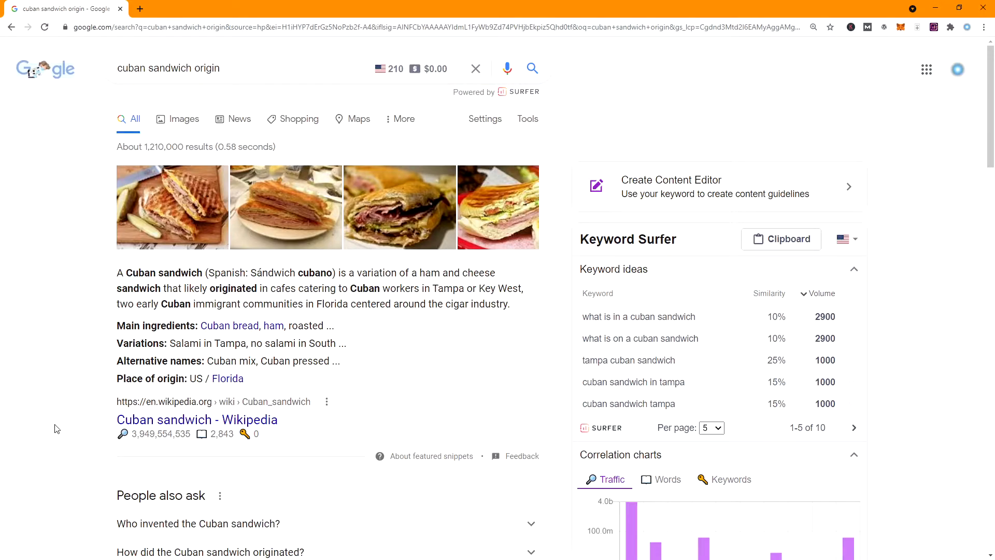
{"action": "mouse_move", "coordinate": [118, 433]}
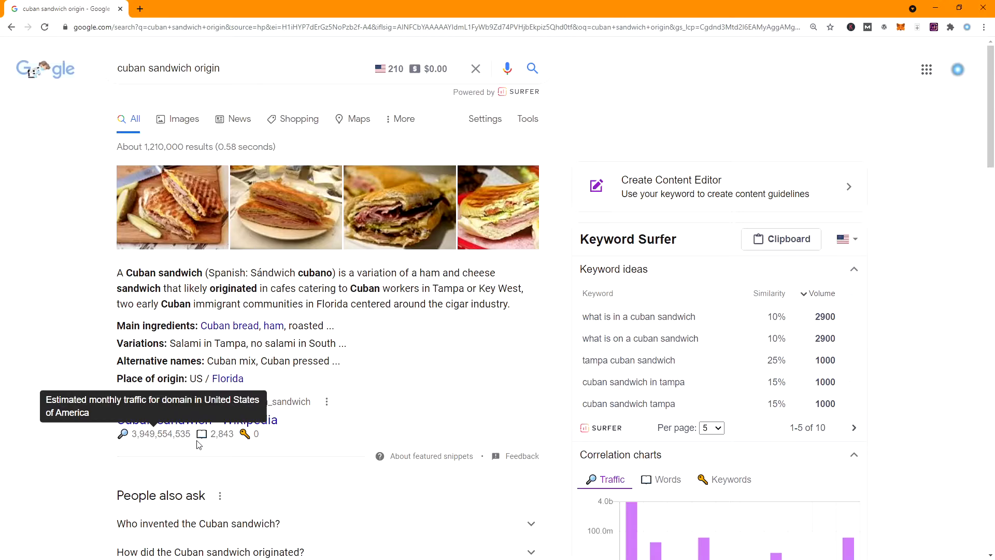
{"action": "mouse_move", "coordinate": [202, 433]}
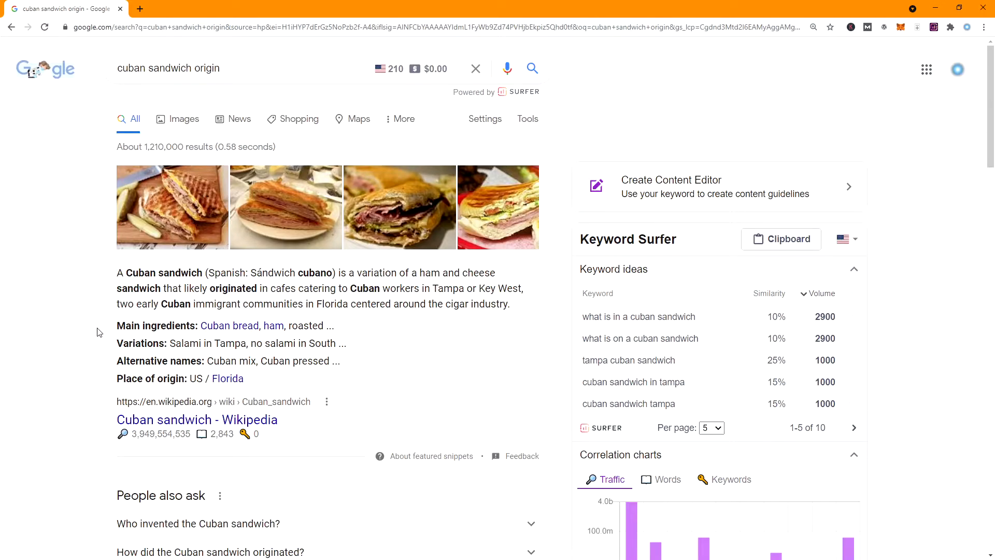
{"action": "mouse_move", "coordinate": [168, 406]}
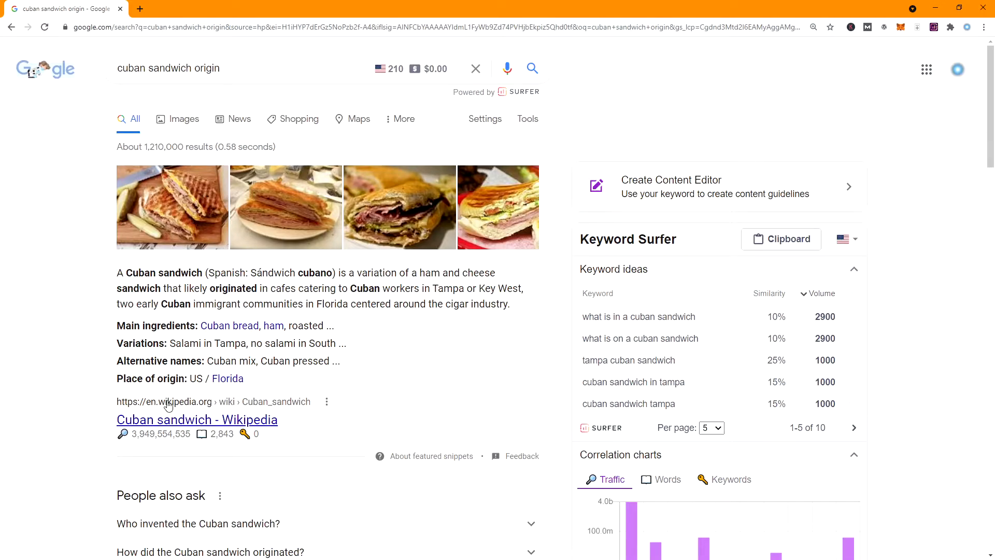
{"action": "scroll", "scroll_direction": "down", "scroll_amount": 3}
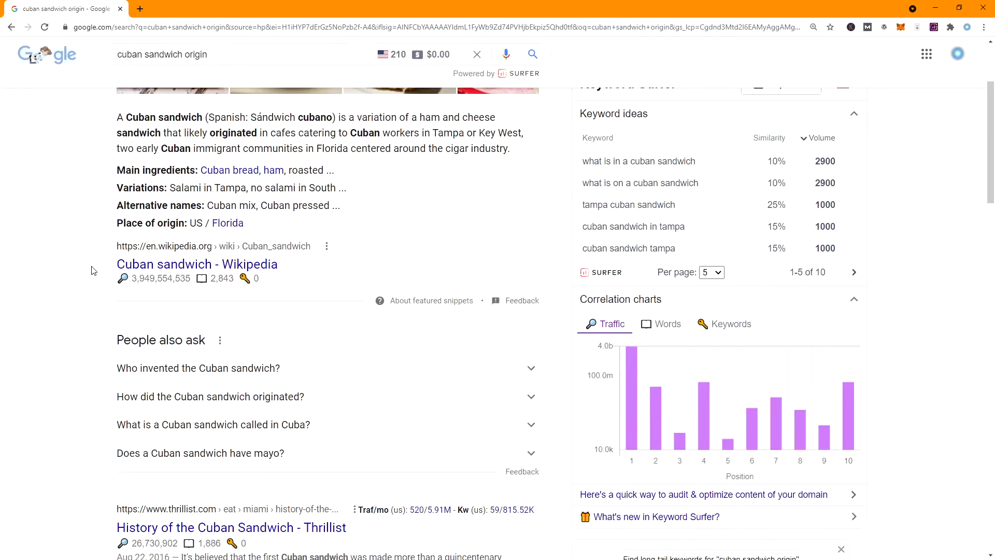
{"action": "scroll", "scroll_direction": "down", "scroll_amount": 3}
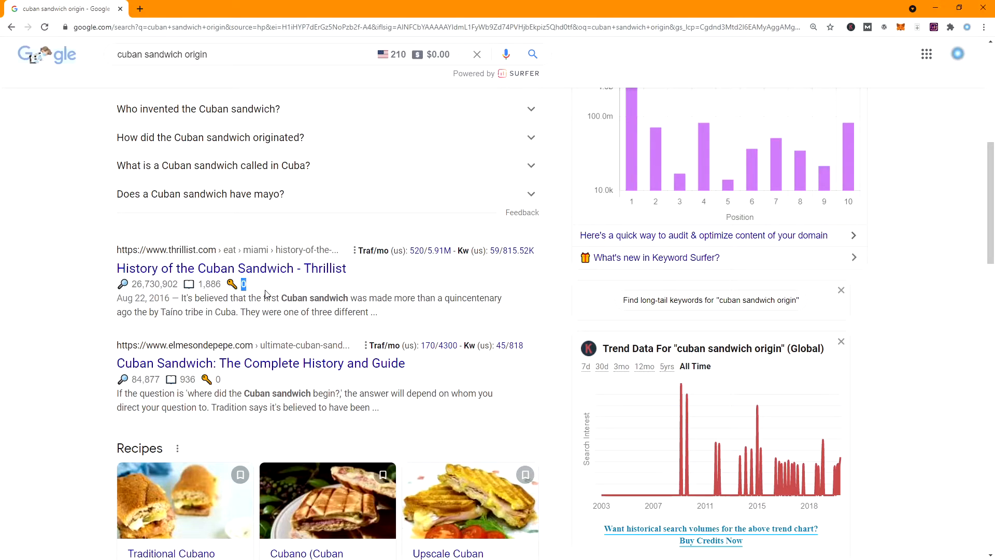
{"action": "mouse_move", "coordinate": [307, 309]}
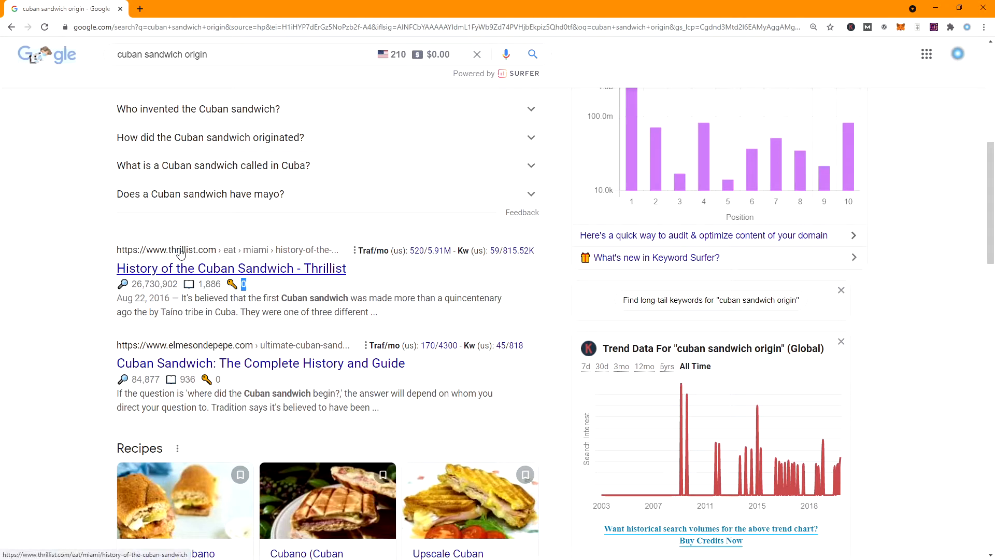
{"action": "scroll", "scroll_direction": "down", "scroll_amount": 3}
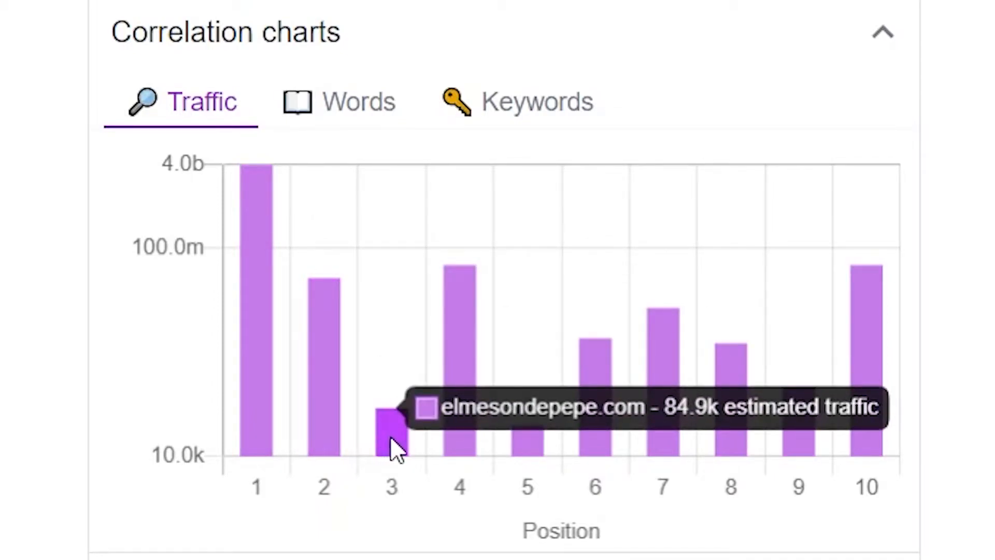
{"action": "mouse_move", "coordinate": [530, 451]}
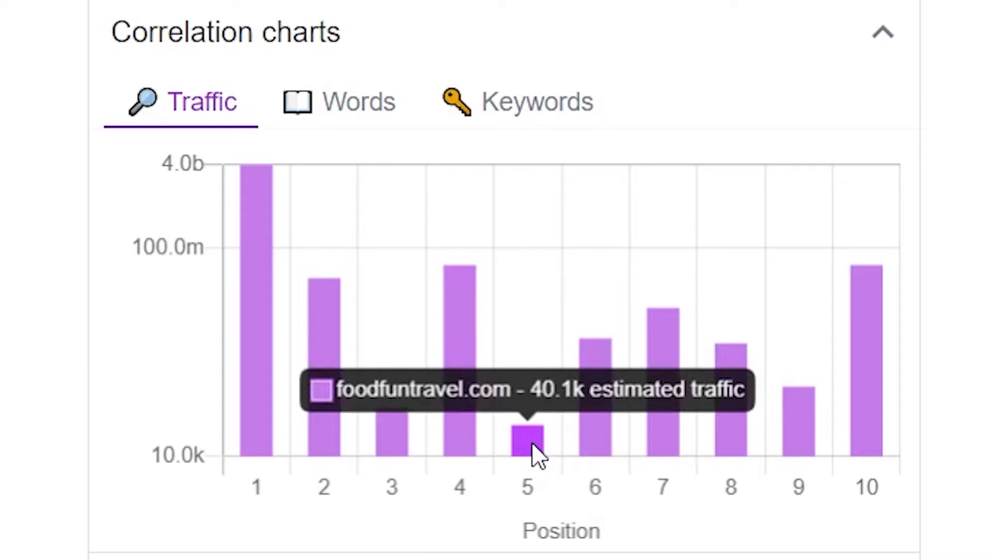
{"action": "mouse_move", "coordinate": [729, 435]}
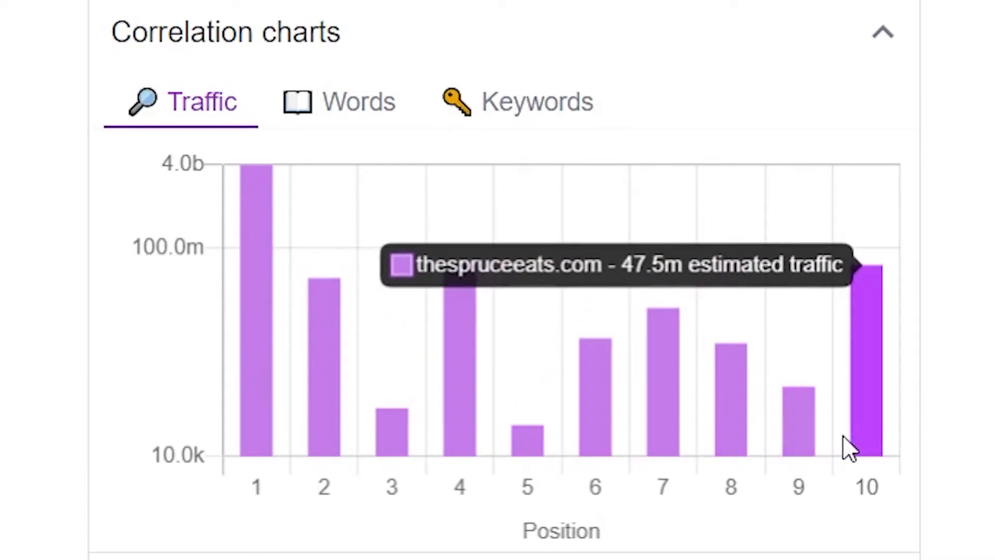
Compare the top results by word count, then by traffic again, and return to Surfer
{"action": "left_click", "coordinate": [338, 101]}
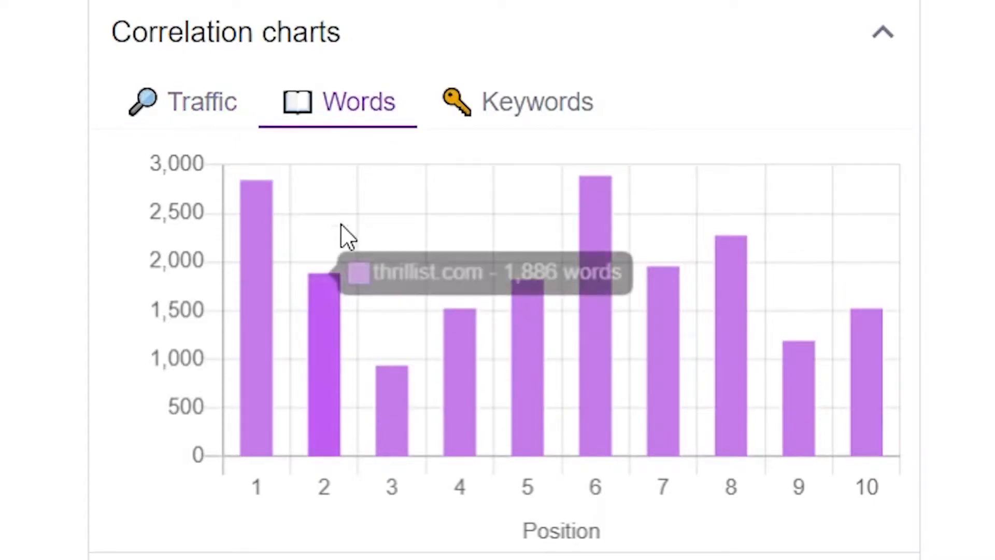
{"action": "mouse_move", "coordinate": [392, 431]}
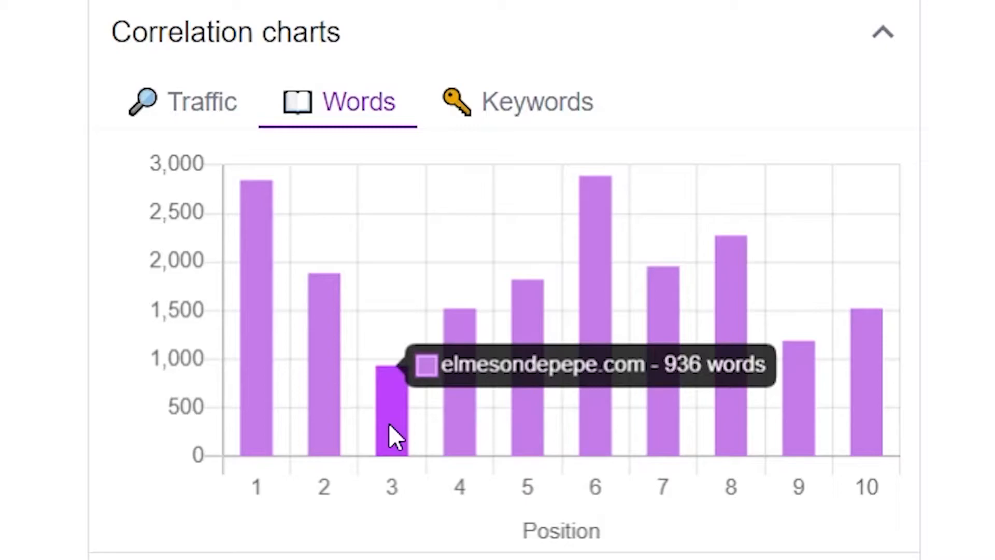
{"action": "left_click", "coordinate": [180, 102]}
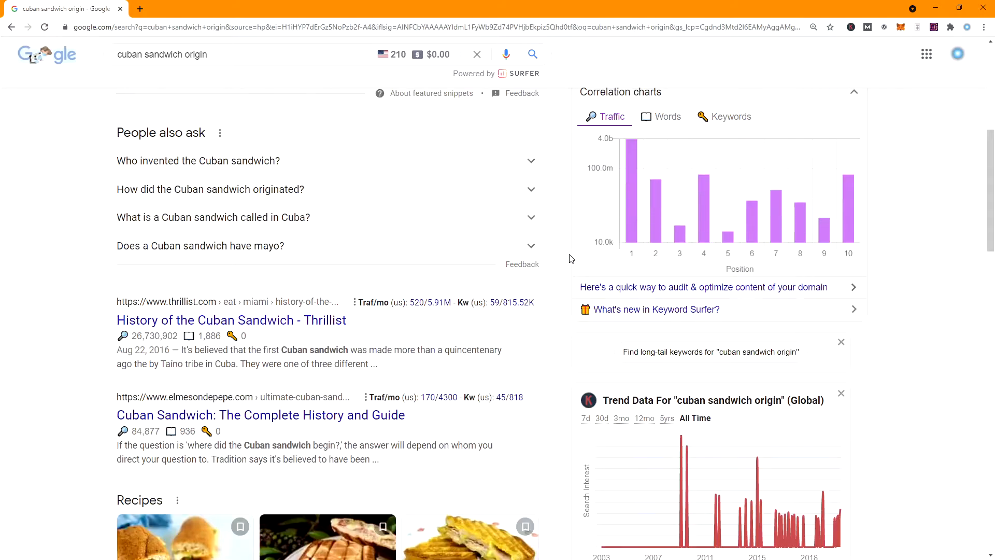
{"action": "scroll", "scroll_direction": "down", "scroll_amount": 3}
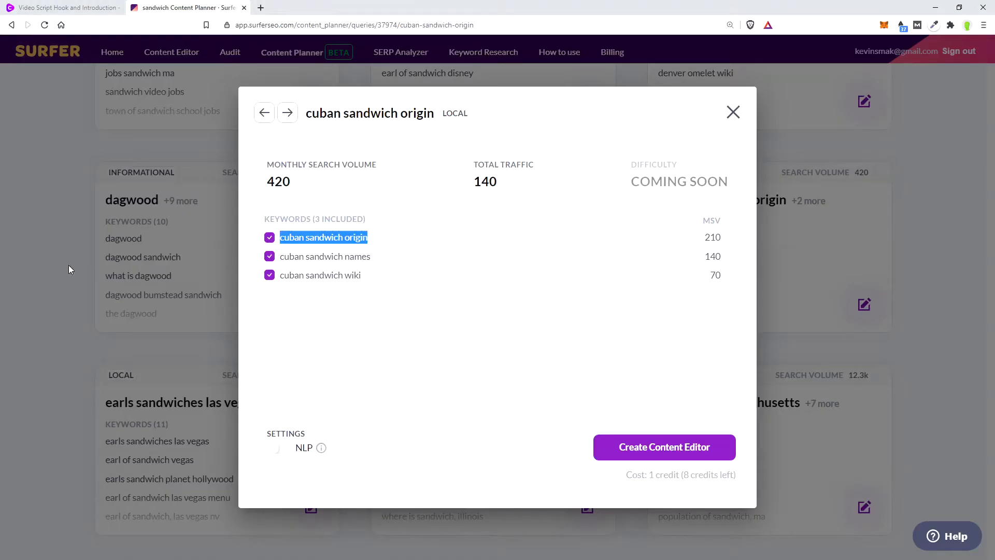
Close the cuban sandwich origin details and browse further down the cluster grid
{"action": "left_click", "coordinate": [732, 112]}
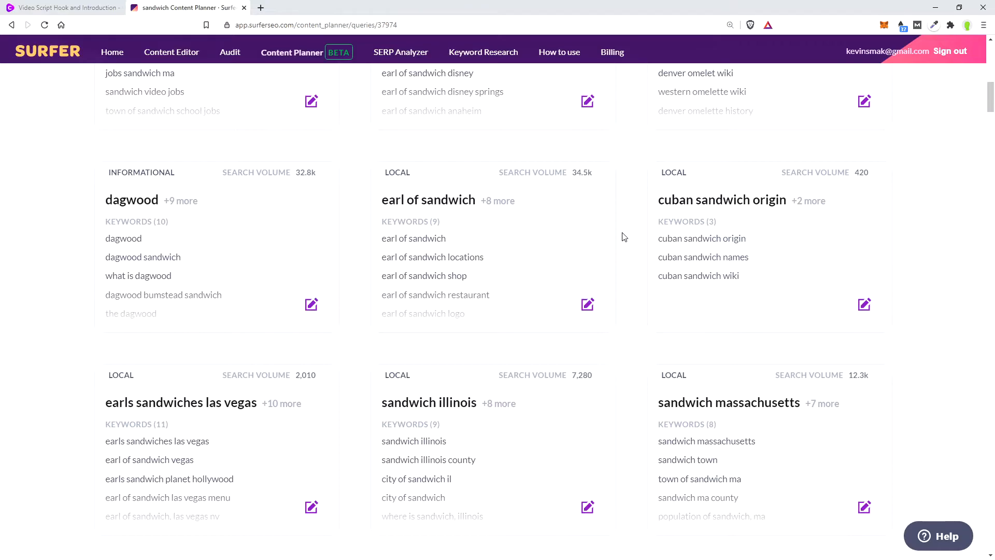
{"action": "scroll", "scroll_direction": "down", "scroll_amount": 3}
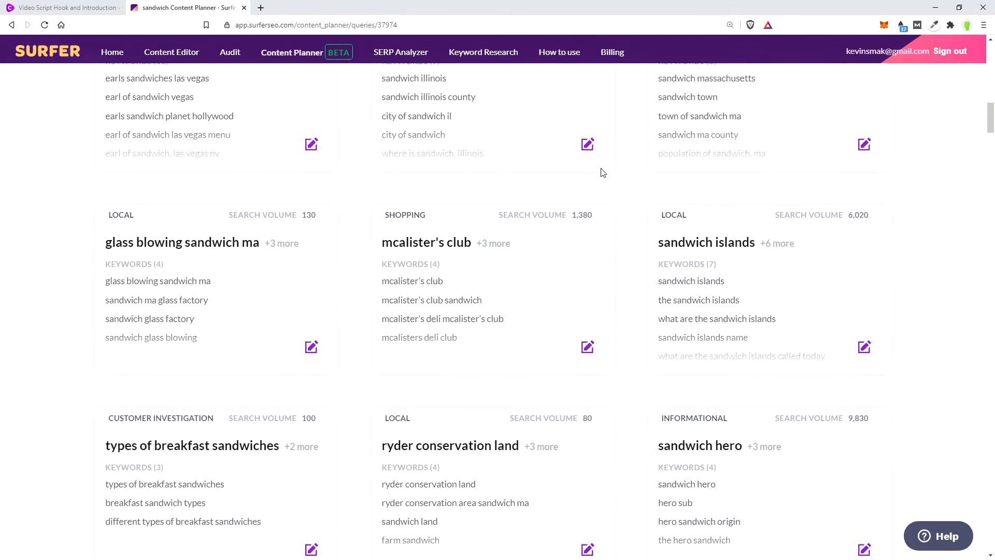
{"action": "mouse_move", "coordinate": [594, 157]}
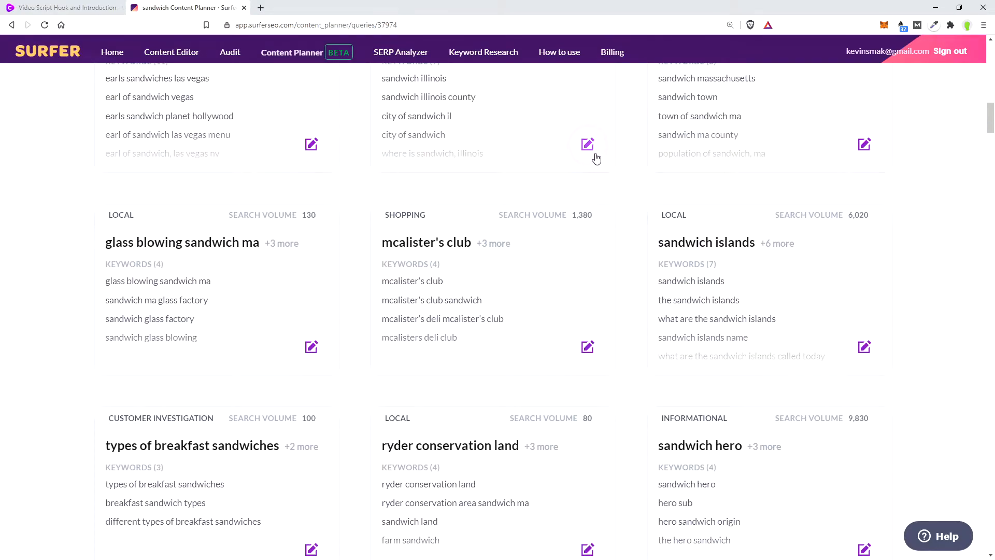
{"action": "scroll", "scroll_direction": "down", "scroll_amount": 3}
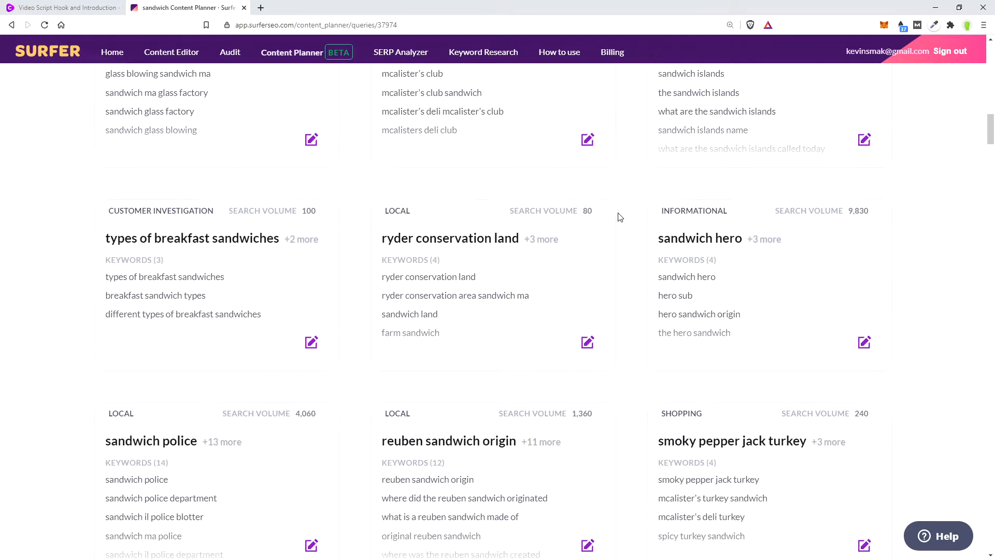
{"action": "scroll", "scroll_direction": "down", "scroll_amount": 3}
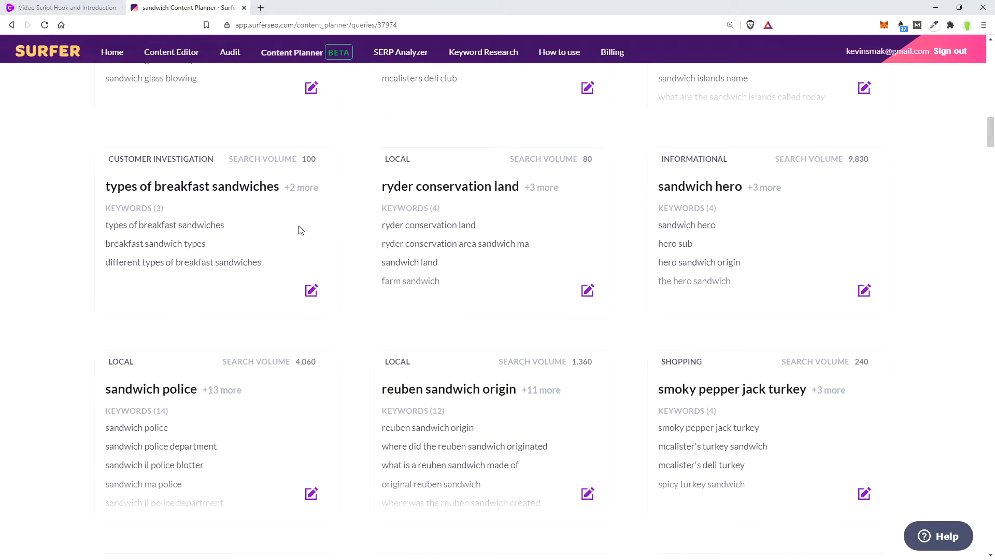
Bring up the 'types of breakfast sandwiches' cluster details and select its main keyword
{"action": "left_click", "coordinate": [191, 186]}
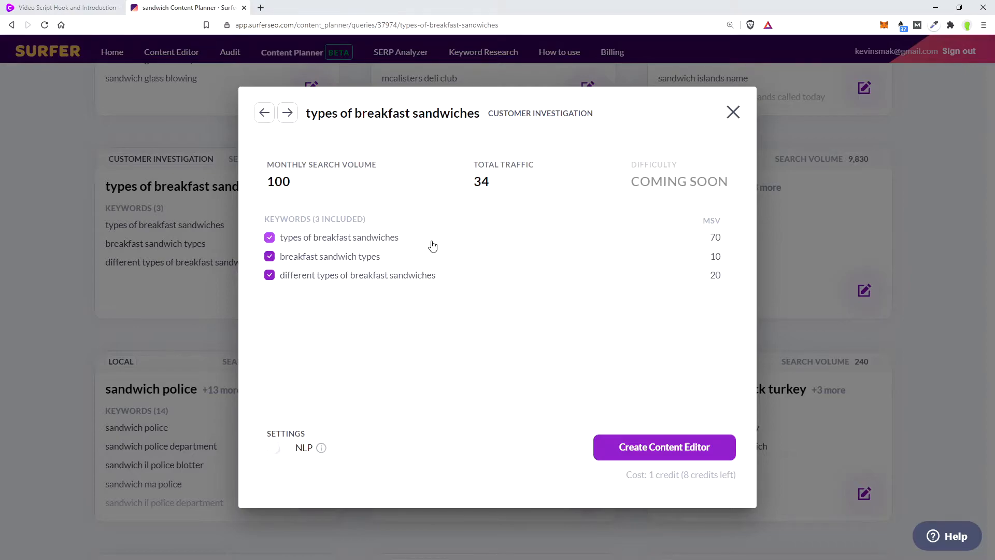
{"action": "double_click", "coordinate": [340, 236]}
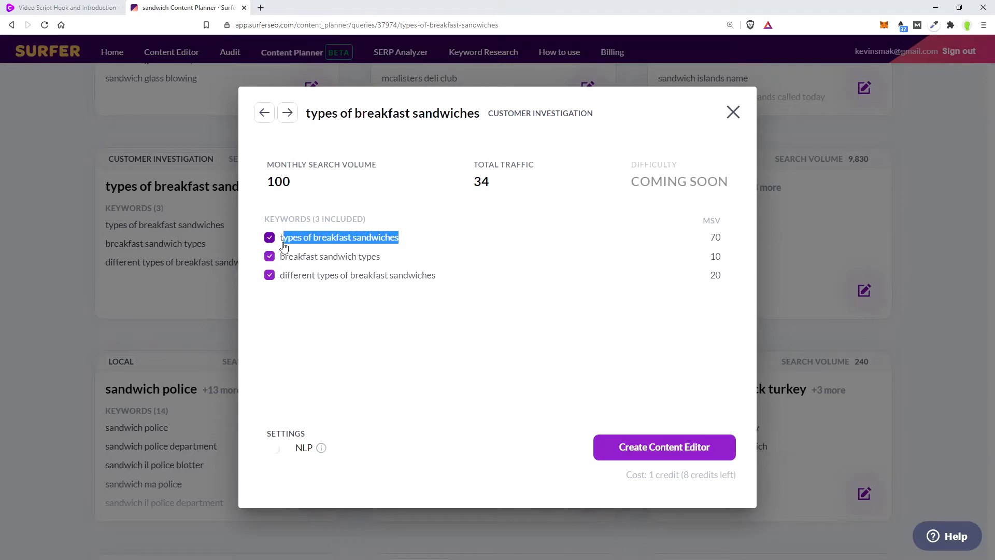
{"action": "mouse_move", "coordinate": [450, 245]}
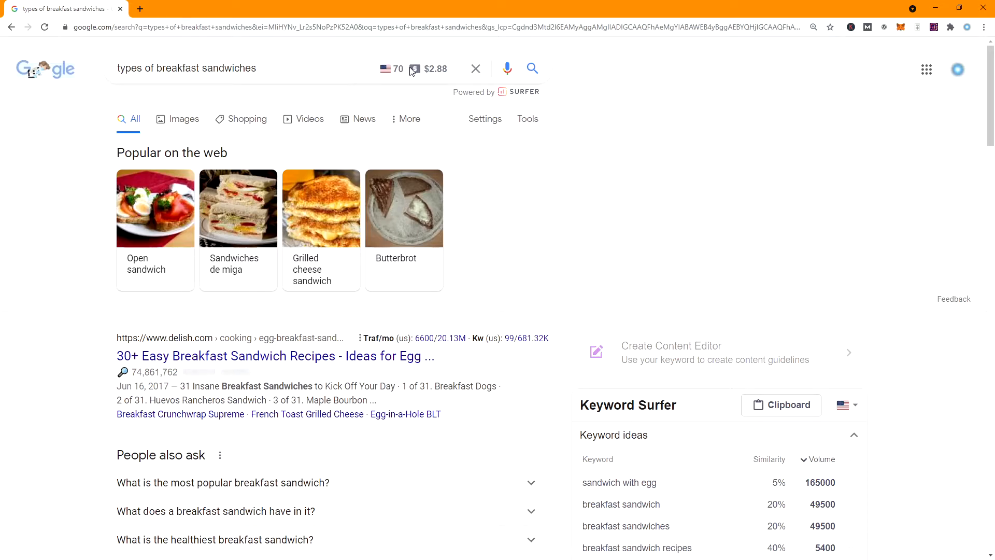
Review Keyword Surfer volume, CPC and traffic for 'types of breakfast sandwiches', then compare results by word count
{"action": "scroll", "scroll_direction": "down", "scroll_amount": 3}
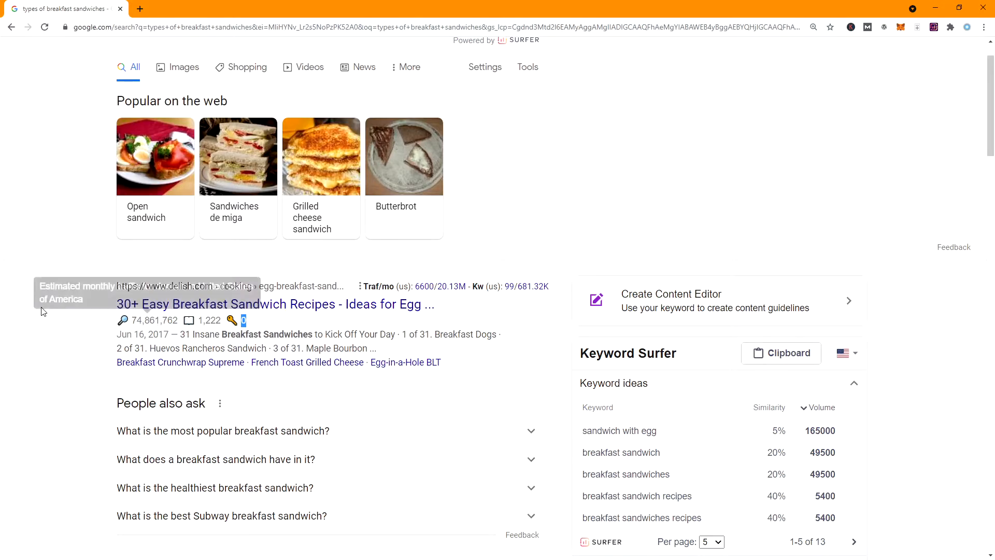
{"action": "scroll", "scroll_direction": "down", "scroll_amount": 3}
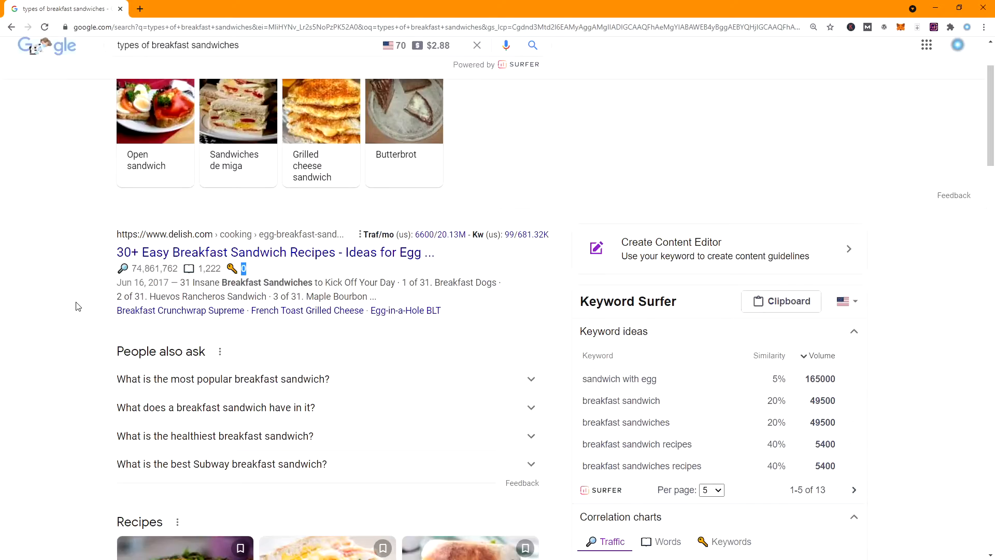
{"action": "scroll", "scroll_direction": "down", "scroll_amount": 3}
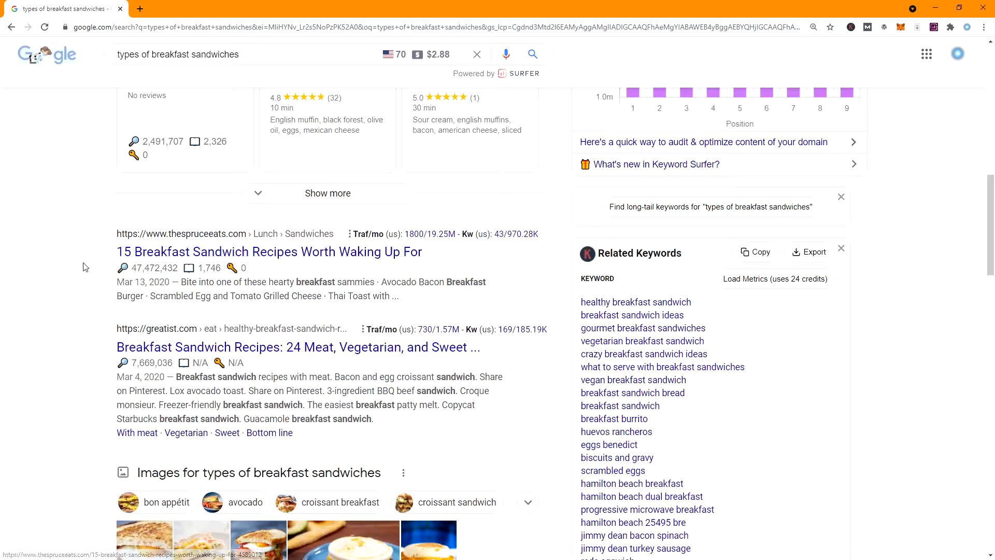
{"action": "scroll", "scroll_direction": "down", "scroll_amount": 3}
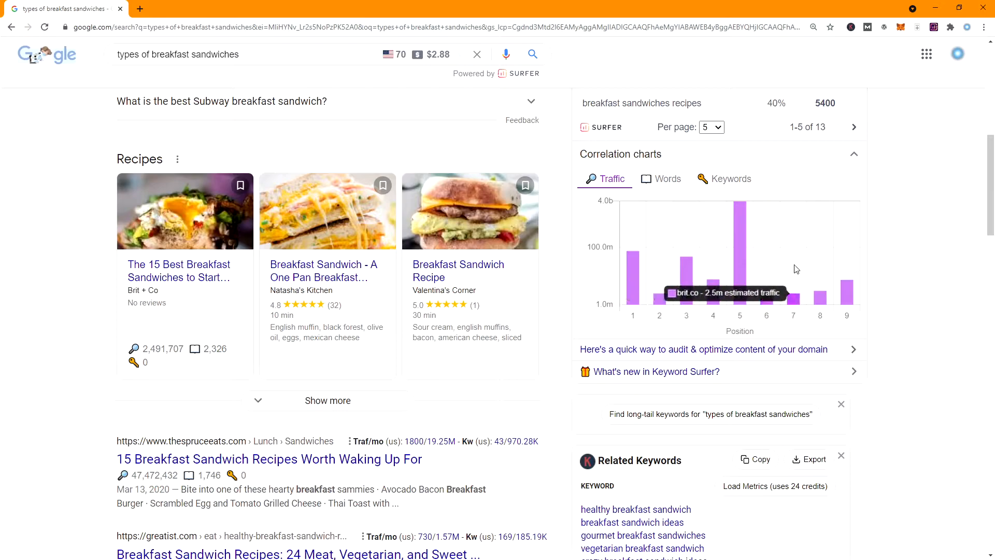
{"action": "mouse_move", "coordinate": [745, 231]}
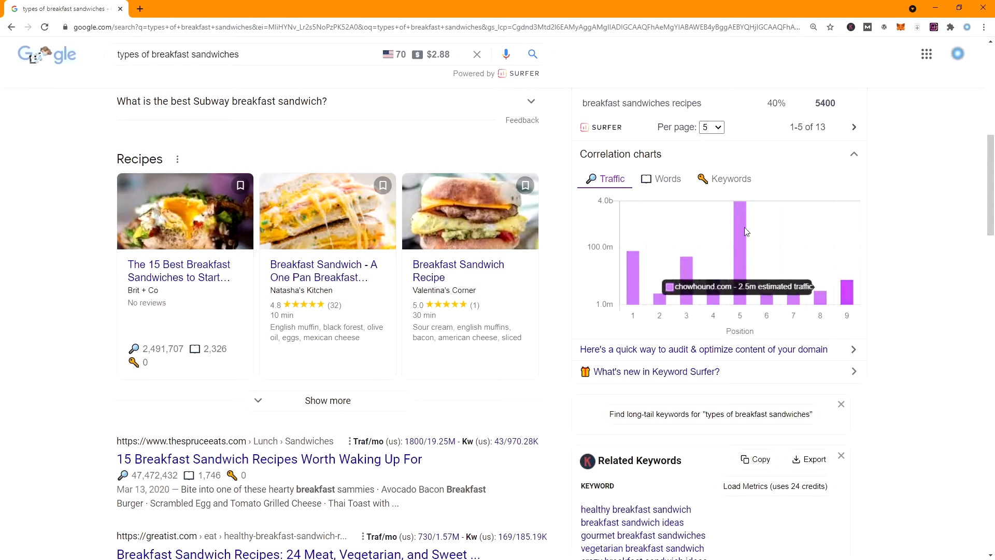
{"action": "left_click", "coordinate": [664, 178]}
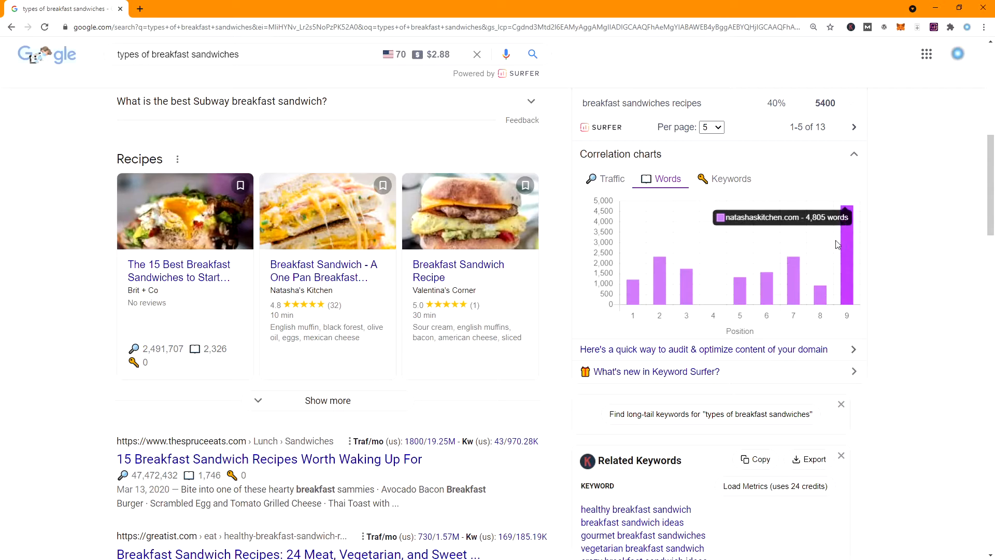
{"action": "scroll", "scroll_direction": "down", "scroll_amount": 3}
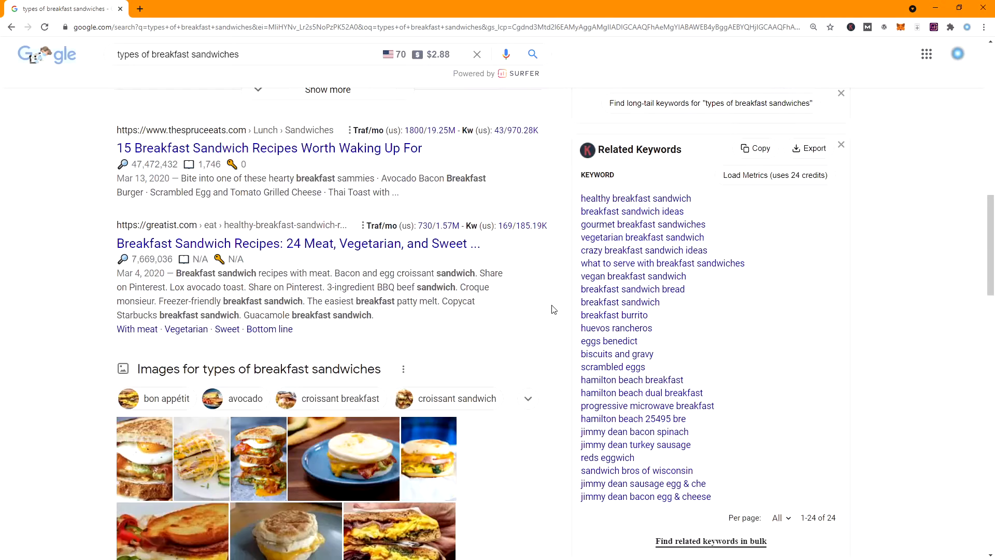
{"action": "scroll", "scroll_direction": "down", "scroll_amount": 3}
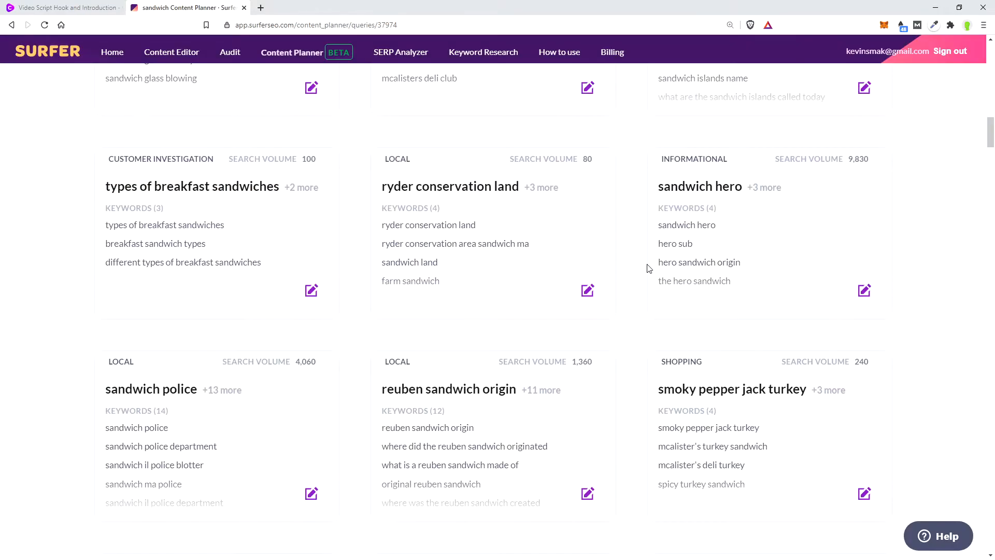
{"action": "mouse_move", "coordinate": [637, 241]}
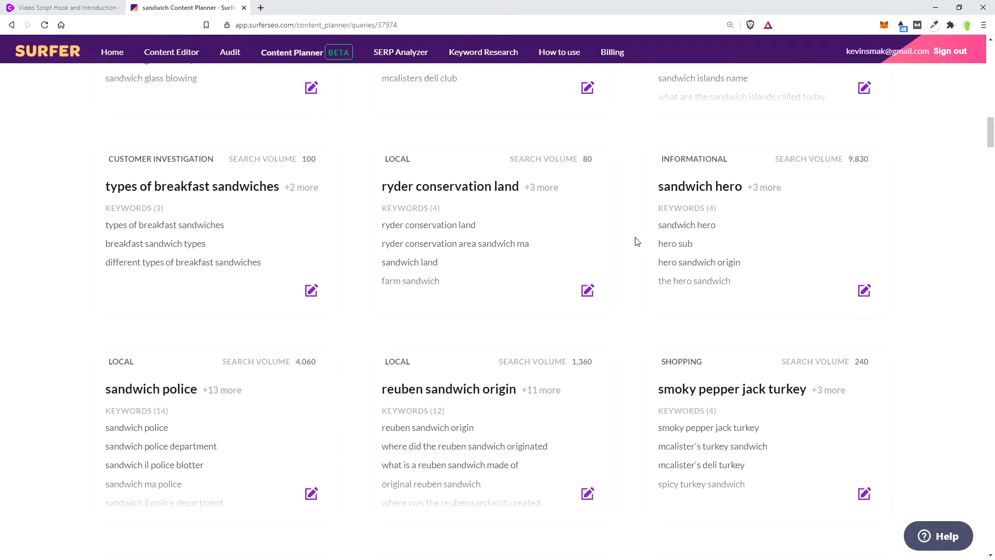
Bring up the 'who invented the chicken sandwich' cluster and search that keyword on Google
{"action": "scroll", "scroll_direction": "down", "scroll_amount": 3}
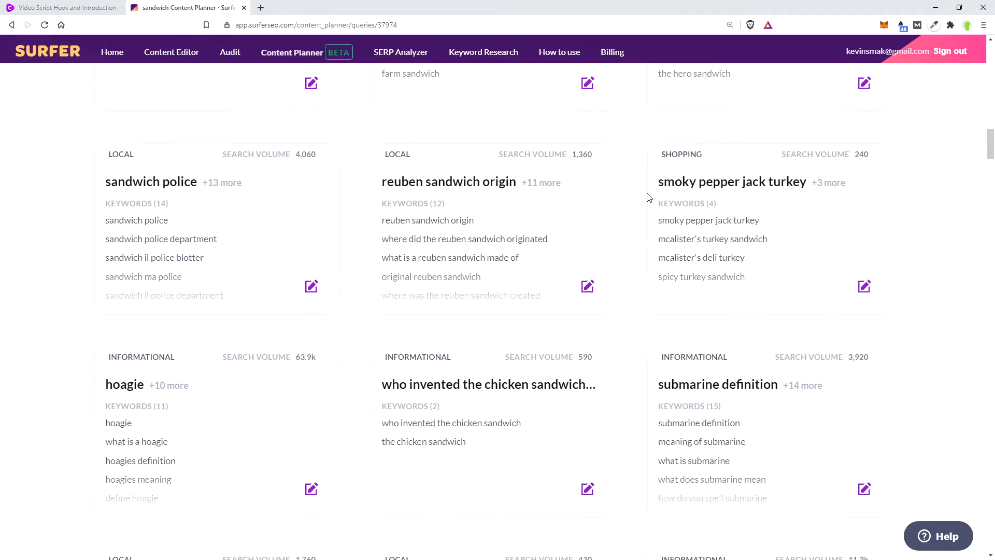
{"action": "scroll", "scroll_direction": "down", "scroll_amount": 3}
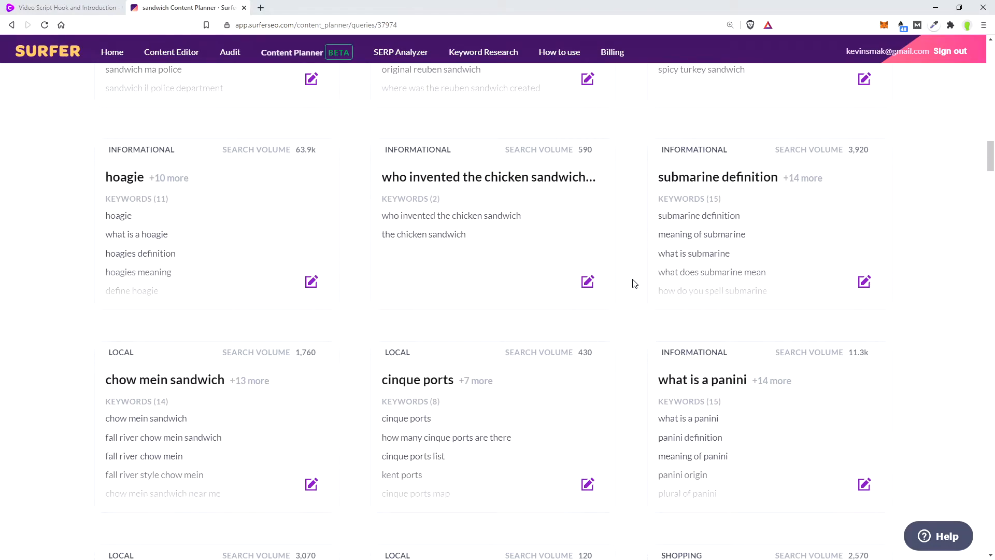
{"action": "left_click", "coordinate": [488, 176]}
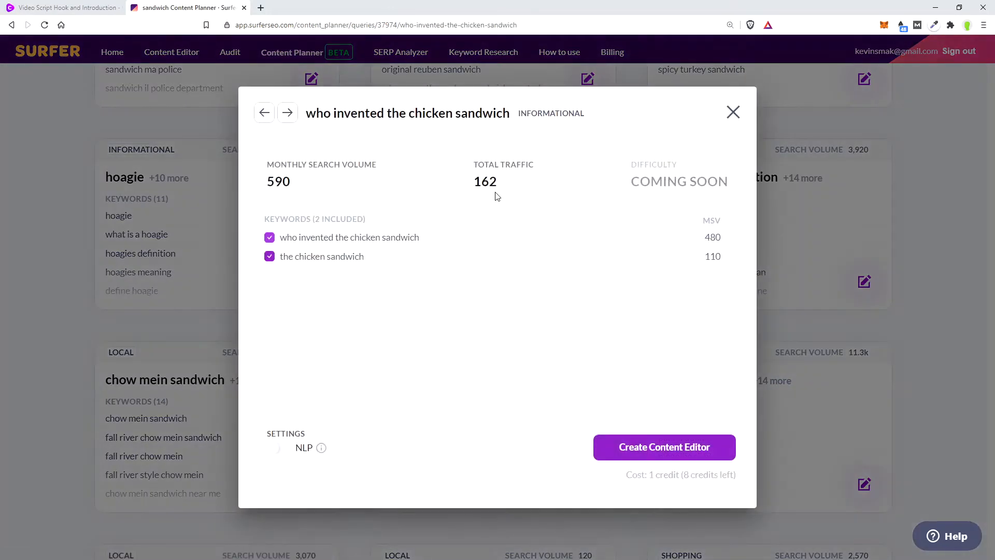
{"action": "double_click", "coordinate": [406, 113]}
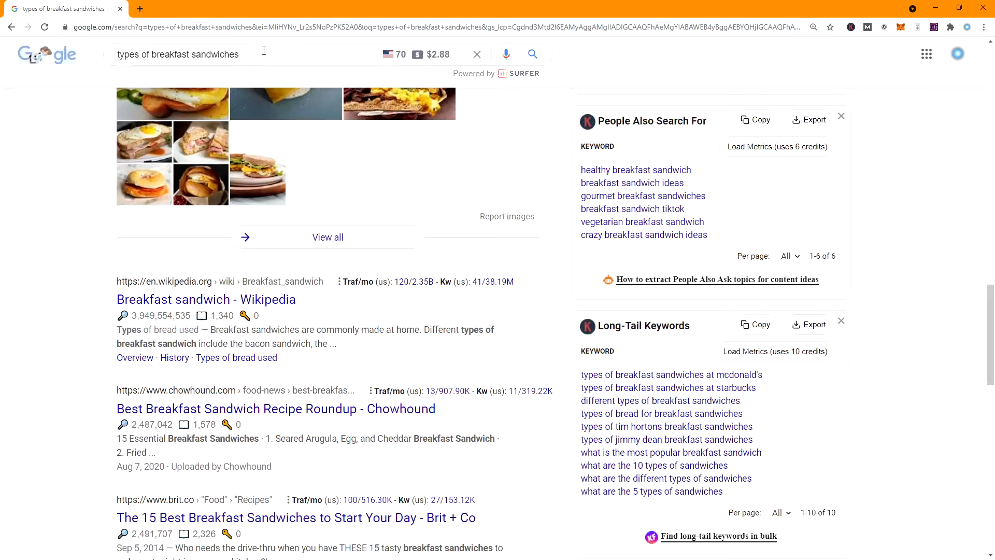
{"action": "type", "text": "who invented the chicken sandwich"}
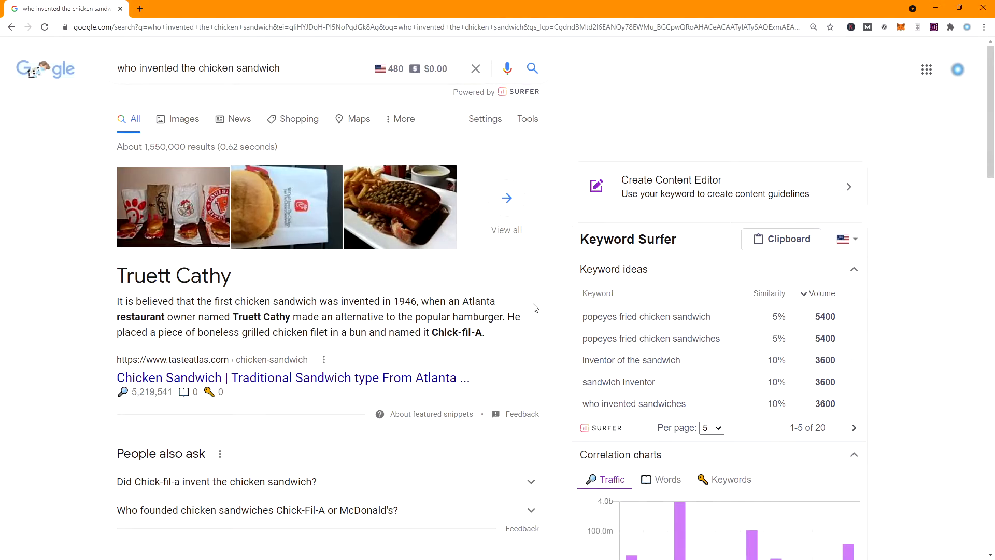
Review the chicken sandwich results and chart the ranking pages' word counts
{"action": "scroll", "scroll_direction": "down", "scroll_amount": 3}
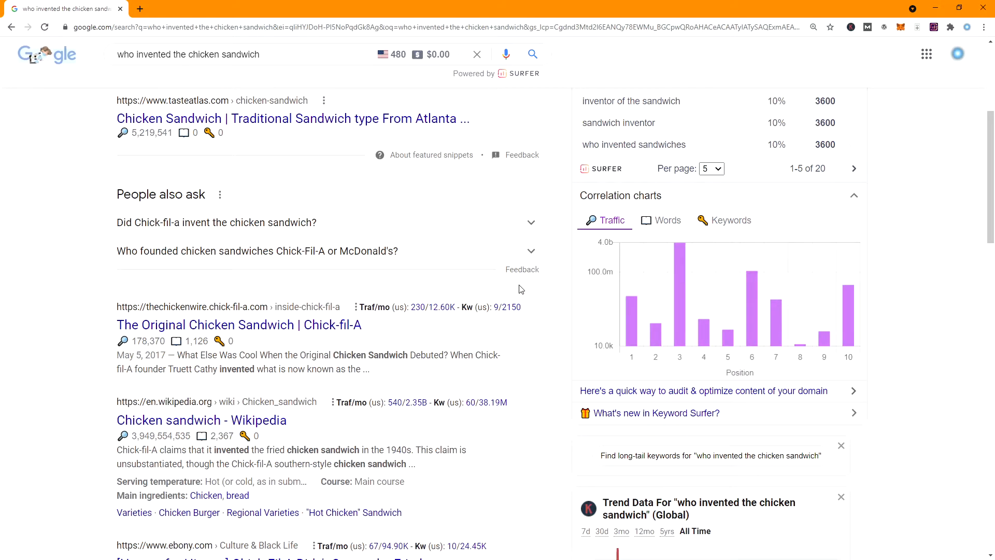
{"action": "scroll", "scroll_direction": "down", "scroll_amount": 3}
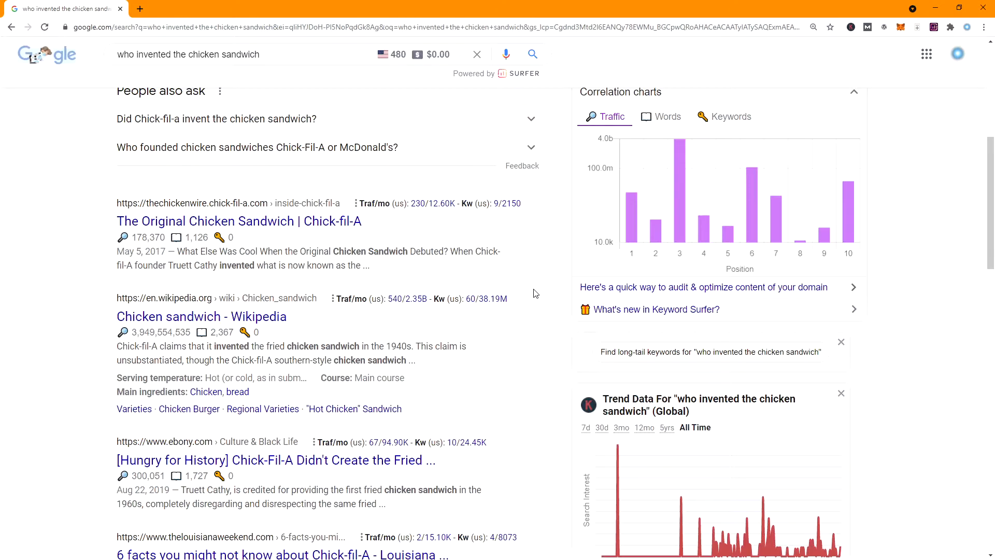
{"action": "scroll", "scroll_direction": "down", "scroll_amount": 3}
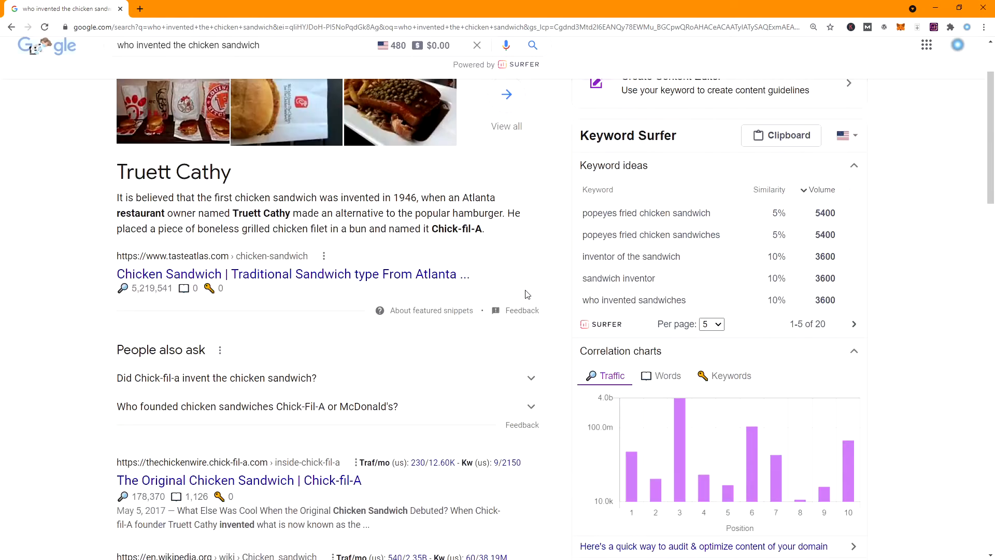
{"action": "scroll", "scroll_direction": "down", "scroll_amount": 3}
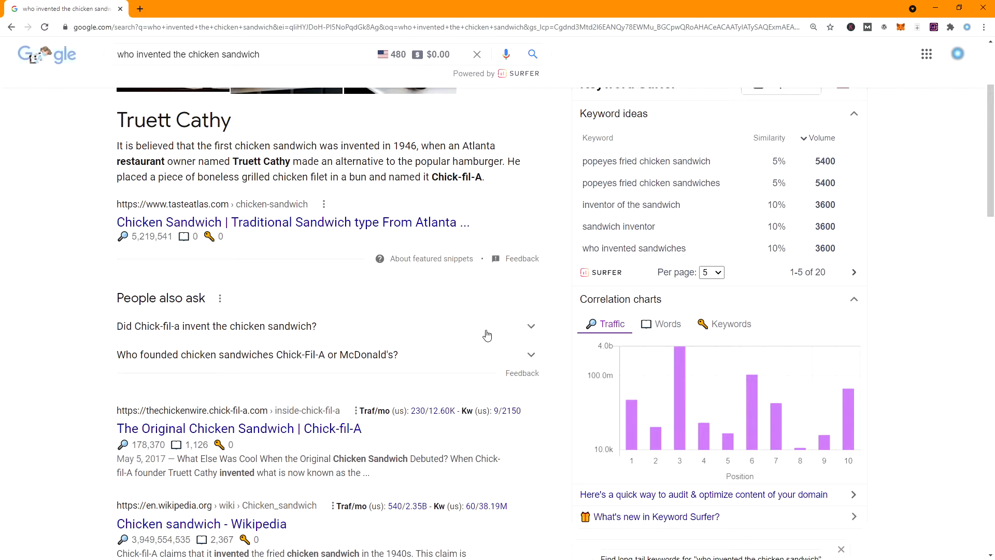
{"action": "scroll", "scroll_direction": "down", "scroll_amount": 3}
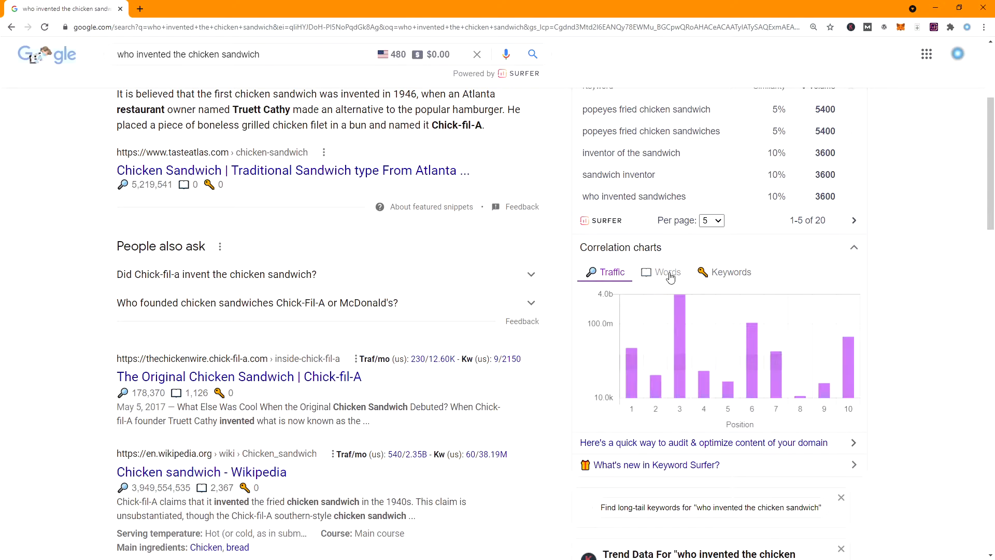
{"action": "left_click", "coordinate": [666, 272]}
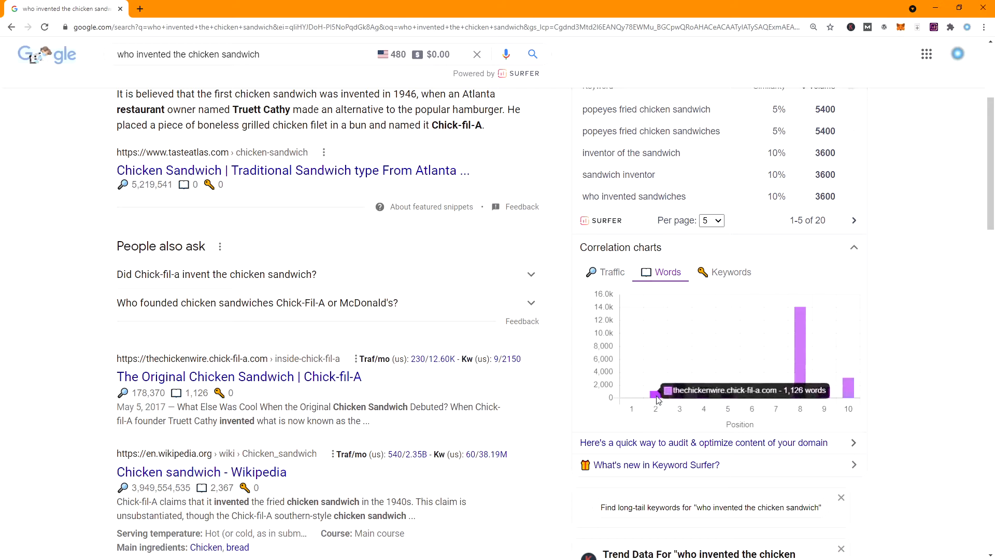
{"action": "mouse_move", "coordinate": [727, 396]}
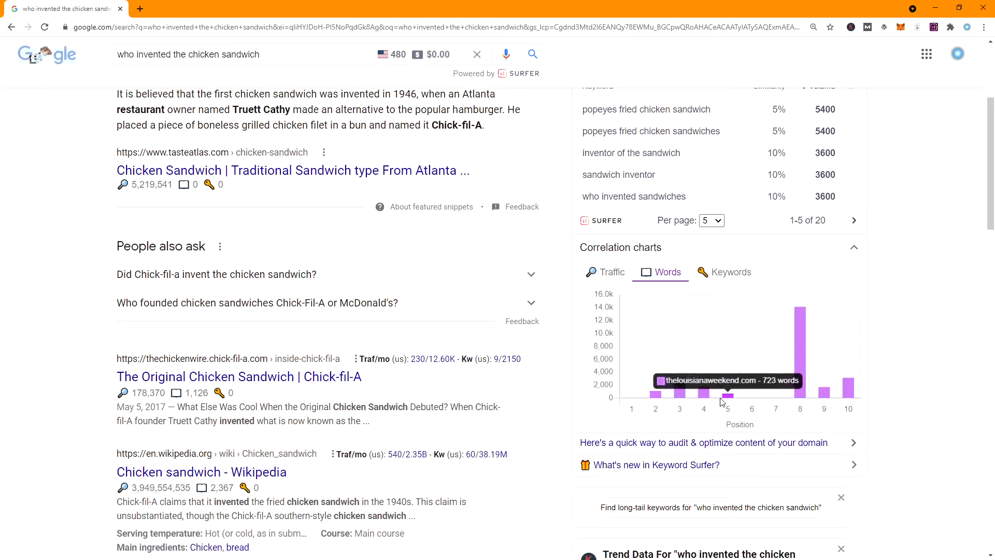
{"action": "mouse_move", "coordinate": [500, 290]}
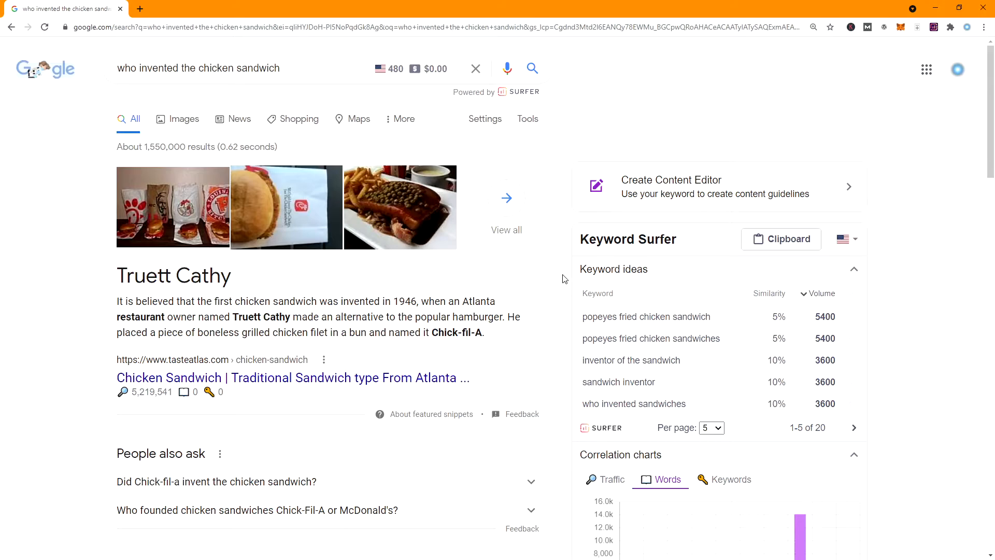
Inspect Keyword Surfer trend data and related keywords for the chicken sandwich search
{"action": "scroll", "scroll_direction": "down", "scroll_amount": 3}
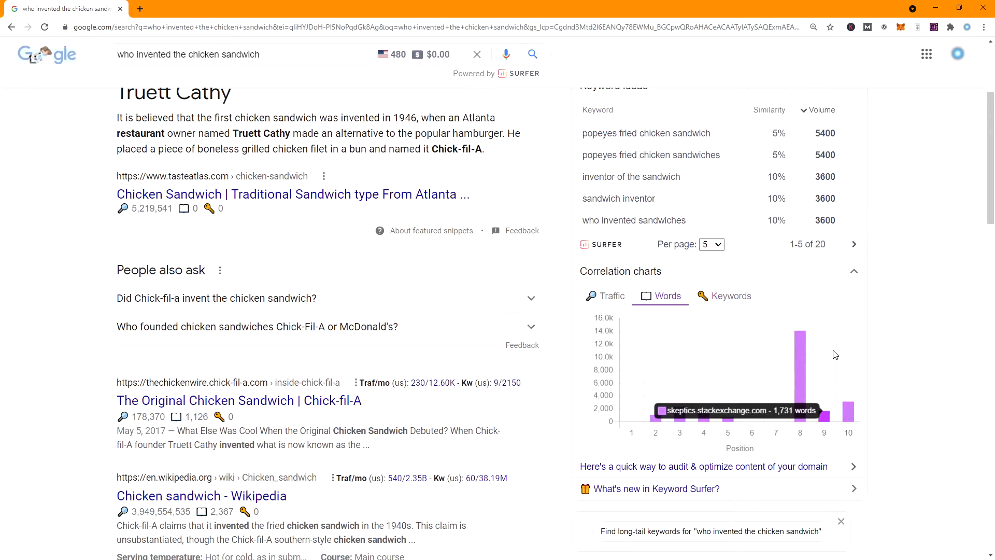
{"action": "mouse_move", "coordinate": [830, 403]}
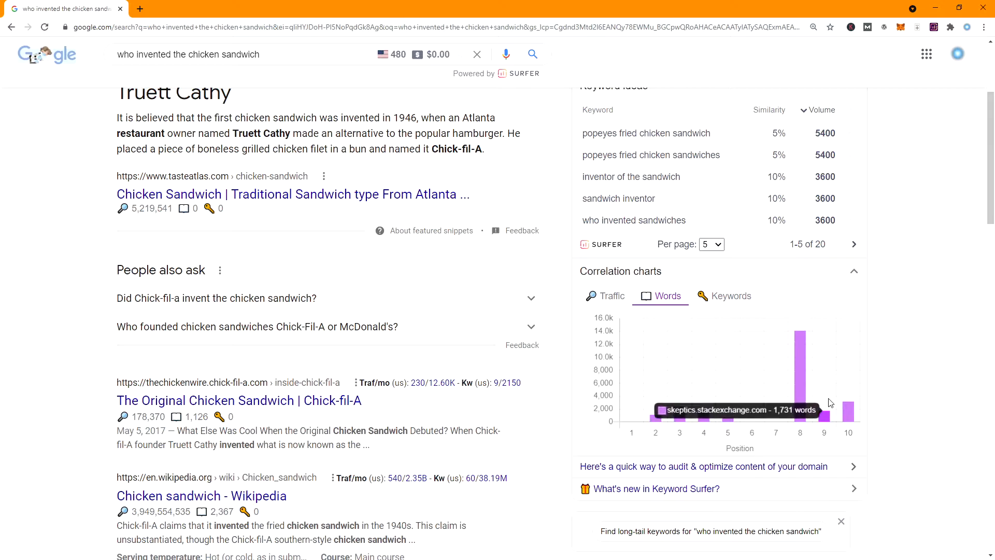
{"action": "left_click", "coordinate": [610, 296]}
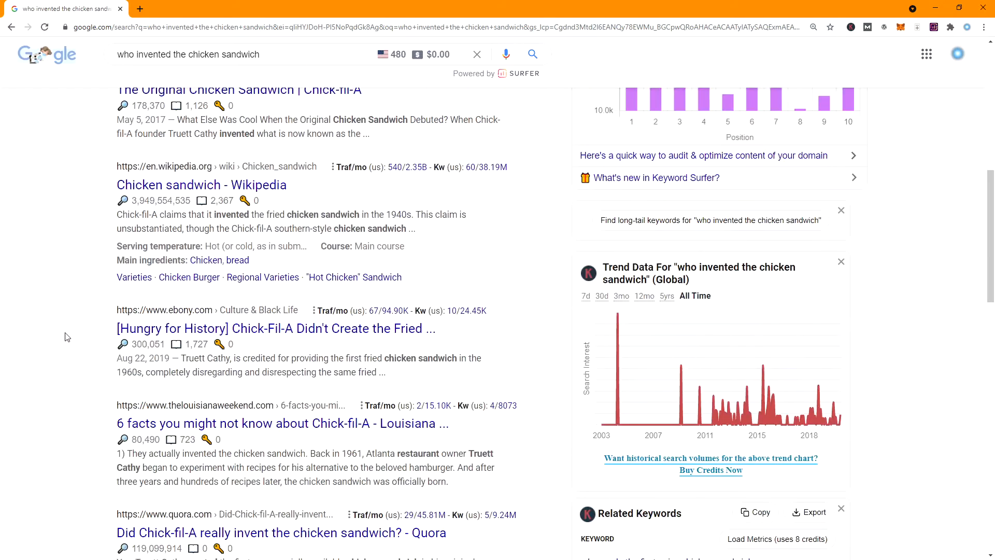
{"action": "scroll", "scroll_direction": "down", "scroll_amount": 3}
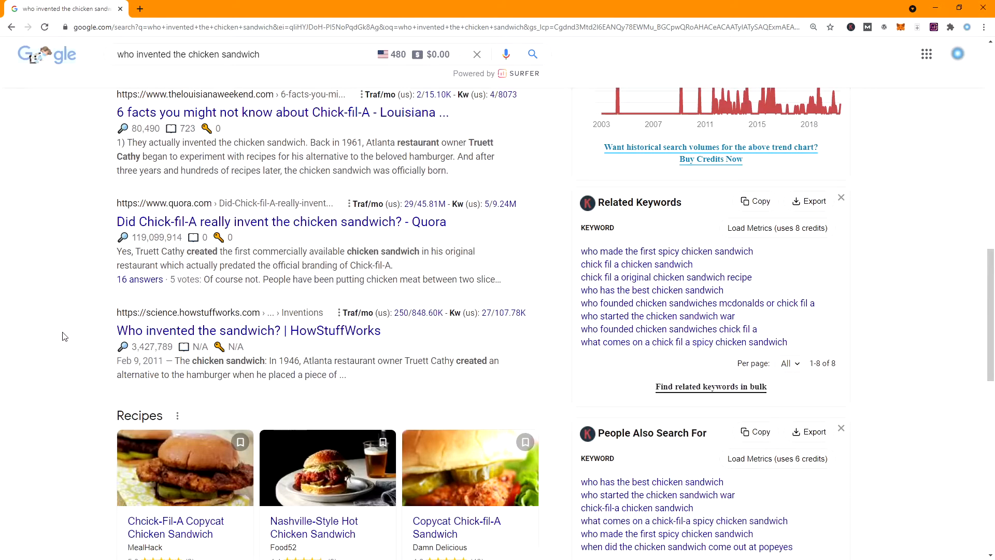
{"action": "scroll", "scroll_direction": "down", "scroll_amount": 3}
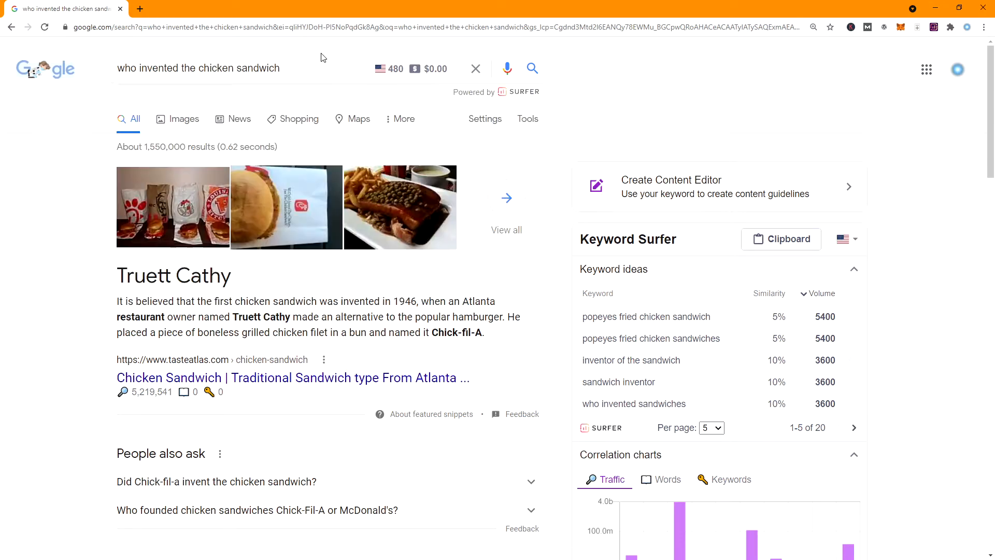
{"action": "mouse_move", "coordinate": [352, 49]}
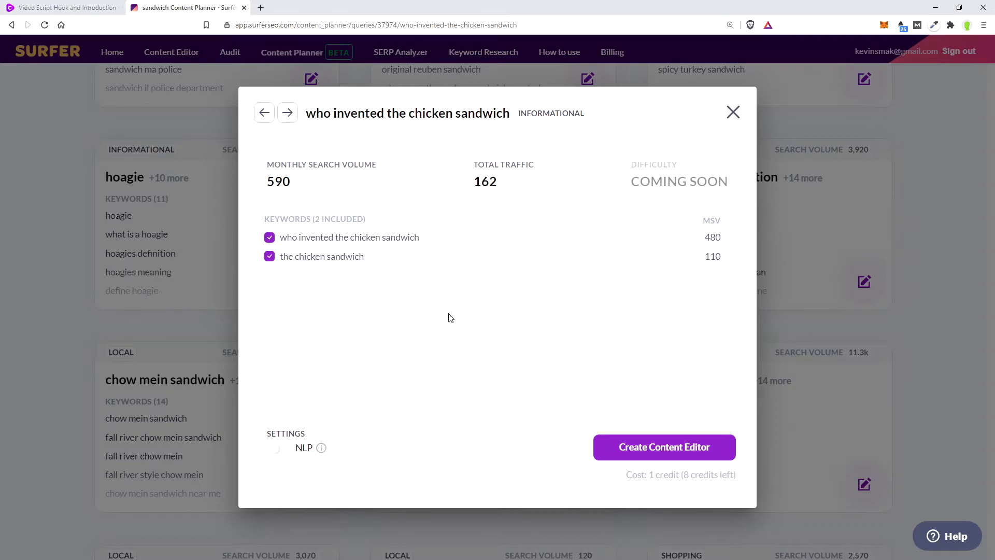
{"action": "mouse_move", "coordinate": [323, 232]}
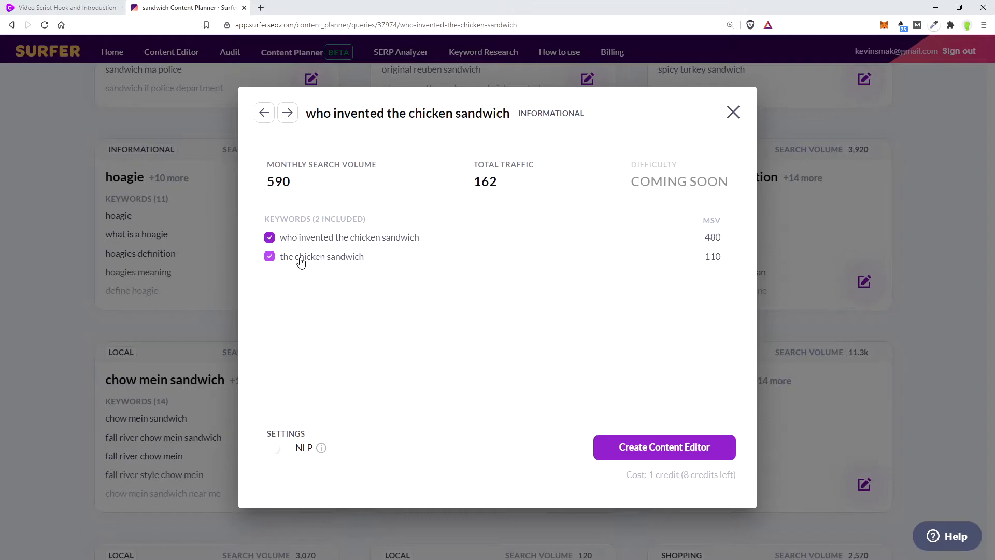
{"action": "mouse_move", "coordinate": [388, 242]}
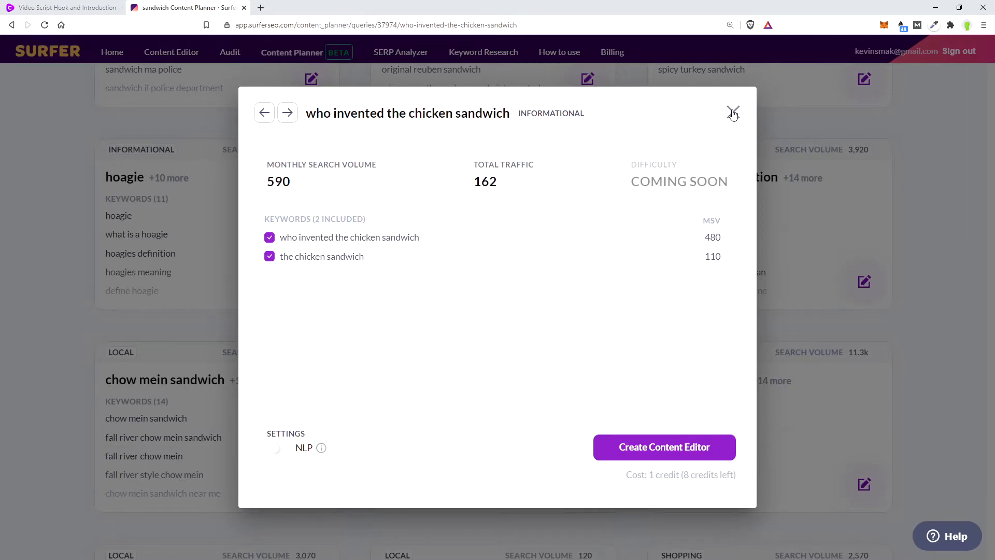
Close the chicken sandwich cluster details to return to the cluster grid
{"action": "left_click", "coordinate": [733, 113]}
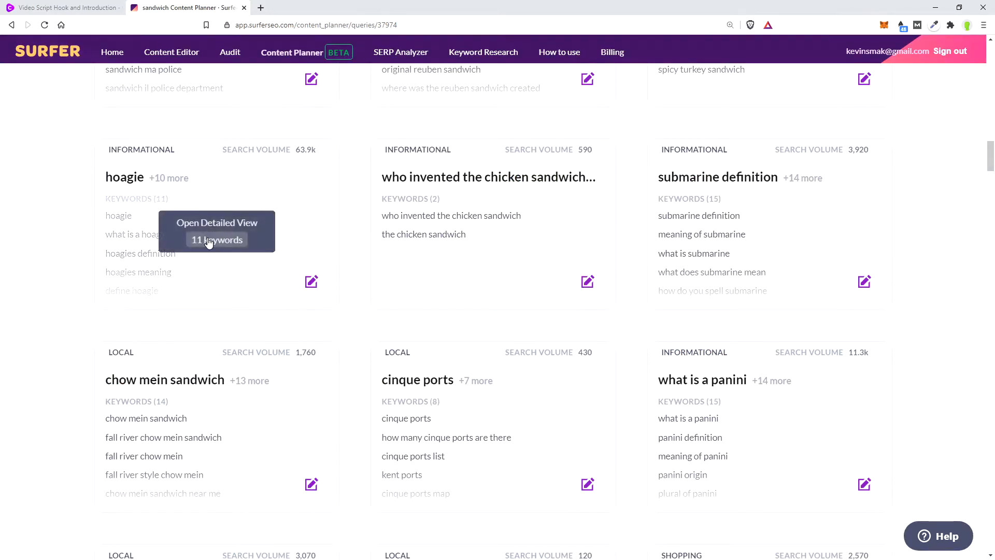
{"action": "left_click", "coordinate": [216, 232]}
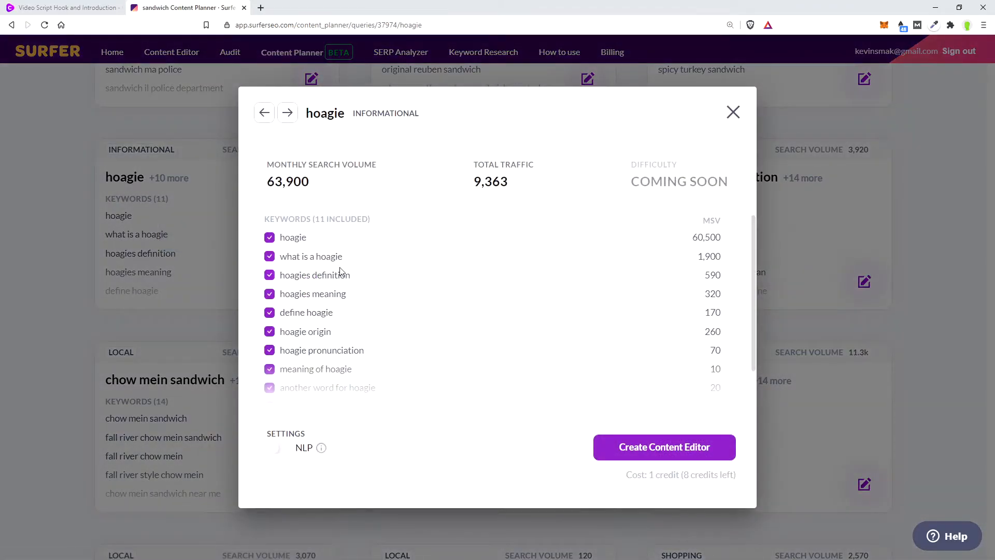
{"action": "mouse_move", "coordinate": [437, 258]}
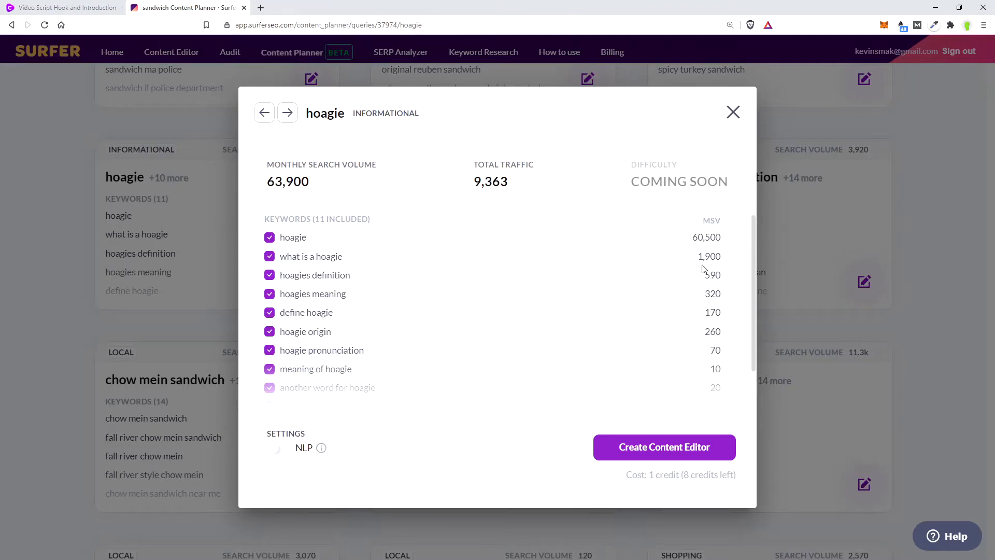
{"action": "scroll", "scroll_direction": "down", "scroll_amount": 3}
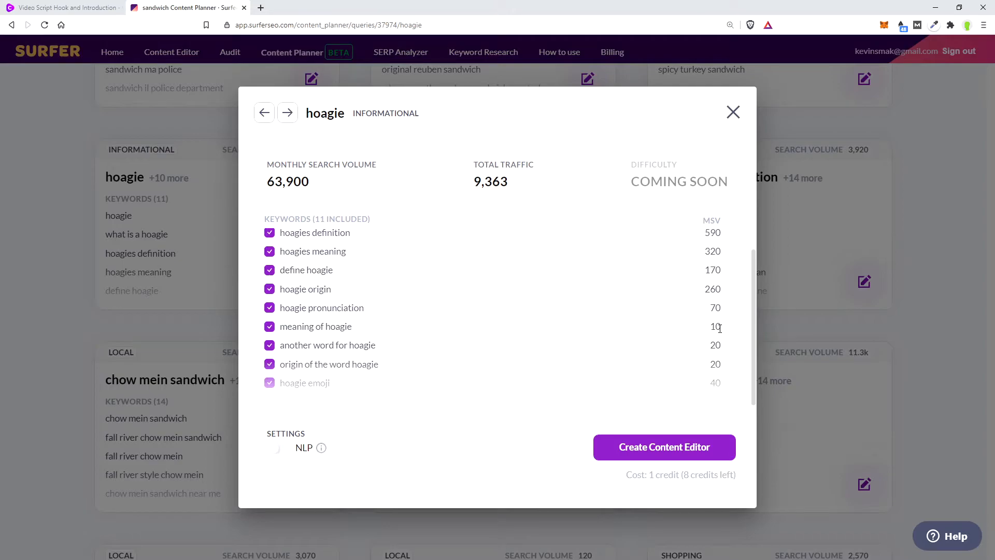
{"action": "mouse_move", "coordinate": [654, 255]}
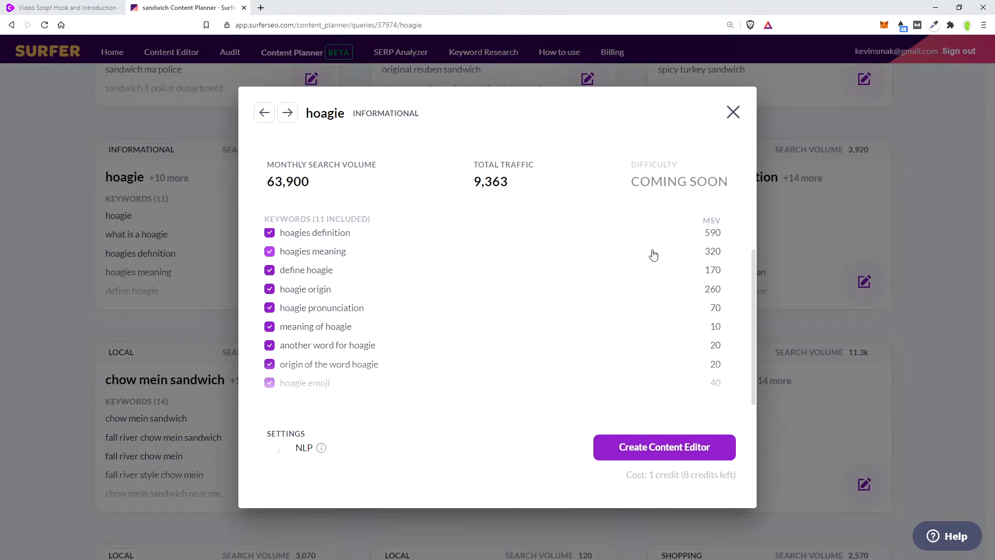
{"action": "mouse_move", "coordinate": [723, 258]}
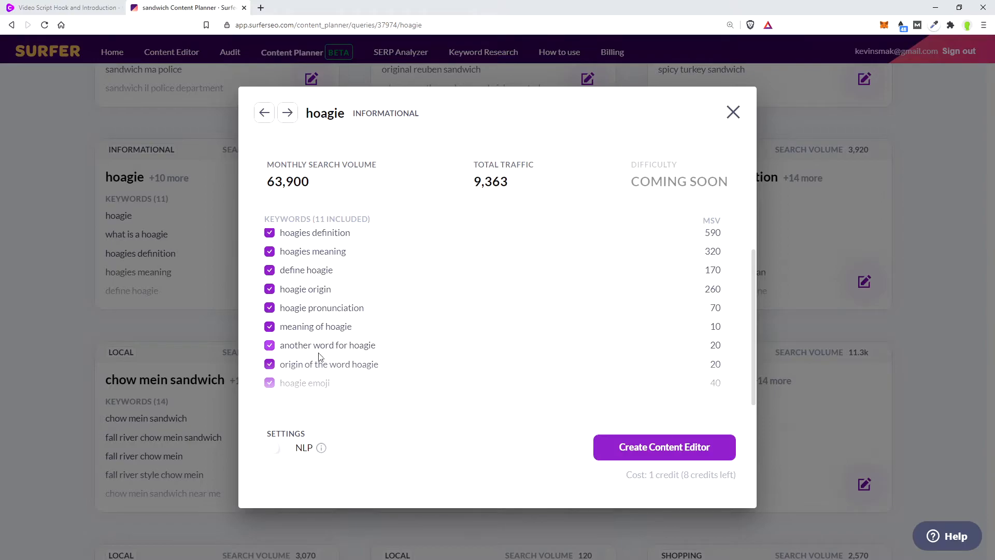
{"action": "left_click", "coordinate": [270, 326]}
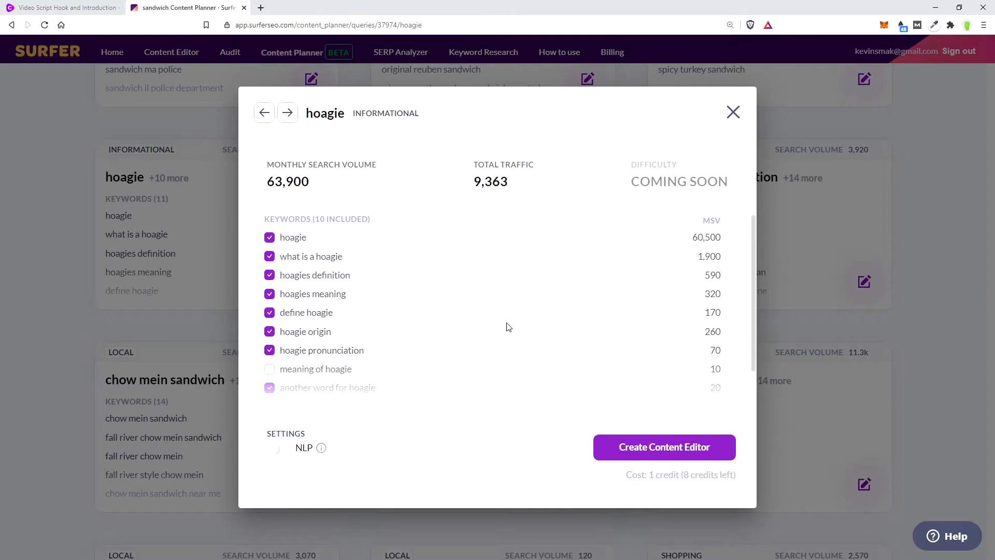
{"action": "left_click", "coordinate": [733, 112]}
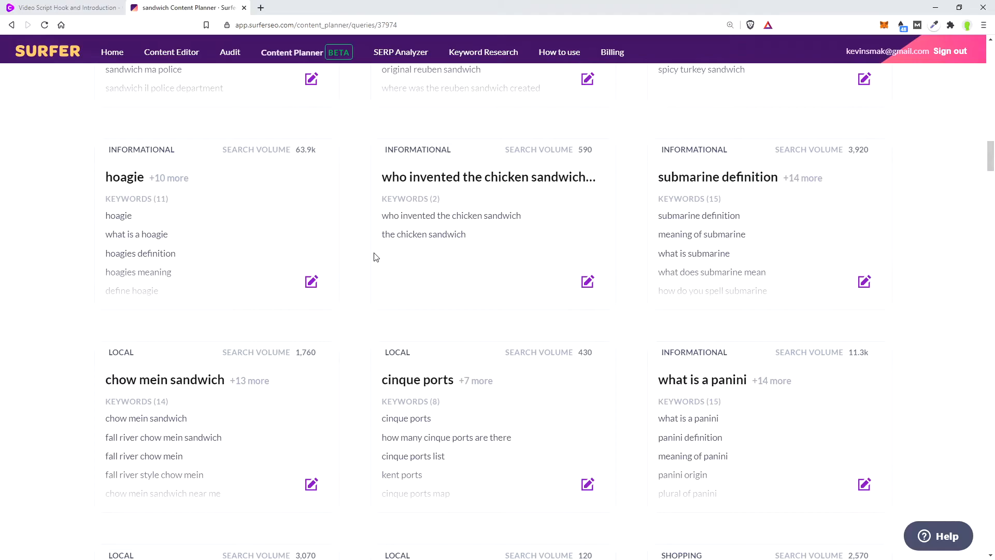
Bring up the 'is subway a restaurant' cluster details and select its main keyword to copy
{"action": "scroll", "scroll_direction": "down", "scroll_amount": 3}
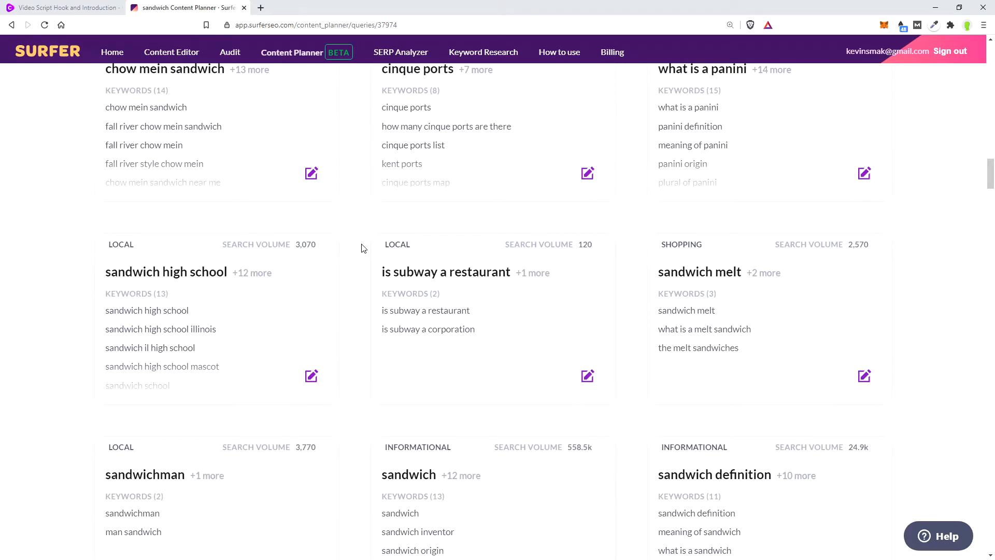
{"action": "scroll", "scroll_direction": "down", "scroll_amount": 3}
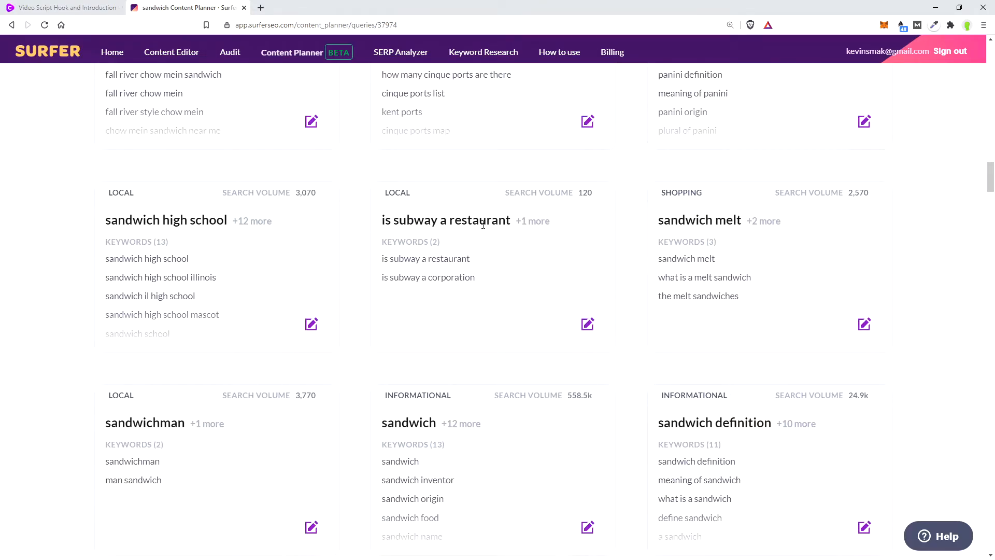
{"action": "mouse_move", "coordinate": [495, 242]}
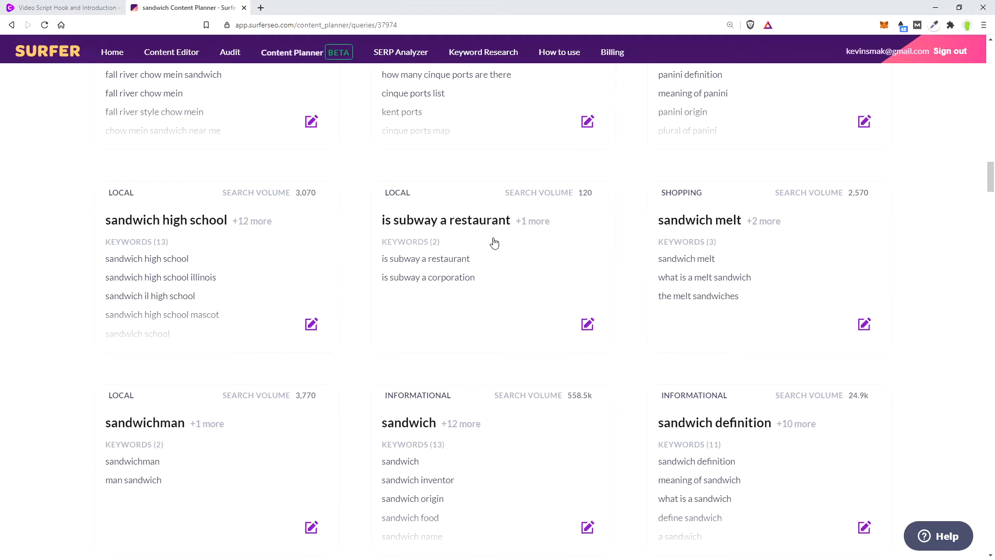
{"action": "left_click", "coordinate": [445, 220]}
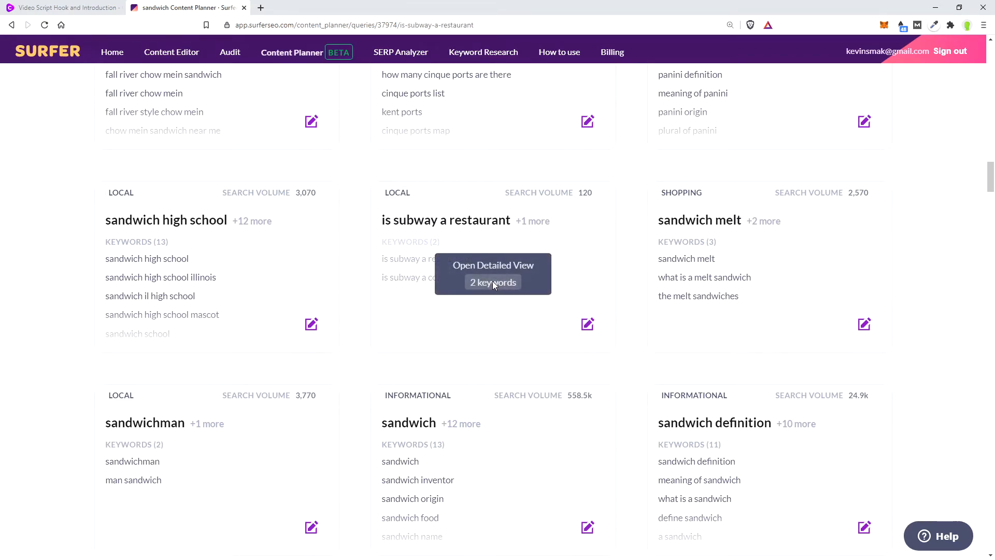
{"action": "left_click", "coordinate": [492, 274]}
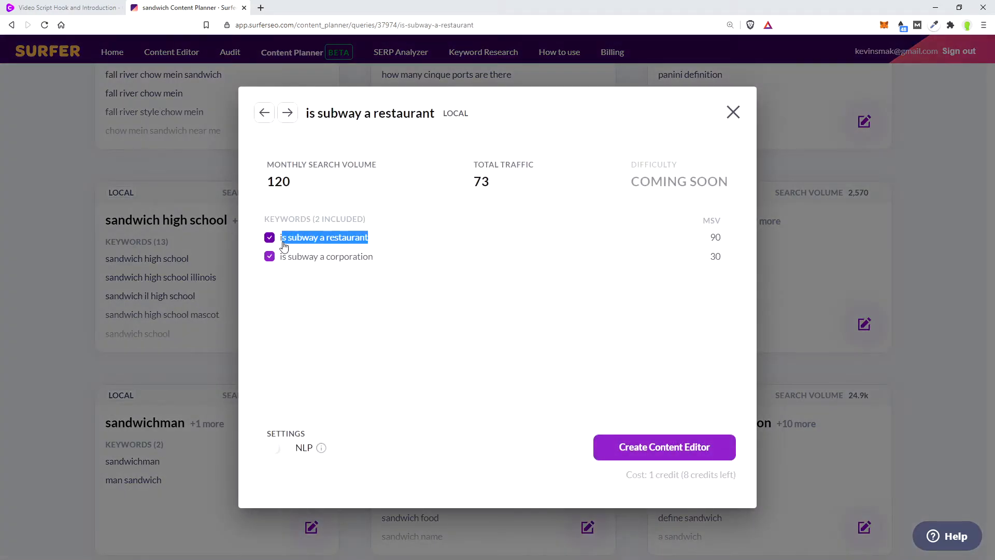
{"action": "left_click", "coordinate": [63, 7]}
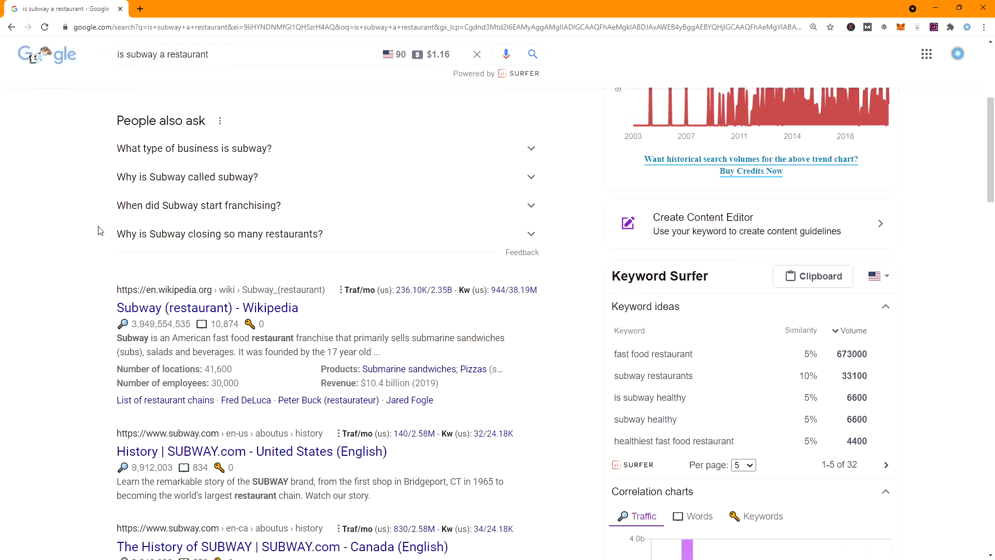
Review the 'is subway a restaurant' results and Keyword Surfer's word-count comparison chart
{"action": "scroll", "scroll_direction": "down", "scroll_amount": 3}
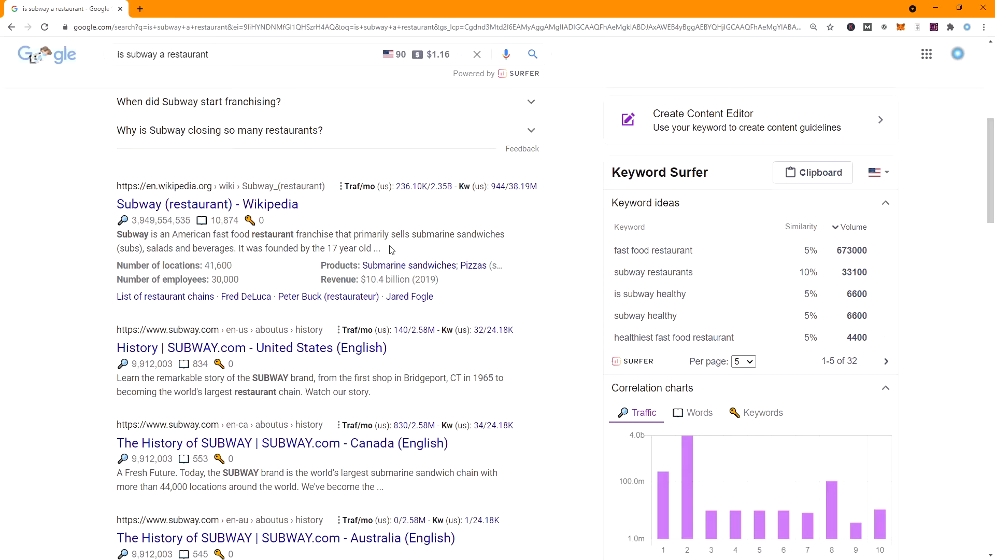
{"action": "scroll", "scroll_direction": "down", "scroll_amount": 3}
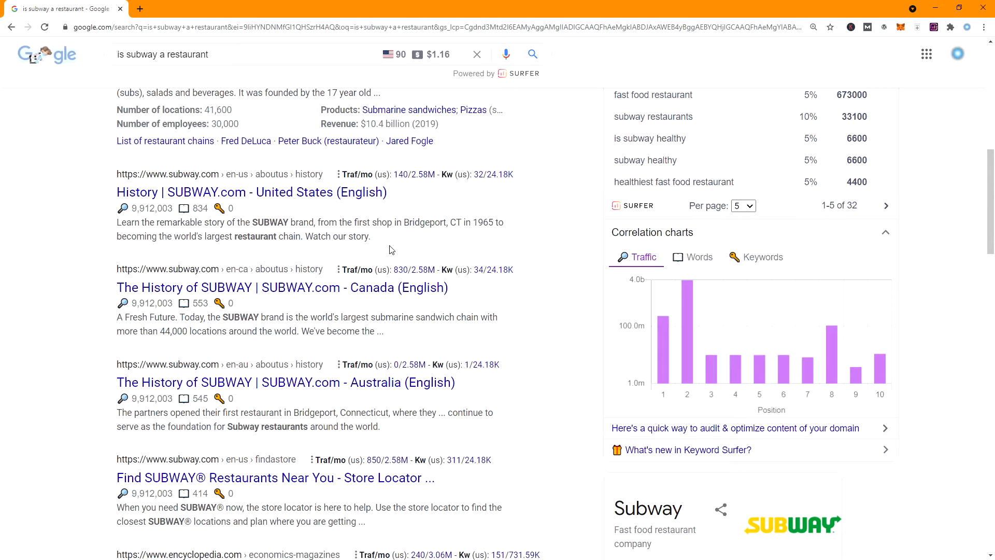
{"action": "scroll", "scroll_direction": "down", "scroll_amount": 3}
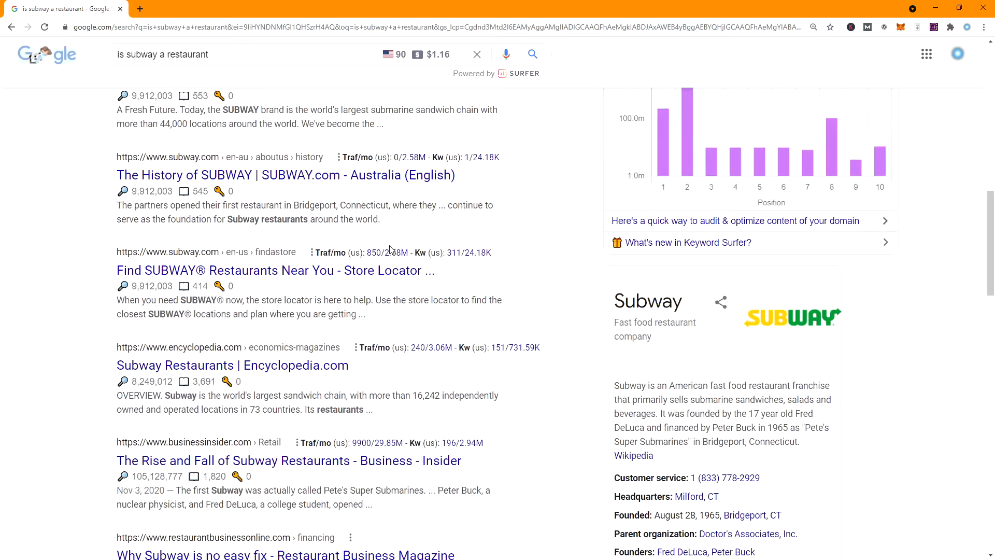
{"action": "scroll", "scroll_direction": "down", "scroll_amount": 3}
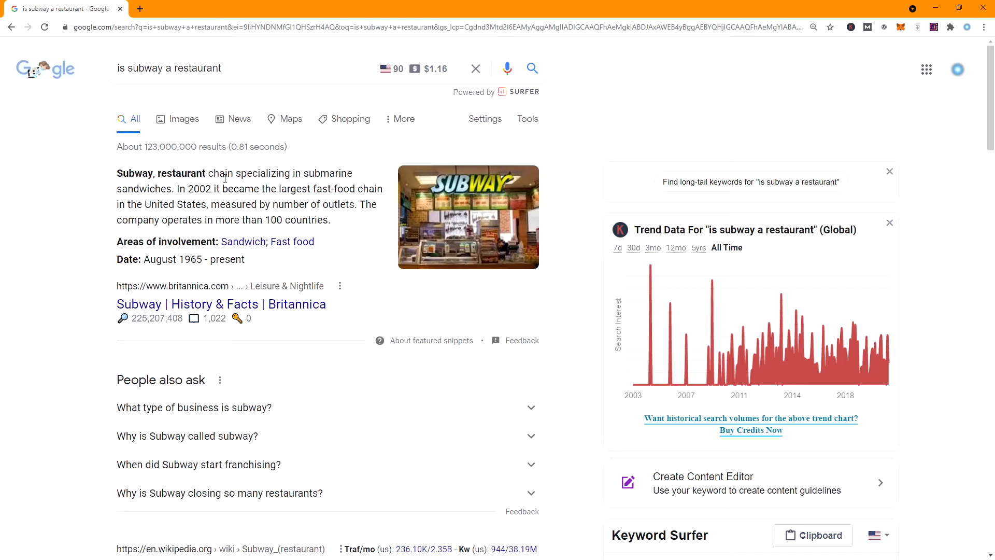
{"action": "mouse_move", "coordinate": [290, 216]}
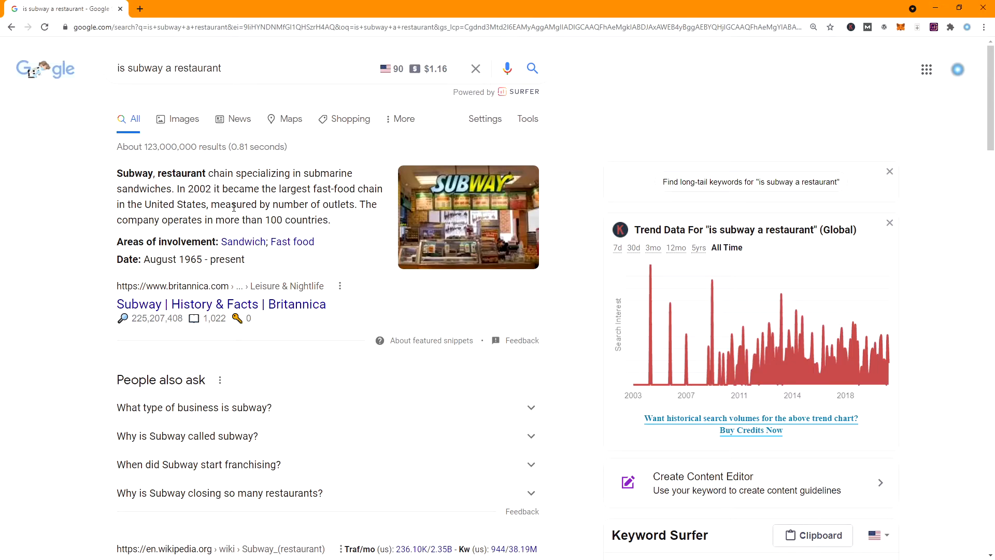
{"action": "scroll", "scroll_direction": "down", "scroll_amount": 3}
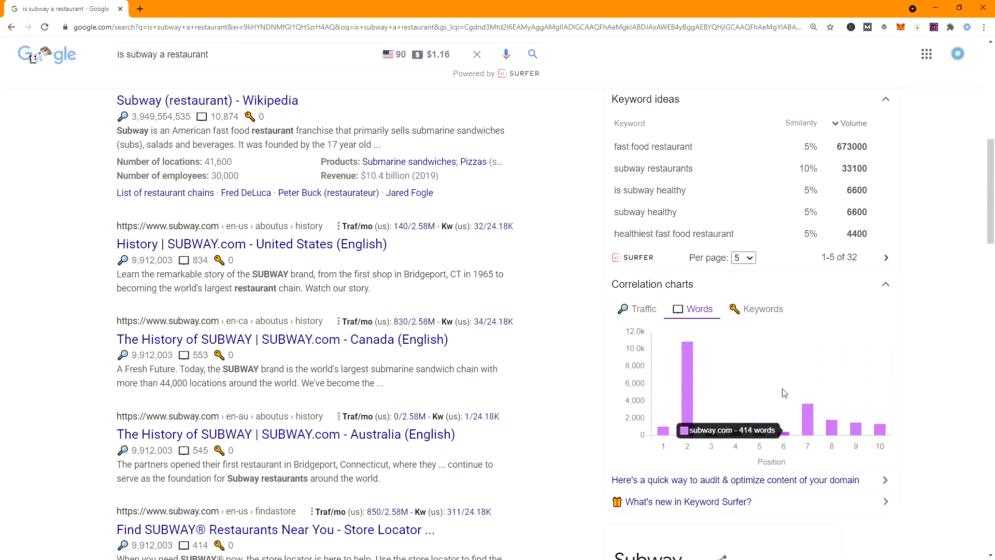
{"action": "mouse_move", "coordinate": [708, 397]}
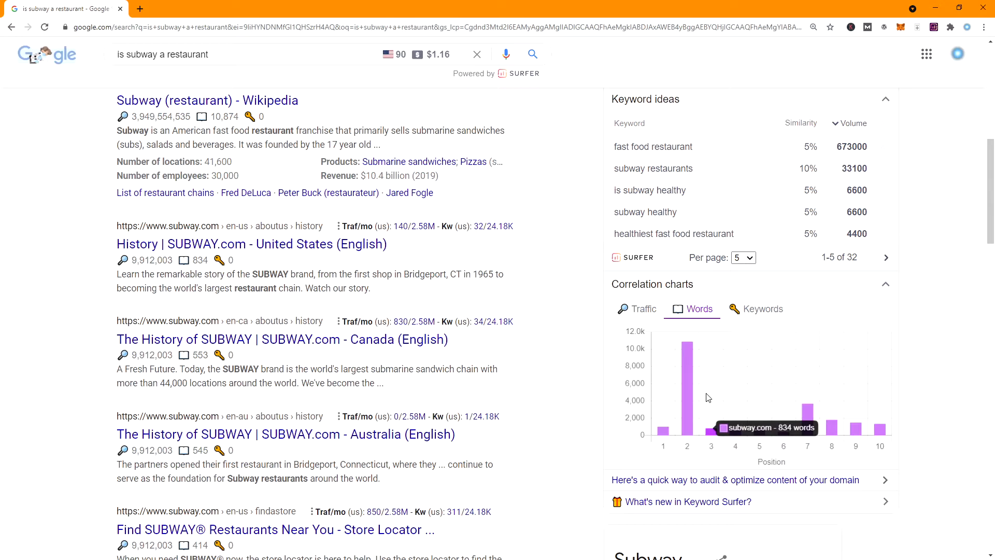
{"action": "mouse_move", "coordinate": [726, 402]}
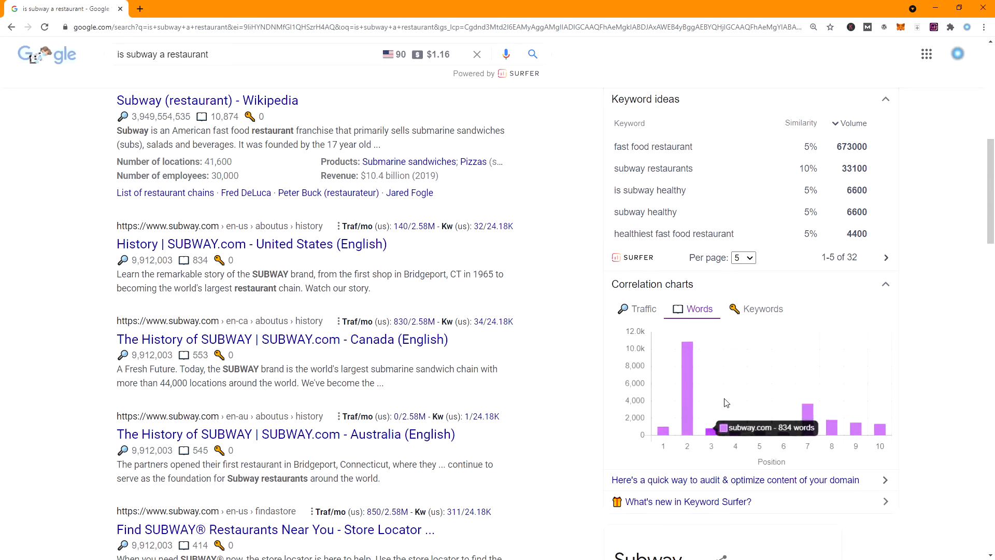
{"action": "mouse_move", "coordinate": [850, 402]}
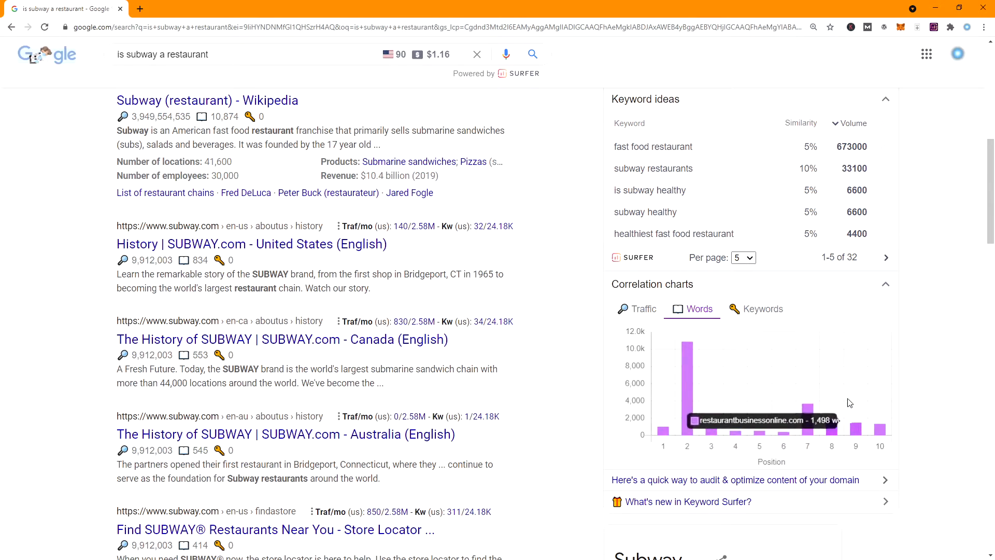
{"action": "mouse_move", "coordinate": [734, 398]}
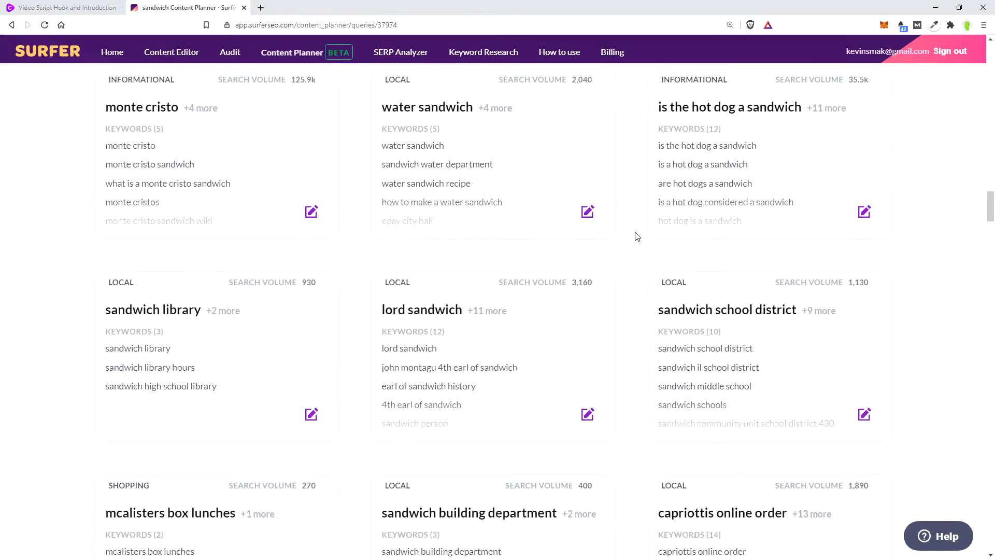
{"action": "scroll", "scroll_direction": "down", "scroll_amount": 3}
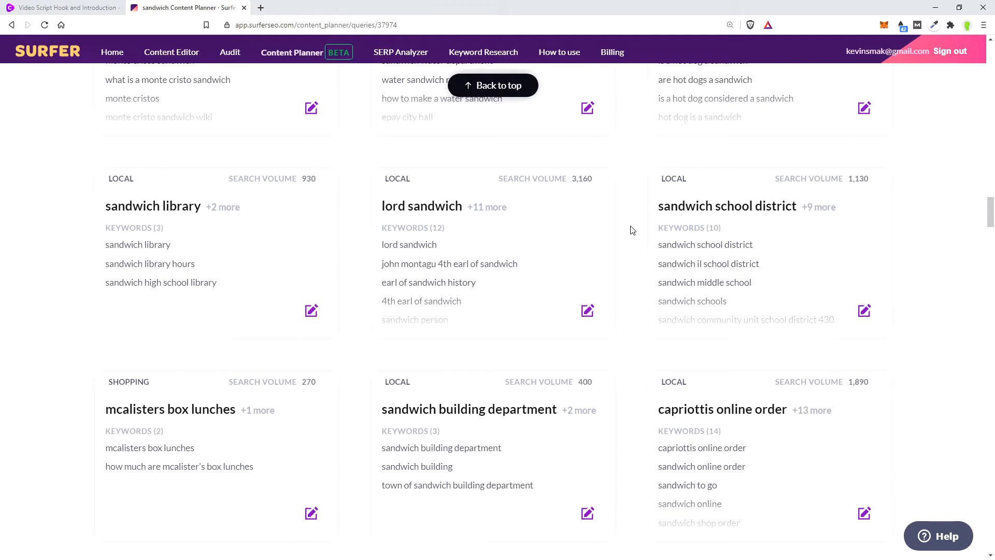
{"action": "scroll", "scroll_direction": "down", "scroll_amount": 3}
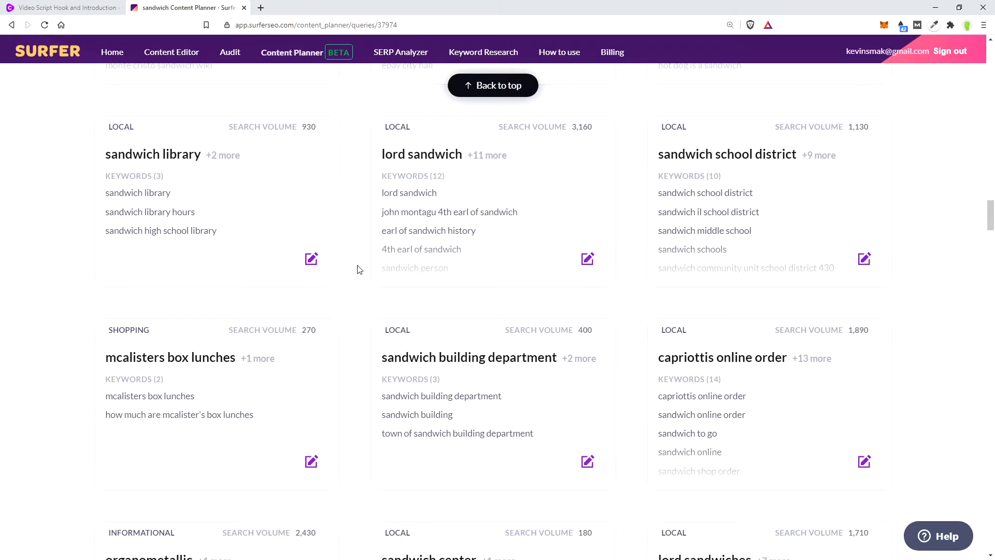
{"action": "scroll", "scroll_direction": "down", "scroll_amount": 3}
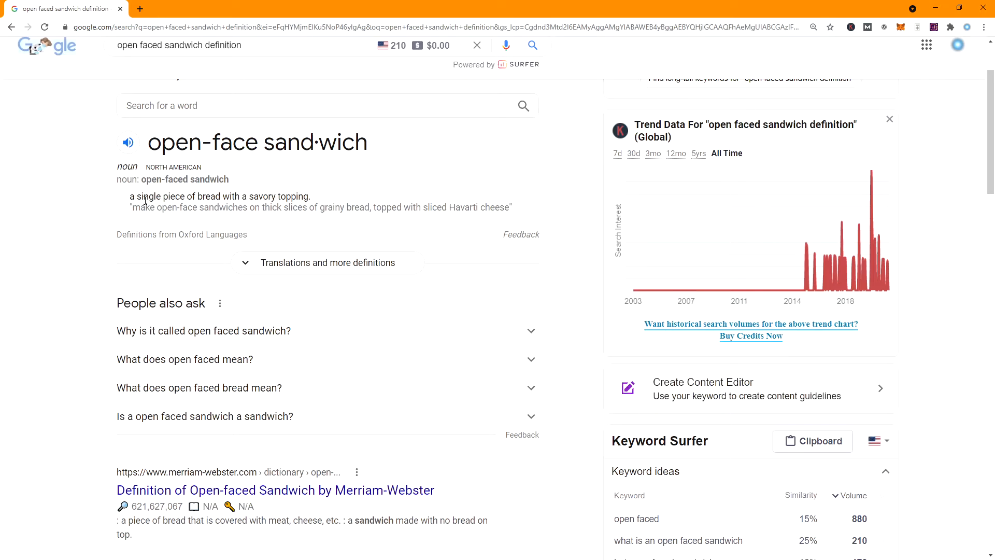
Review the 'open faced sandwich definition' results and Keyword Surfer ideas, then return to the Surfer planner
{"action": "scroll", "scroll_direction": "down", "scroll_amount": 3}
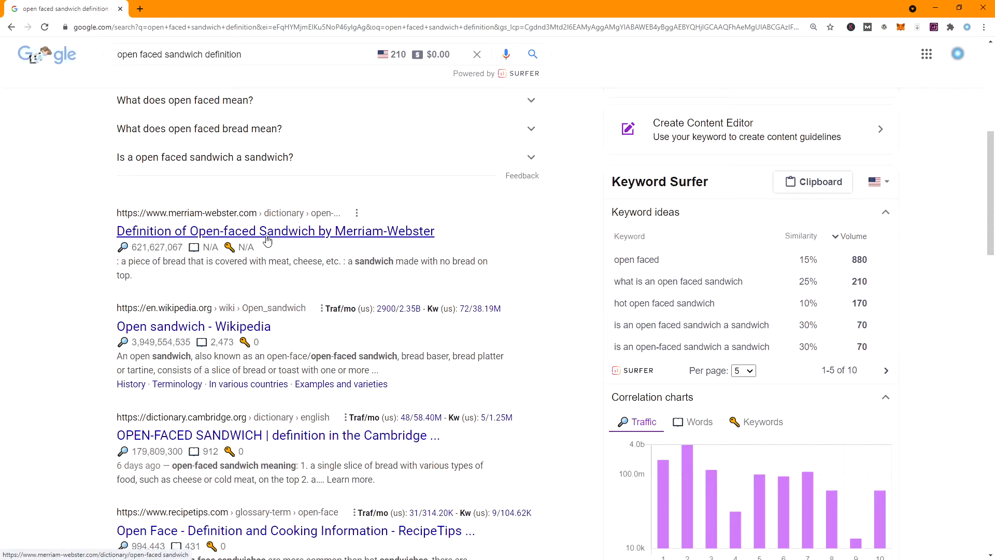
{"action": "scroll", "scroll_direction": "down", "scroll_amount": 3}
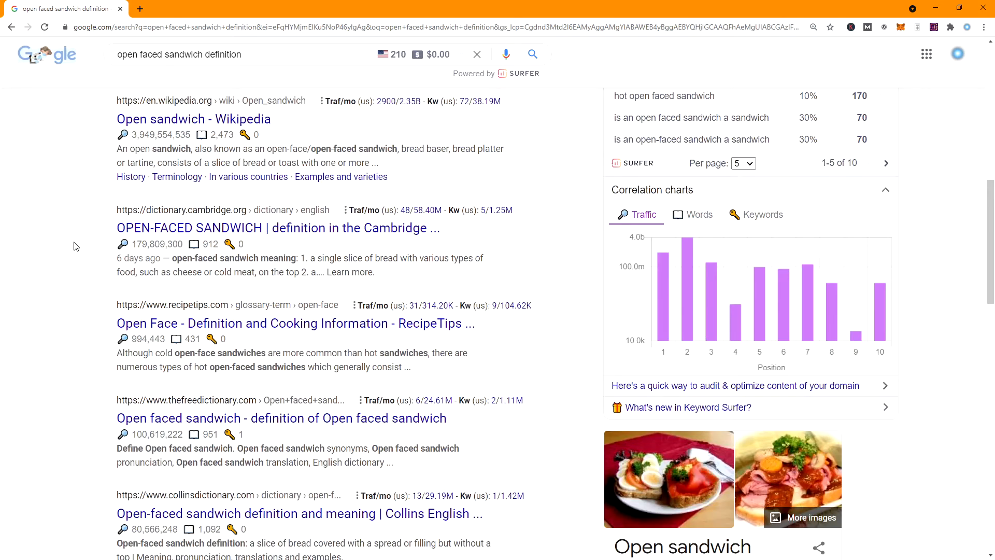
{"action": "scroll", "scroll_direction": "down", "scroll_amount": 3}
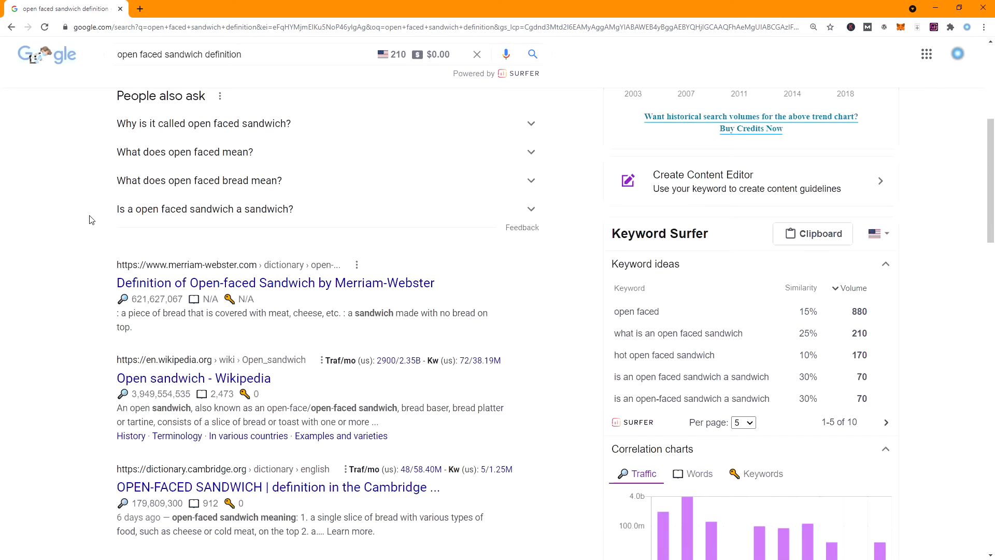
{"action": "left_click", "coordinate": [188, 8]}
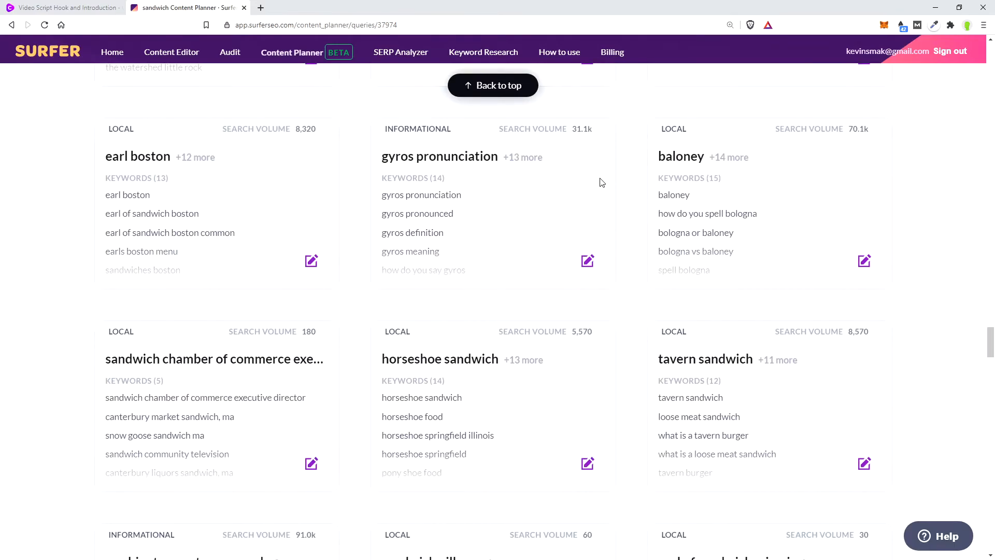
{"action": "scroll", "scroll_direction": "down", "scroll_amount": 3}
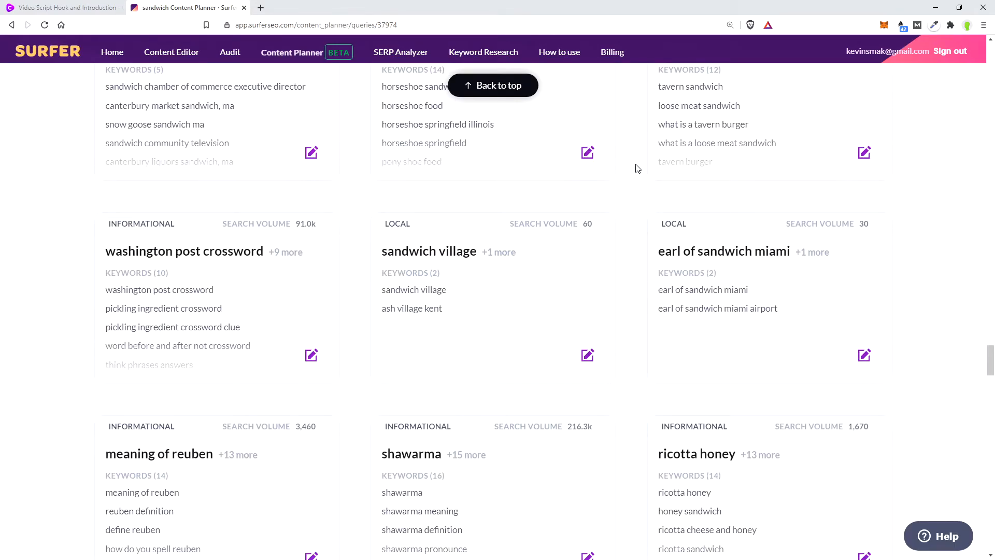
{"action": "scroll", "scroll_direction": "down", "scroll_amount": 3}
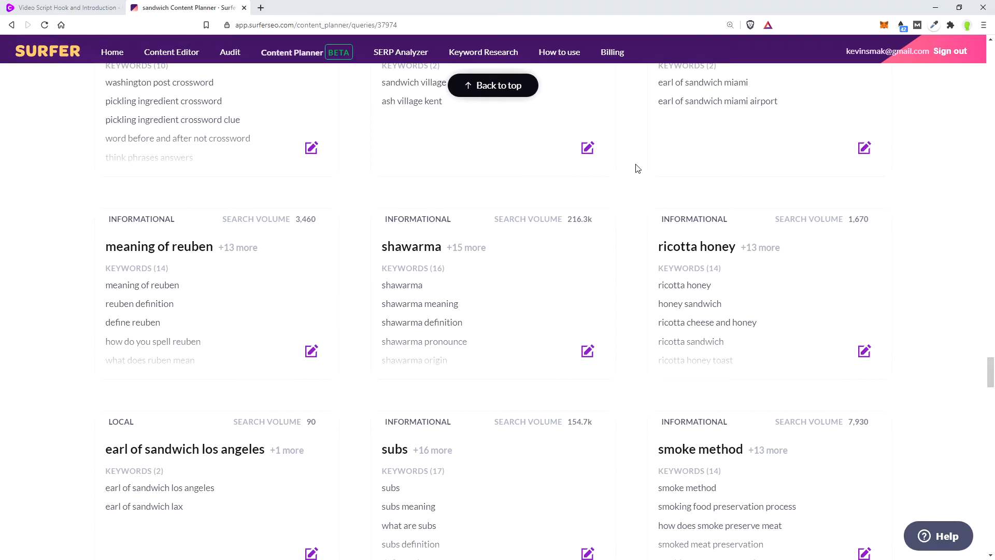
{"action": "scroll", "scroll_direction": "down", "scroll_amount": 3}
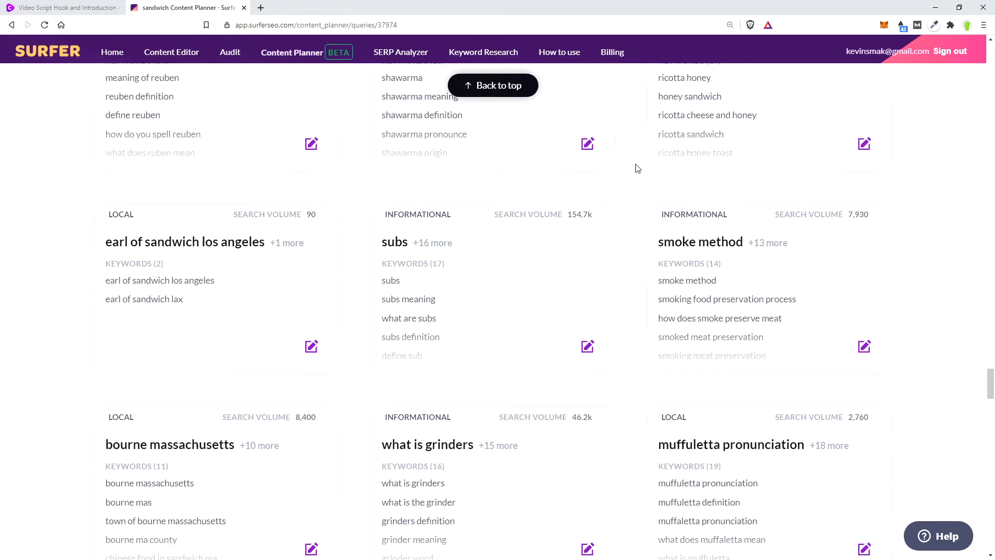
{"action": "scroll", "scroll_direction": "down", "scroll_amount": 3}
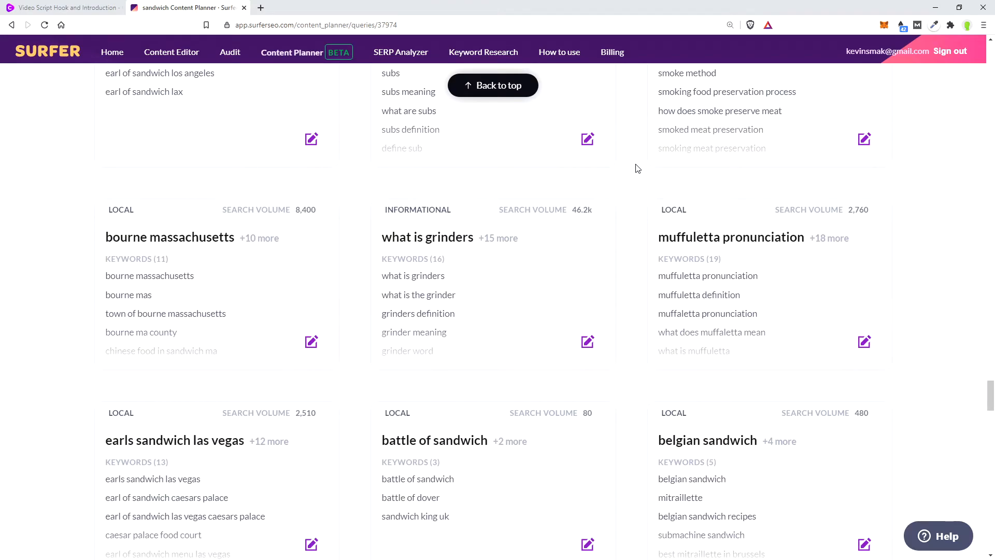
{"action": "scroll", "scroll_direction": "down", "scroll_amount": 3}
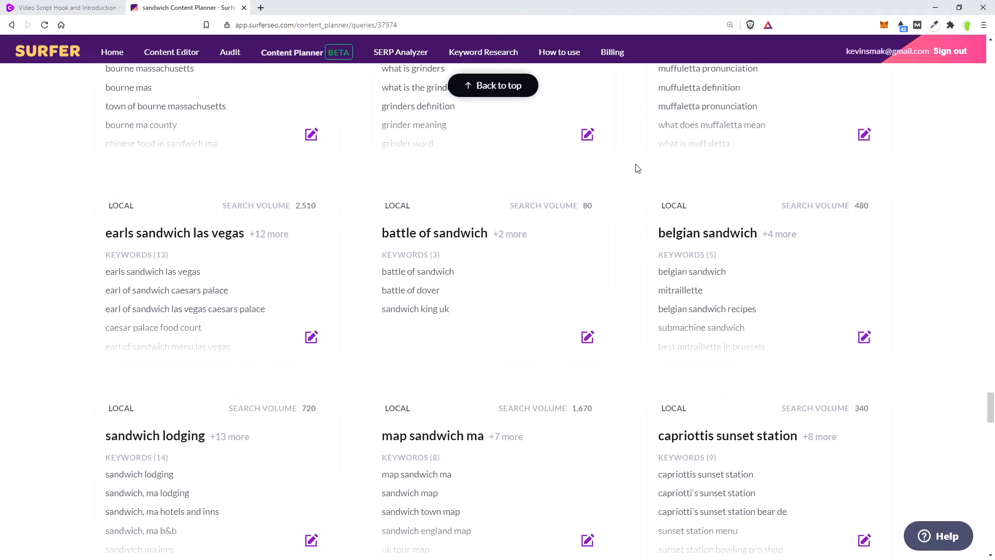
Check the 'battle of sandwich' cluster by running a Google search for it with Keyword Surfer data
{"action": "left_click", "coordinate": [434, 232]}
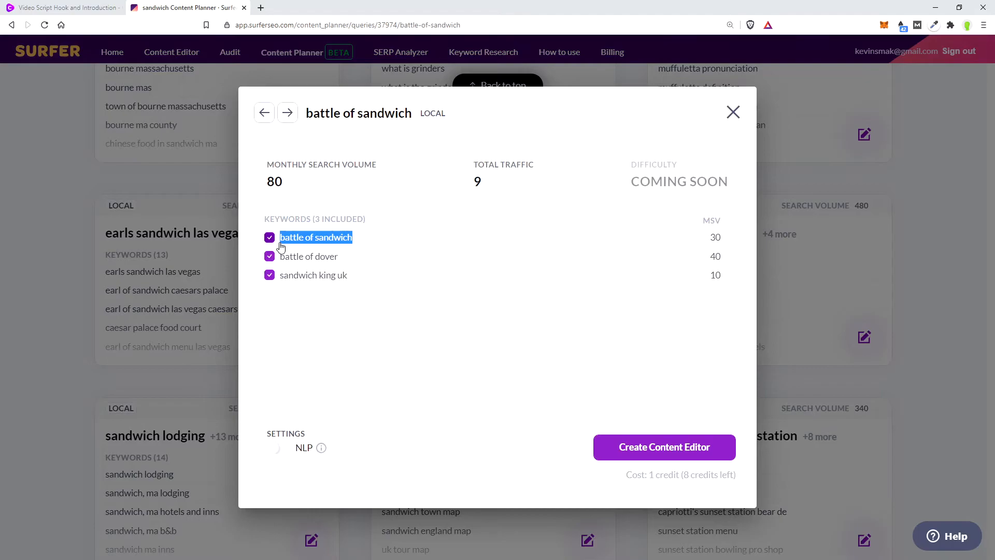
{"action": "left_click", "coordinate": [60, 8]}
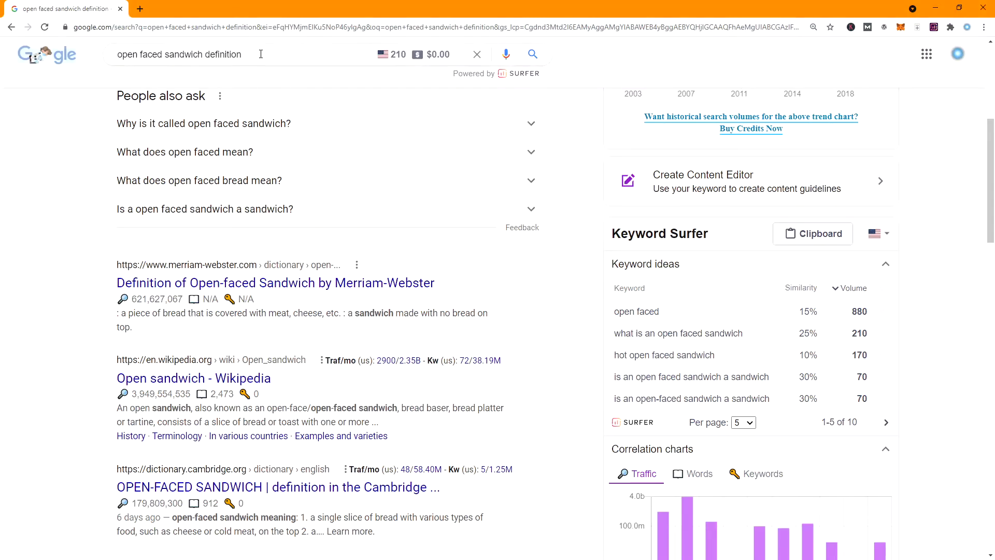
{"action": "type", "text": "battle of sandwich"}
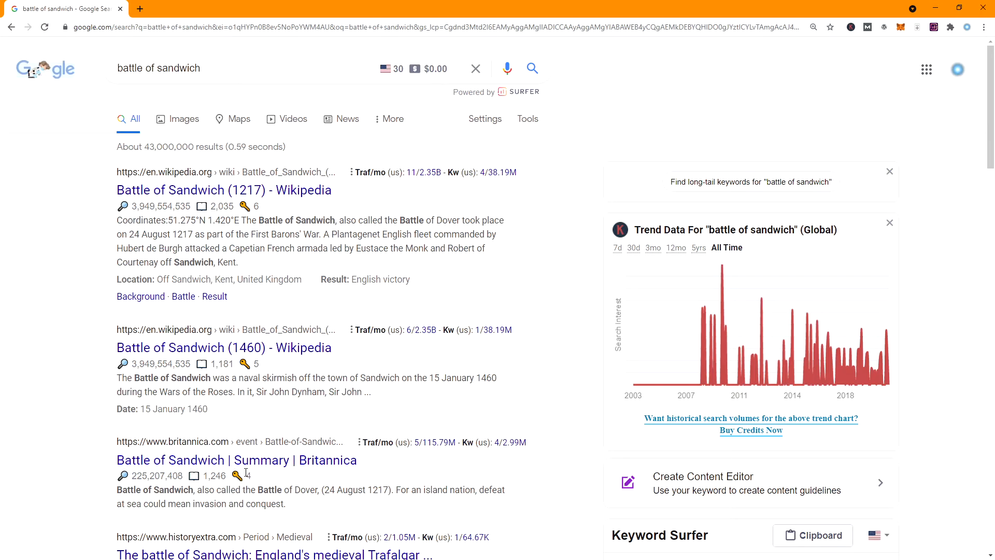
{"action": "mouse_move", "coordinate": [75, 216]}
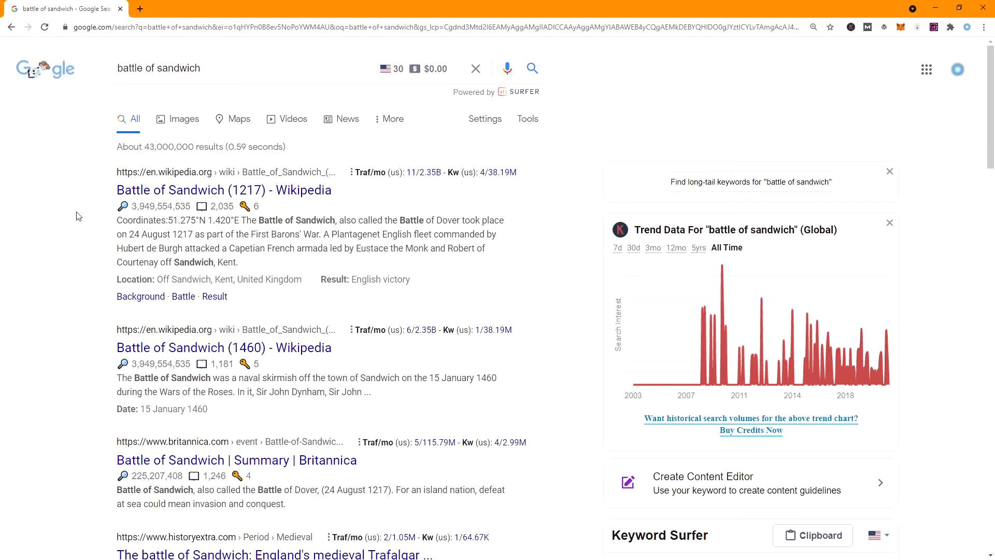
{"action": "scroll", "scroll_direction": "down", "scroll_amount": 3}
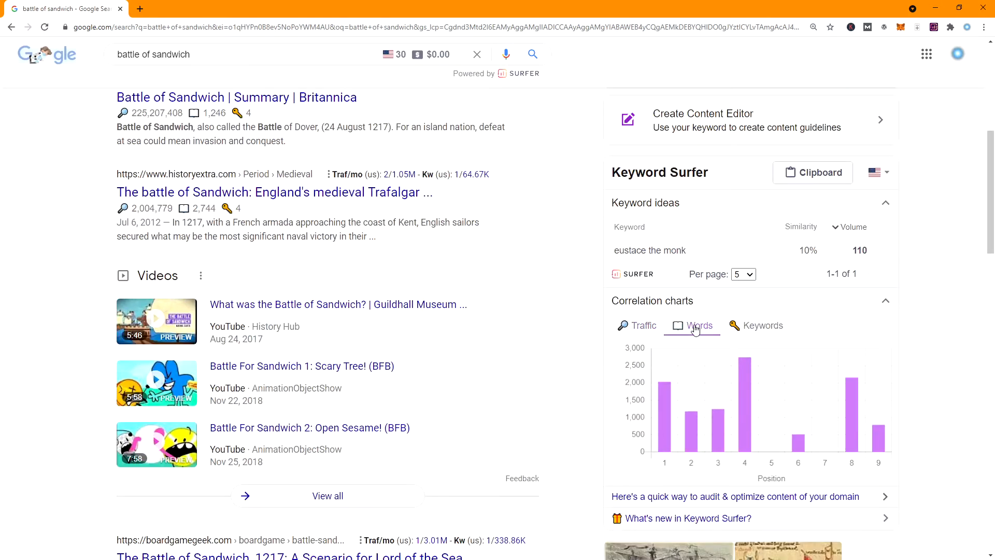
Review word counts of top-ranking 'battle of sandwich' pages, then close the cluster details
{"action": "left_click", "coordinate": [699, 324]}
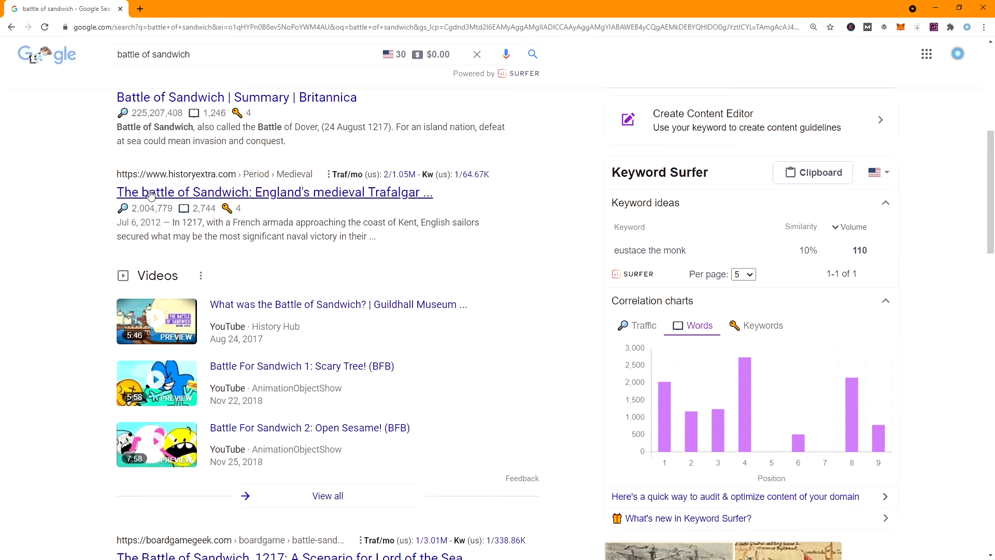
{"action": "scroll", "scroll_direction": "down", "scroll_amount": 3}
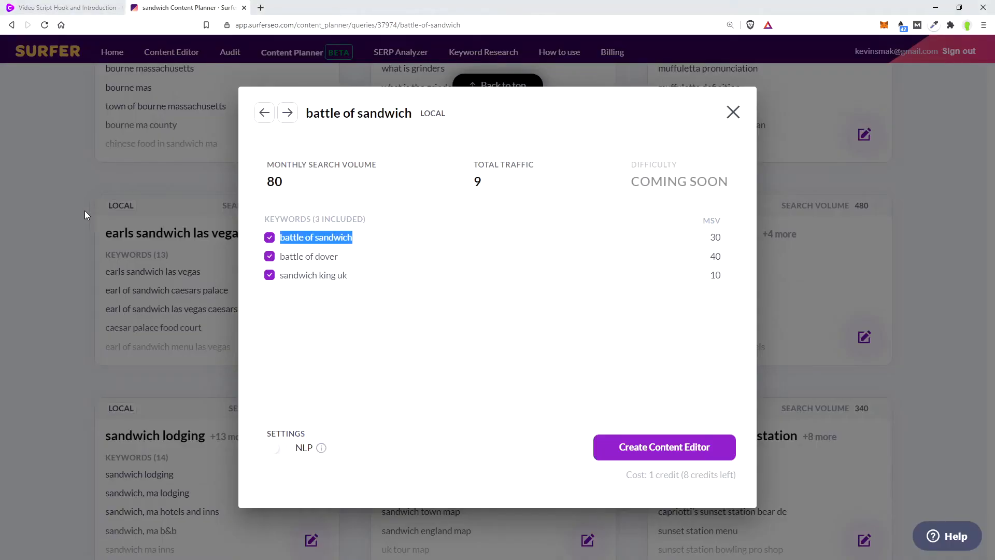
{"action": "left_click", "coordinate": [733, 112]}
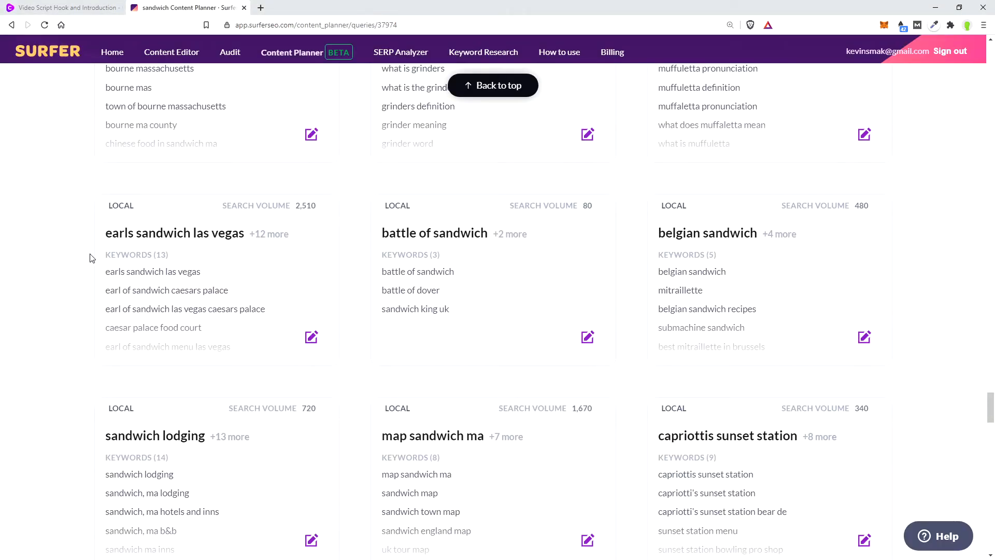
Scroll the 'smoky pepper jack turkey' results showing Keyword Surfer traffic, word and keyword metrics
{"action": "scroll", "scroll_direction": "down", "scroll_amount": 3}
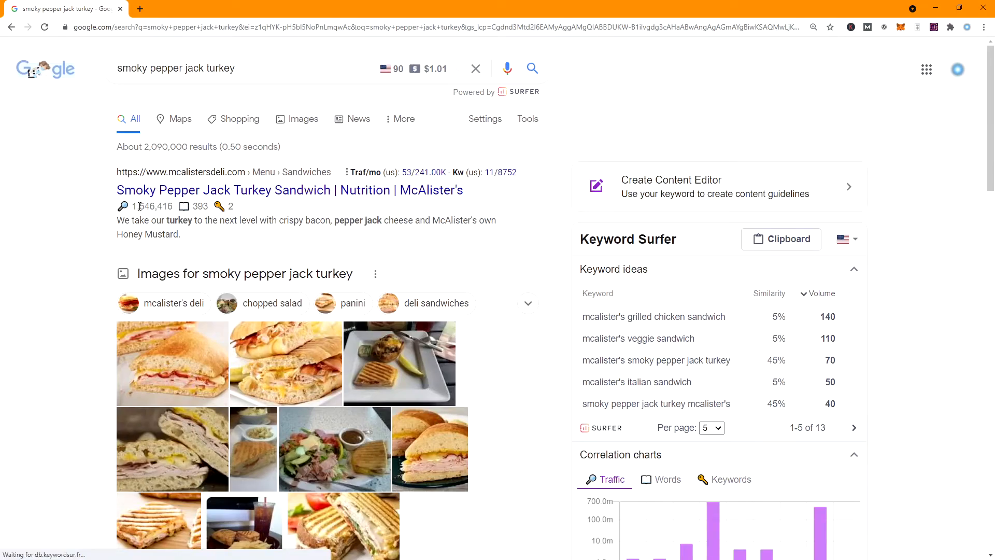
{"action": "mouse_move", "coordinate": [138, 205]}
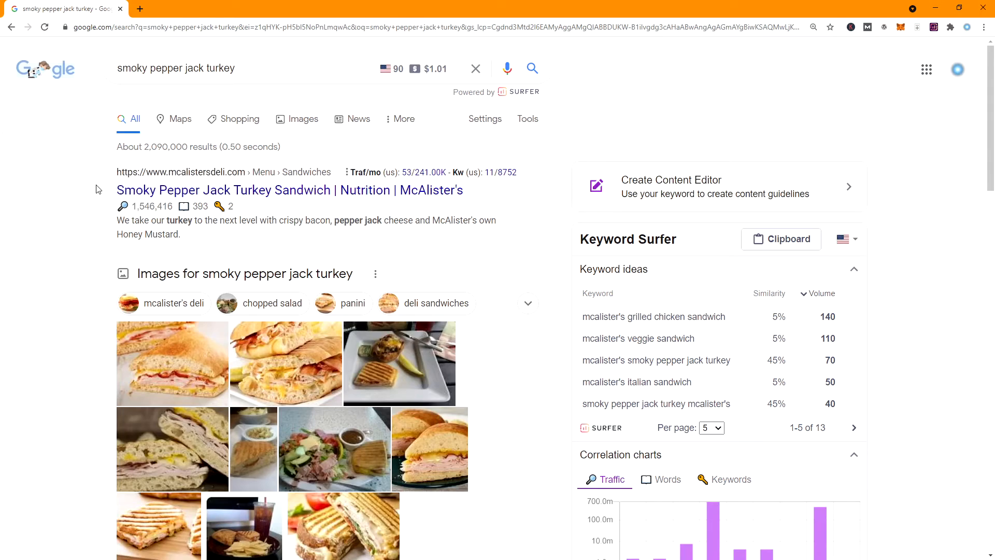
{"action": "mouse_move", "coordinate": [81, 188]}
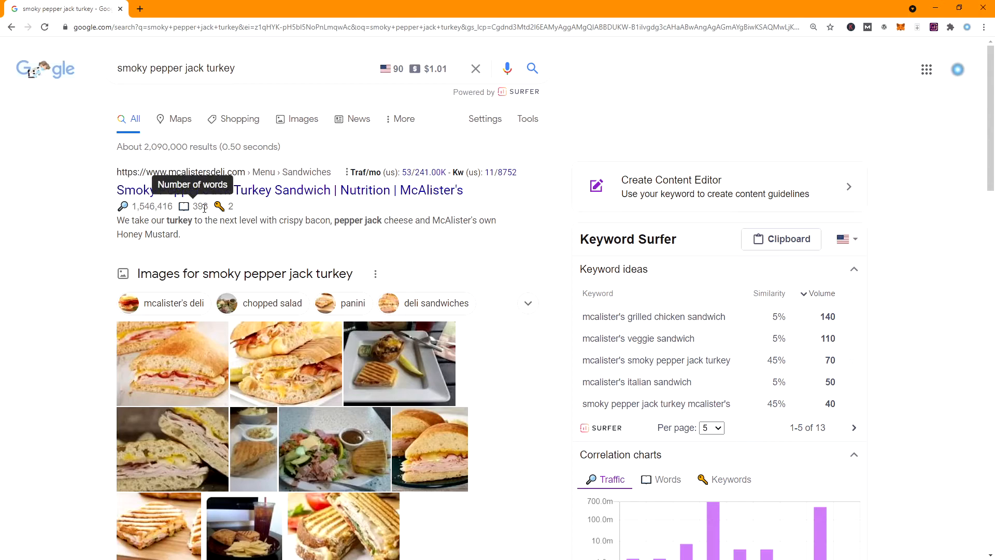
{"action": "mouse_move", "coordinate": [220, 205]}
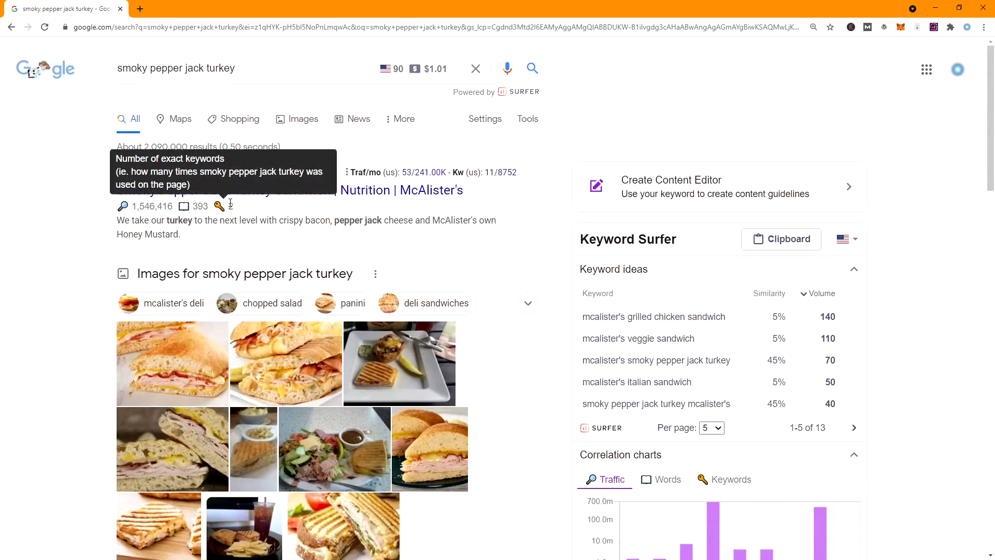
Scroll the 'smoky pepper jack turkey' results and sidebar to the word-count correlation chart
{"action": "scroll", "scroll_direction": "down", "scroll_amount": 3}
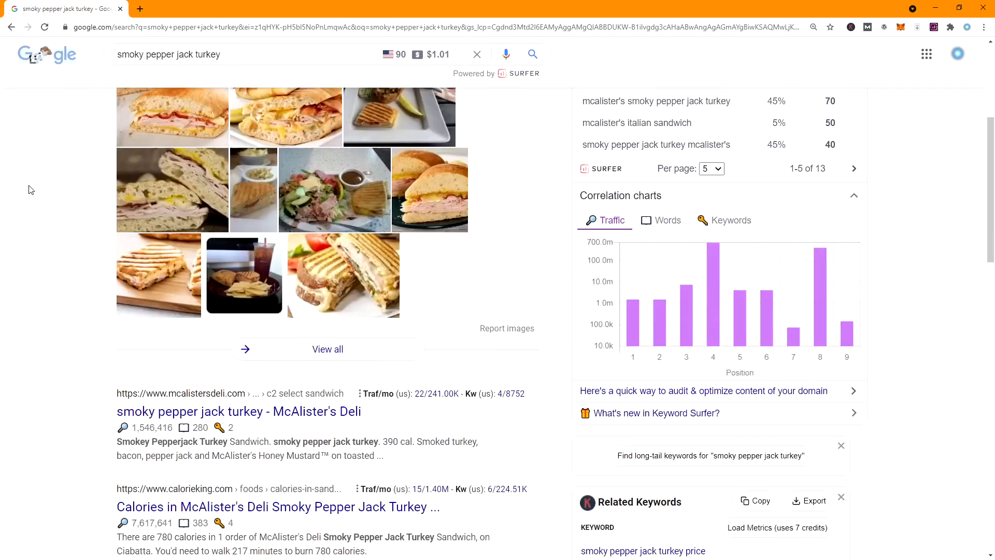
{"action": "scroll", "scroll_direction": "down", "scroll_amount": 3}
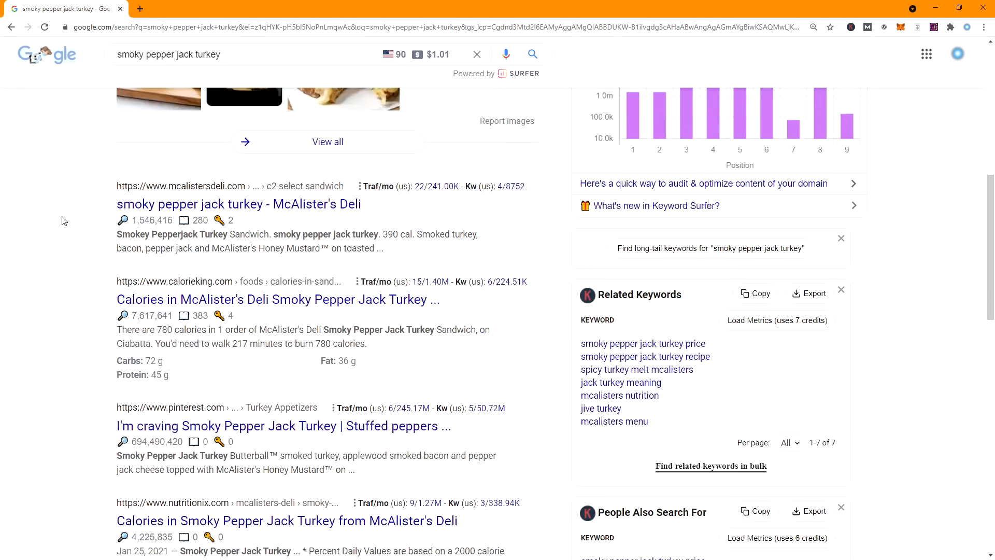
{"action": "scroll", "scroll_direction": "down", "scroll_amount": 3}
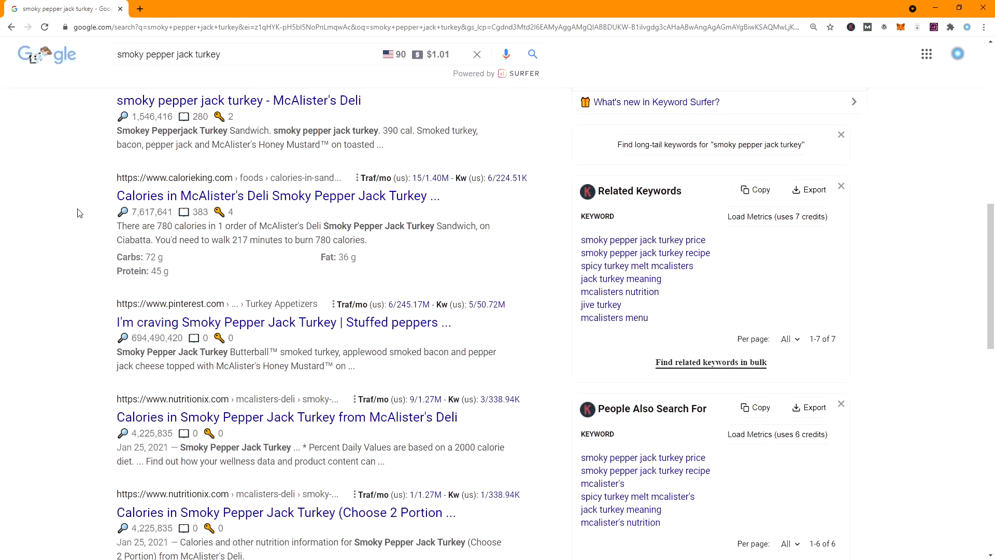
{"action": "mouse_move", "coordinate": [379, 188]}
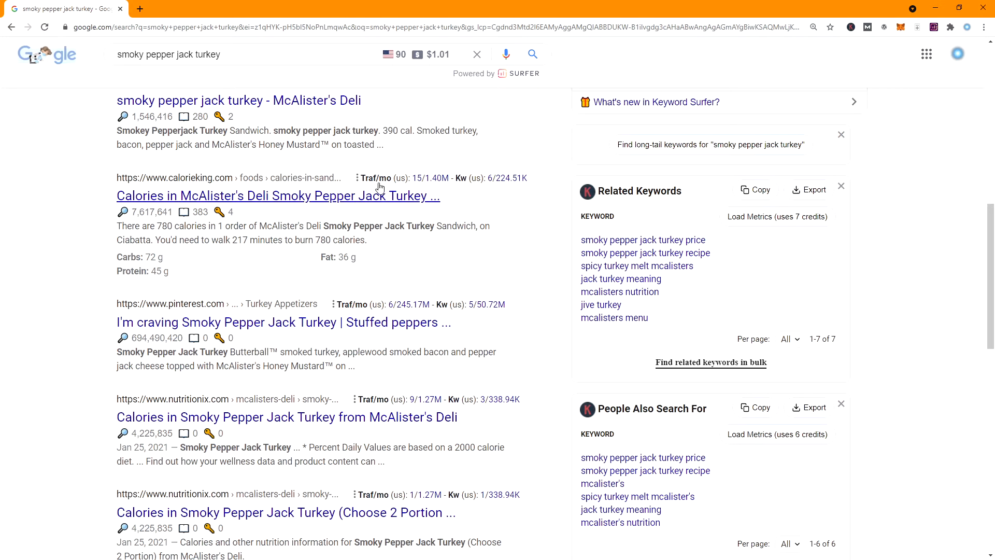
{"action": "scroll", "scroll_direction": "down", "scroll_amount": 3}
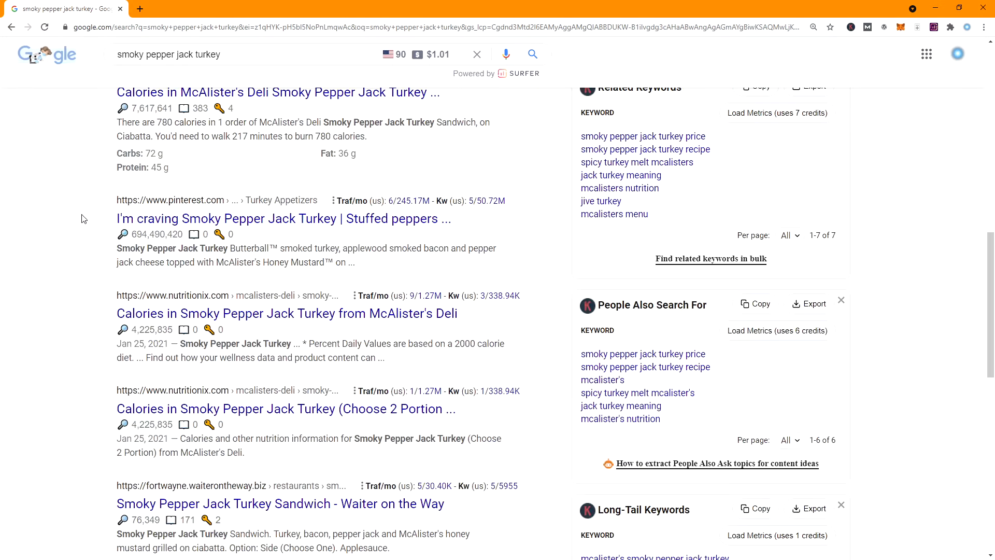
{"action": "mouse_move", "coordinate": [201, 214]}
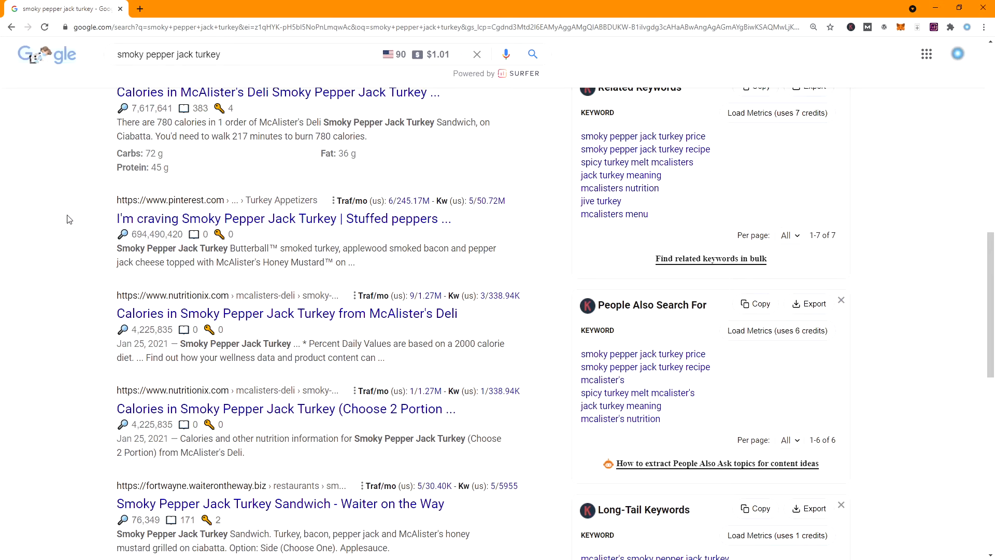
{"action": "mouse_move", "coordinate": [89, 217]}
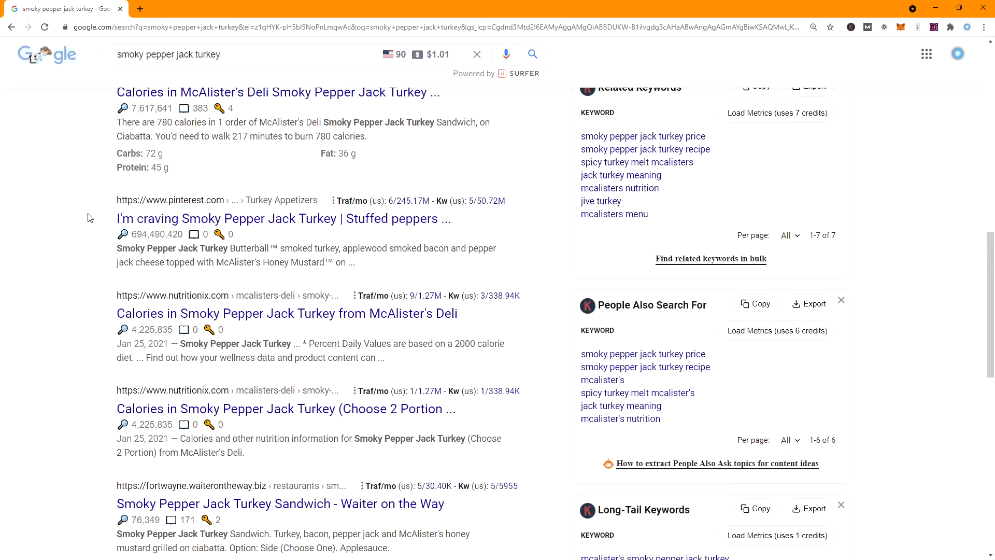
{"action": "scroll", "scroll_direction": "down", "scroll_amount": 3}
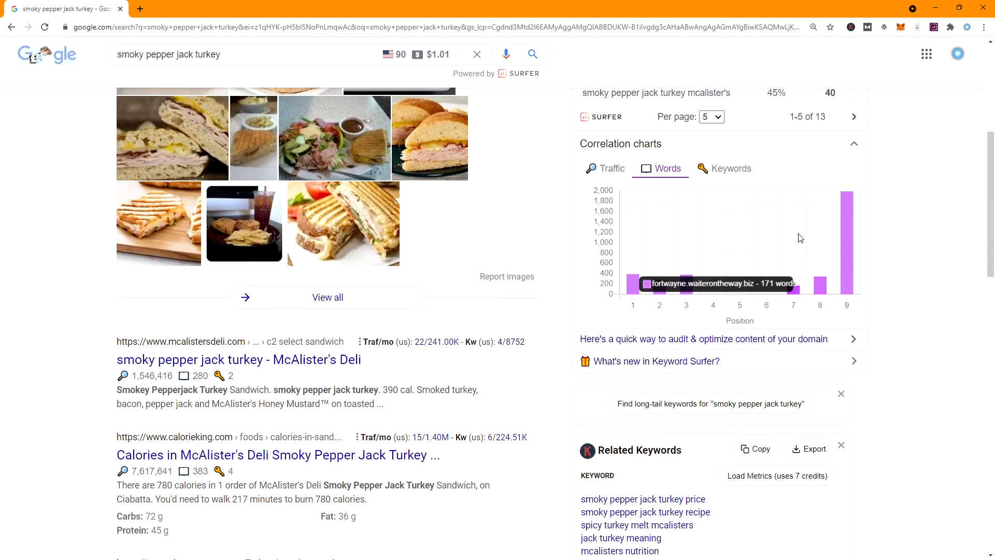
{"action": "mouse_move", "coordinate": [640, 248]}
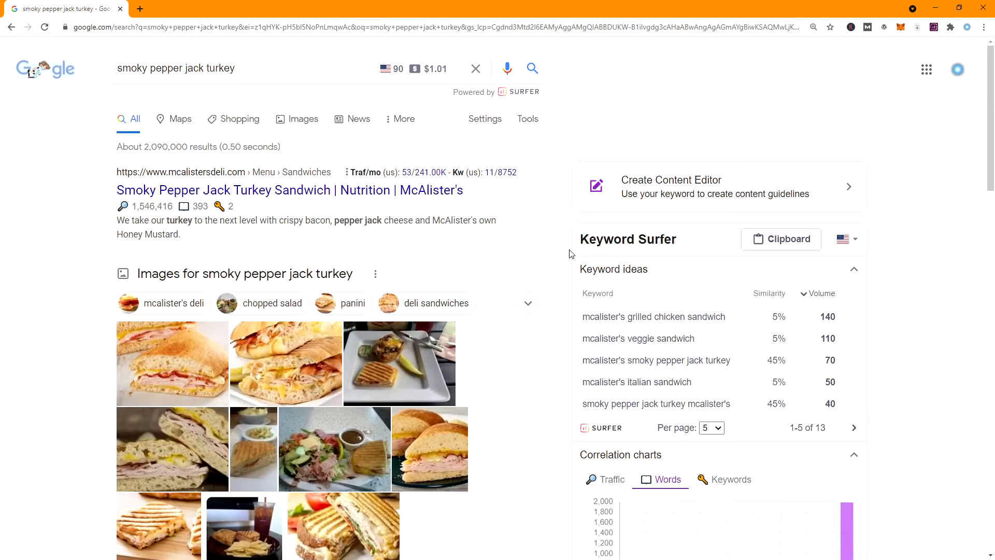
{"action": "mouse_move", "coordinate": [520, 223]}
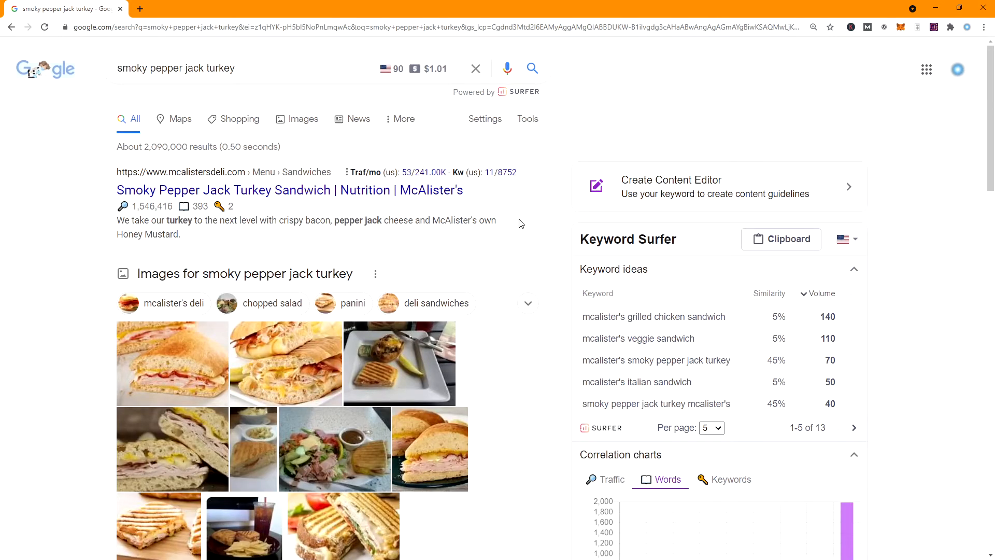
{"action": "mouse_move", "coordinate": [363, 252]}
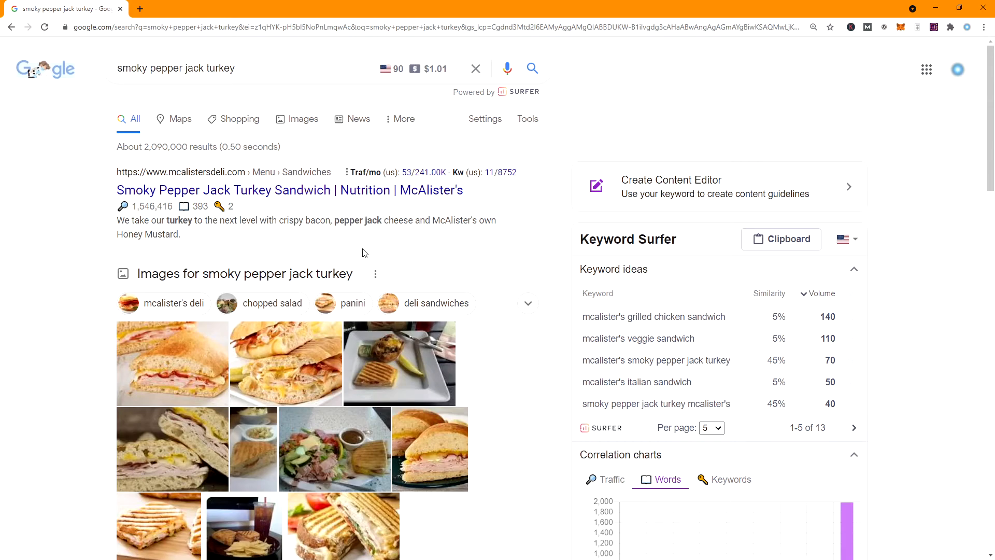
{"action": "scroll", "scroll_direction": "down", "scroll_amount": 3}
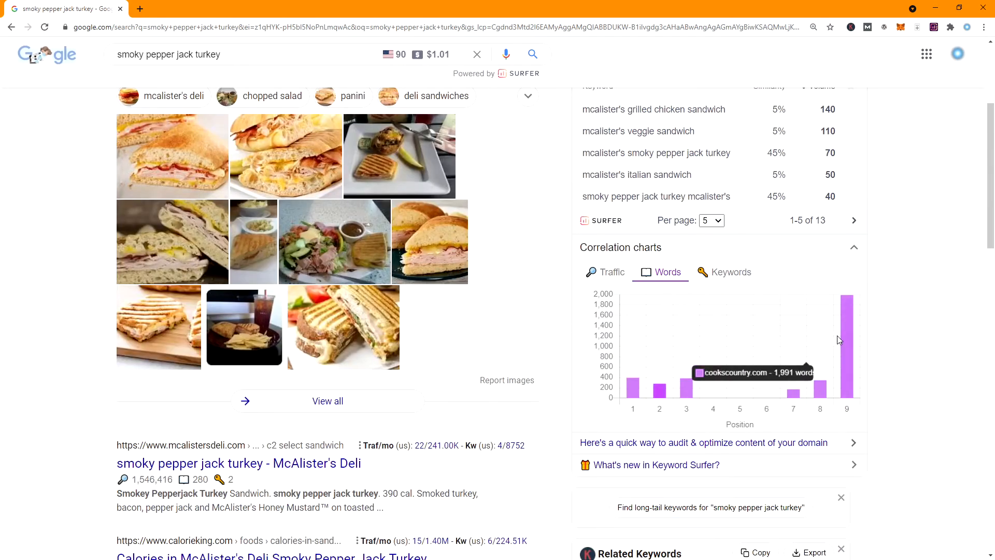
{"action": "mouse_move", "coordinate": [847, 339]}
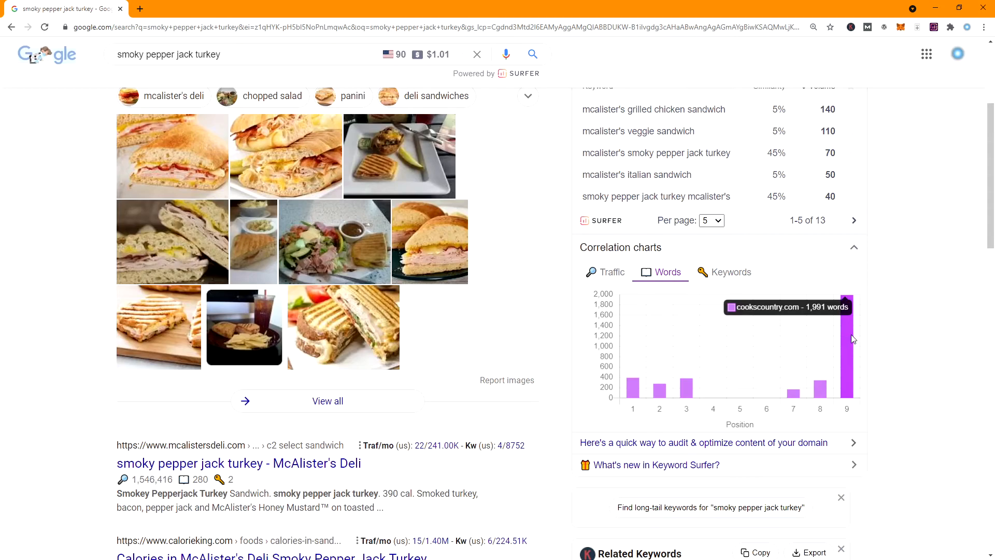
{"action": "scroll", "scroll_direction": "down", "scroll_amount": 3}
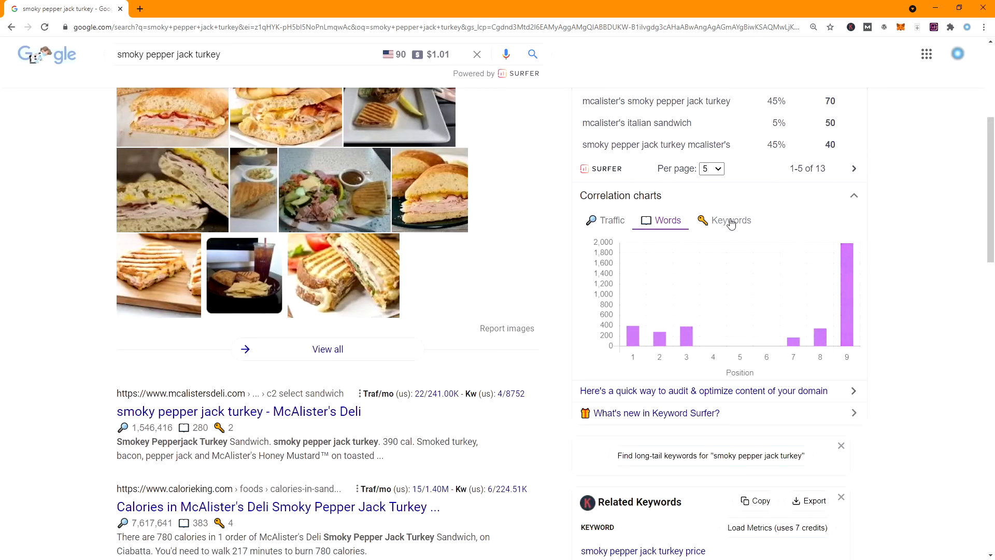
{"action": "left_click", "coordinate": [731, 220]}
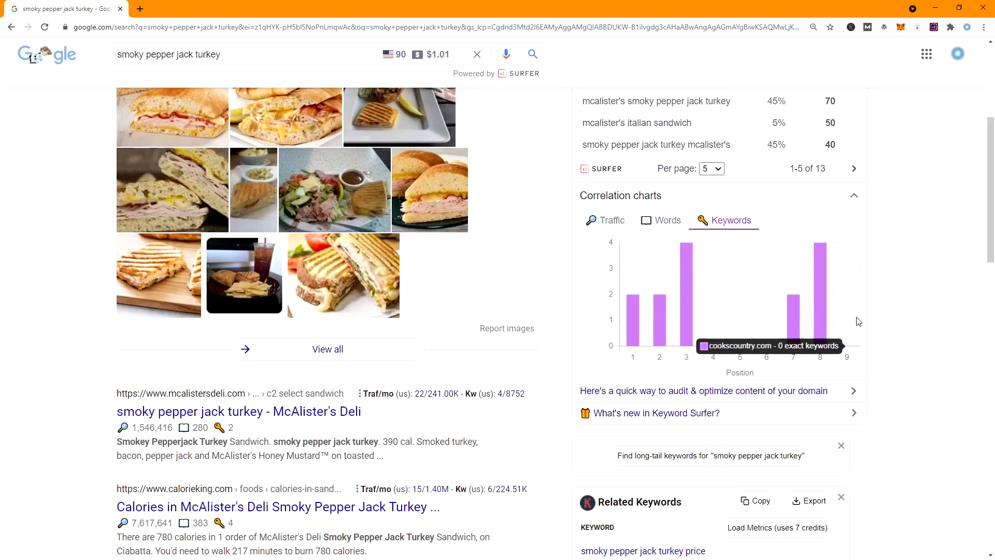
{"action": "left_click", "coordinate": [666, 220]}
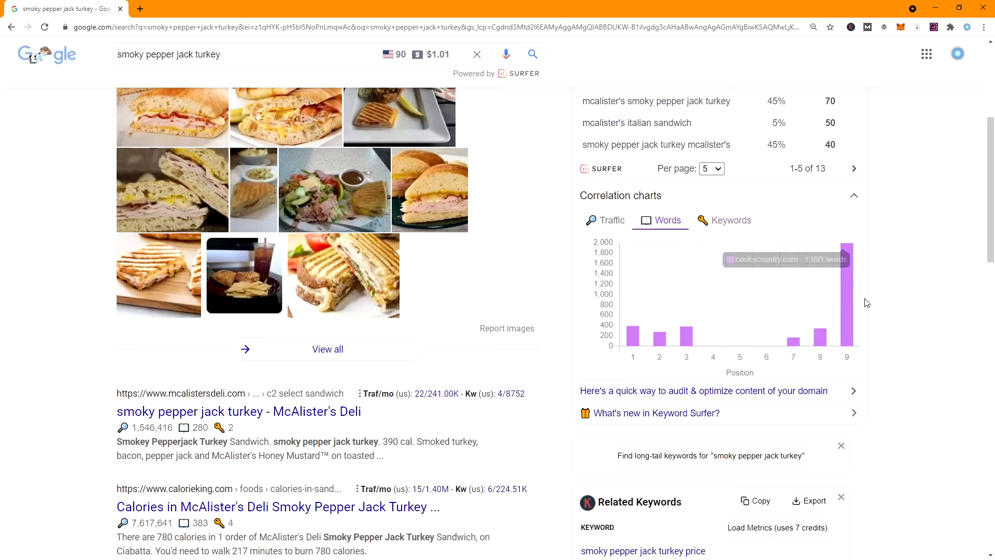
{"action": "scroll", "scroll_direction": "down", "scroll_amount": 3}
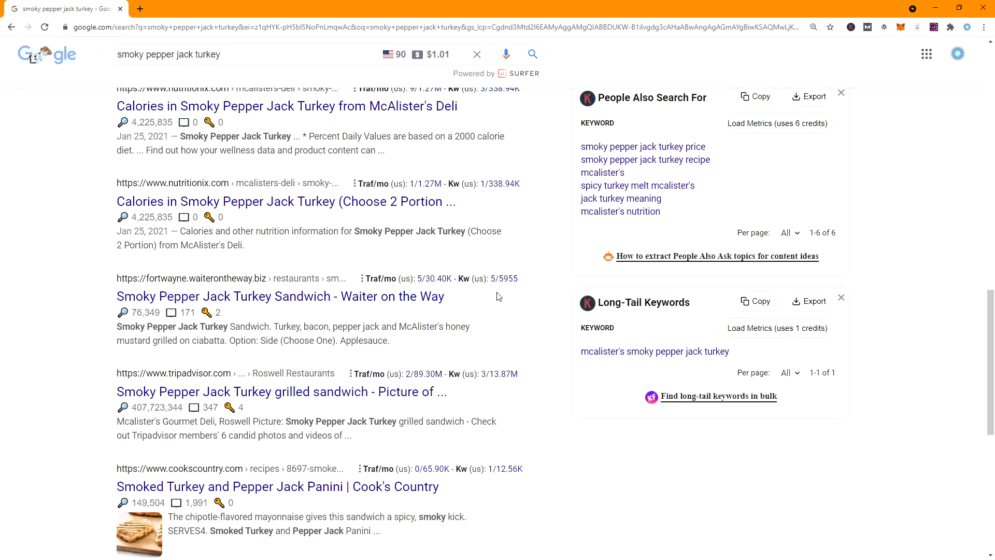
{"action": "scroll", "scroll_direction": "down", "scroll_amount": 3}
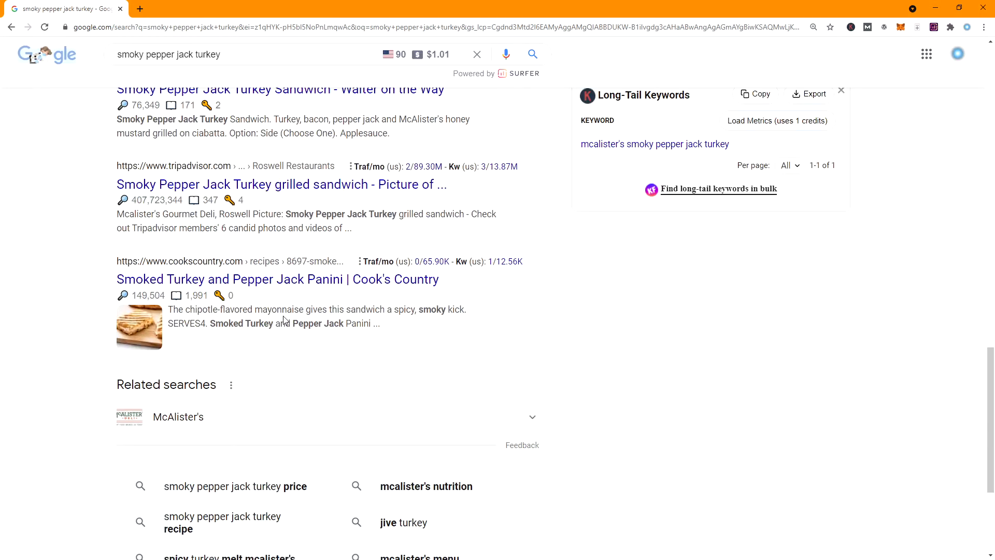
{"action": "mouse_move", "coordinate": [176, 295]}
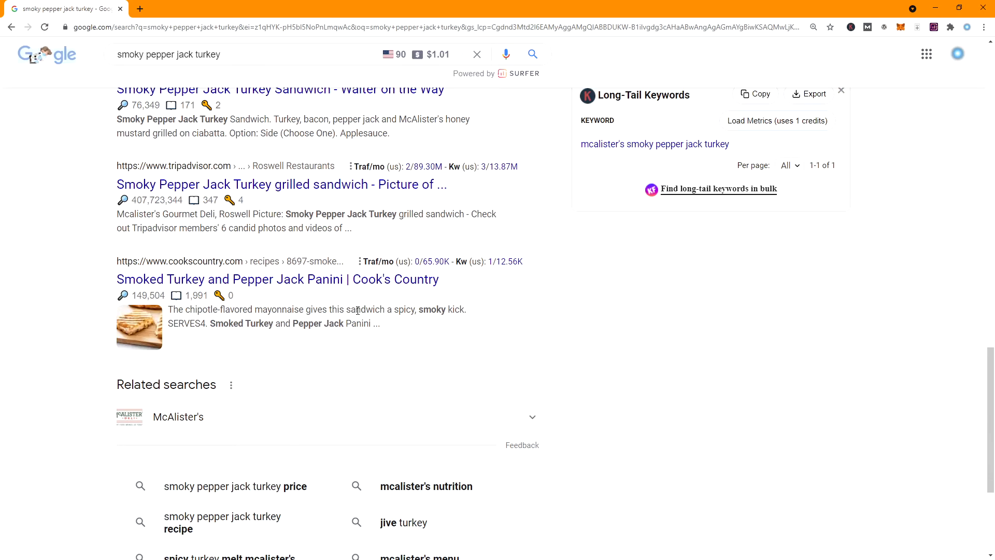
{"action": "mouse_move", "coordinate": [263, 319]}
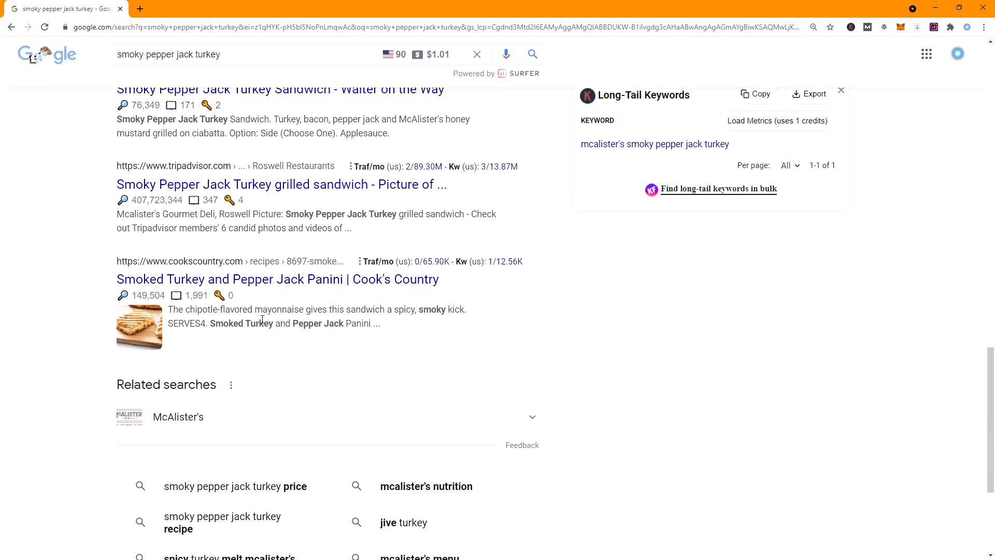
{"action": "scroll", "scroll_direction": "up", "scroll_amount": 3}
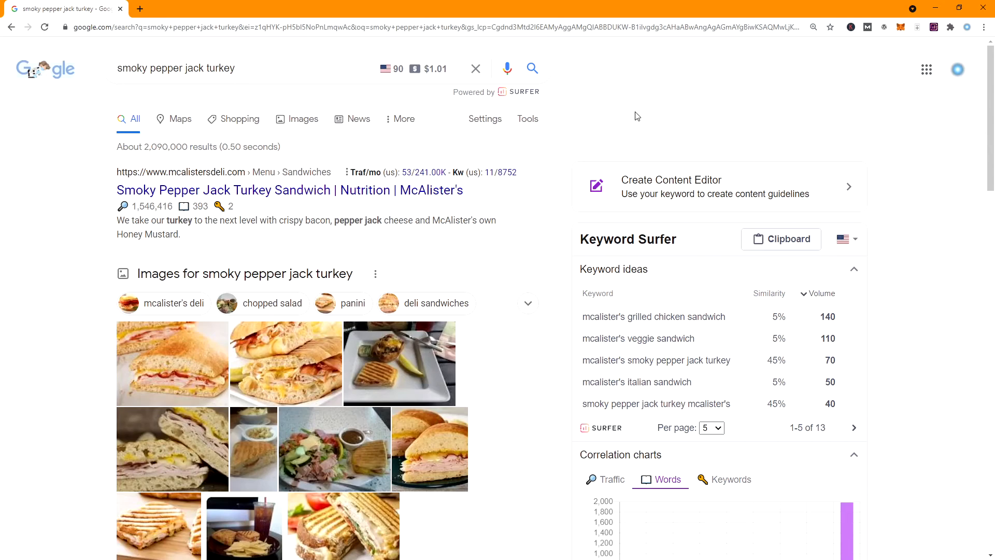
{"action": "mouse_move", "coordinate": [635, 117]}
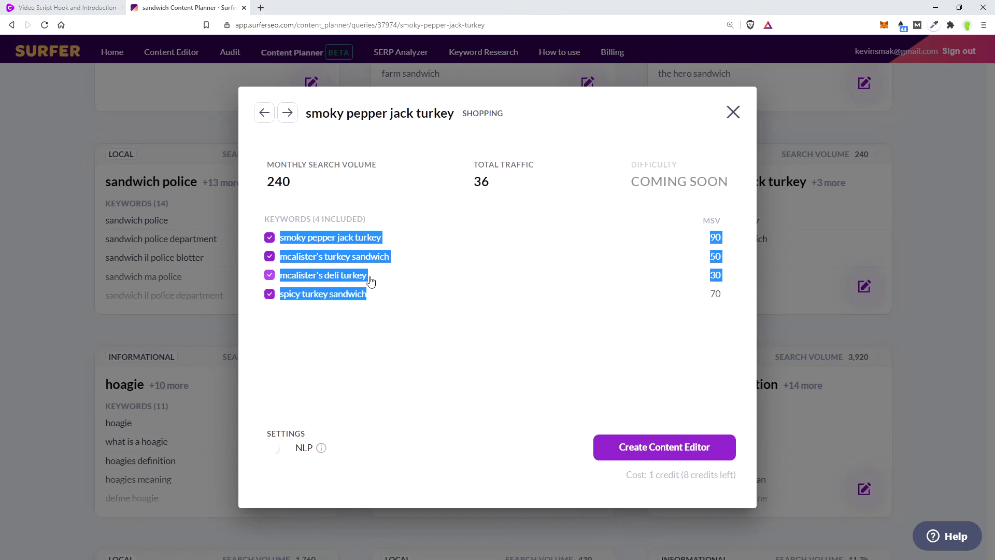
{"action": "mouse_move", "coordinate": [400, 236]}
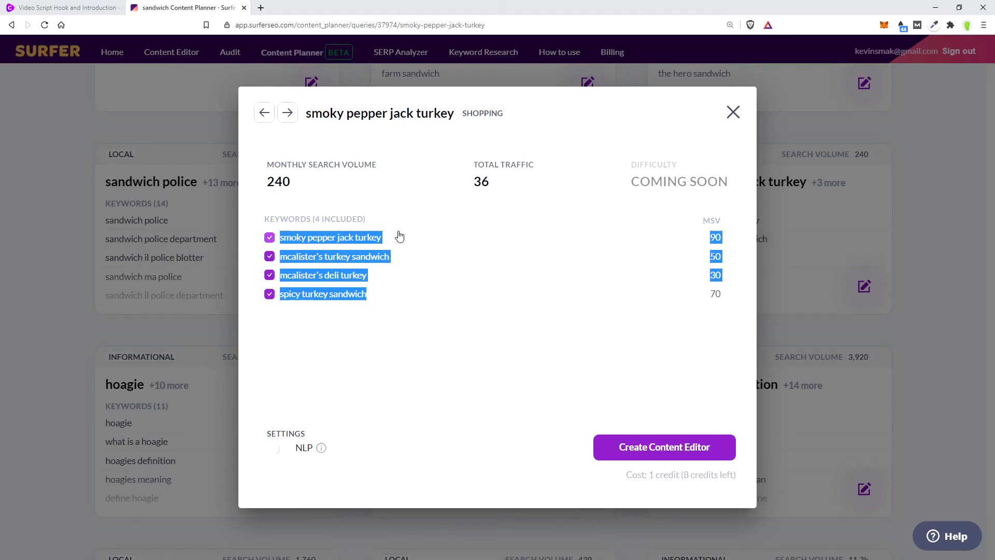